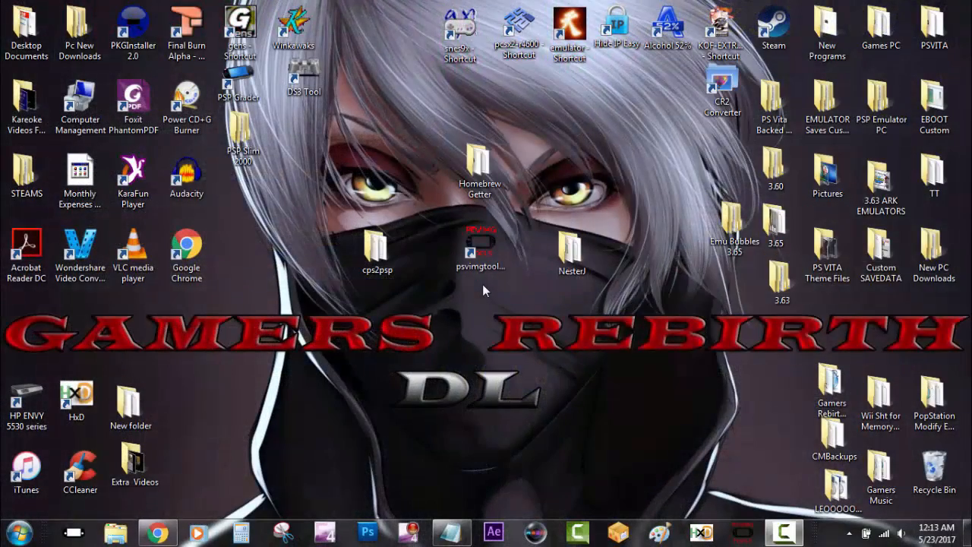
- Bring up the psvimgtools-frontend v0.4.1 GitHub release page and scroll to its download files
click(479, 243)
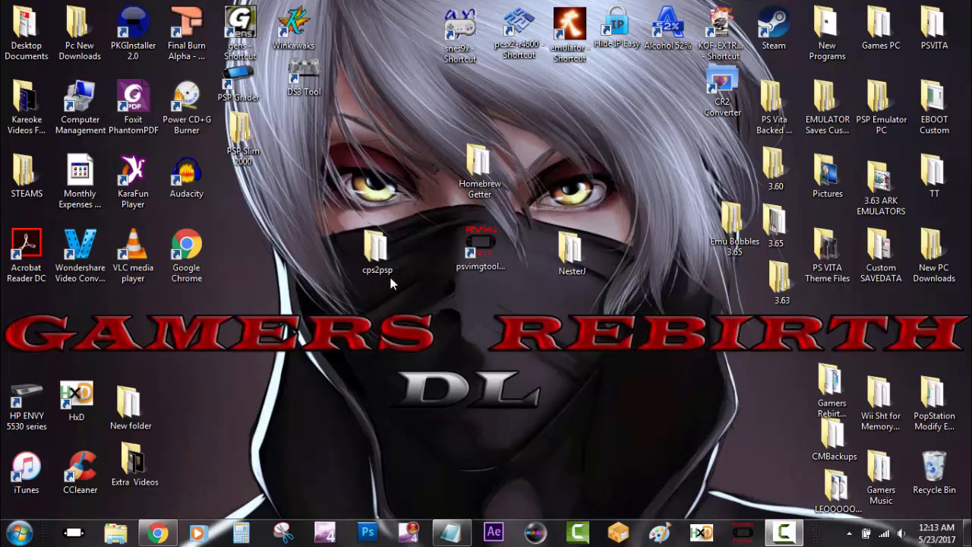
click(479, 163)
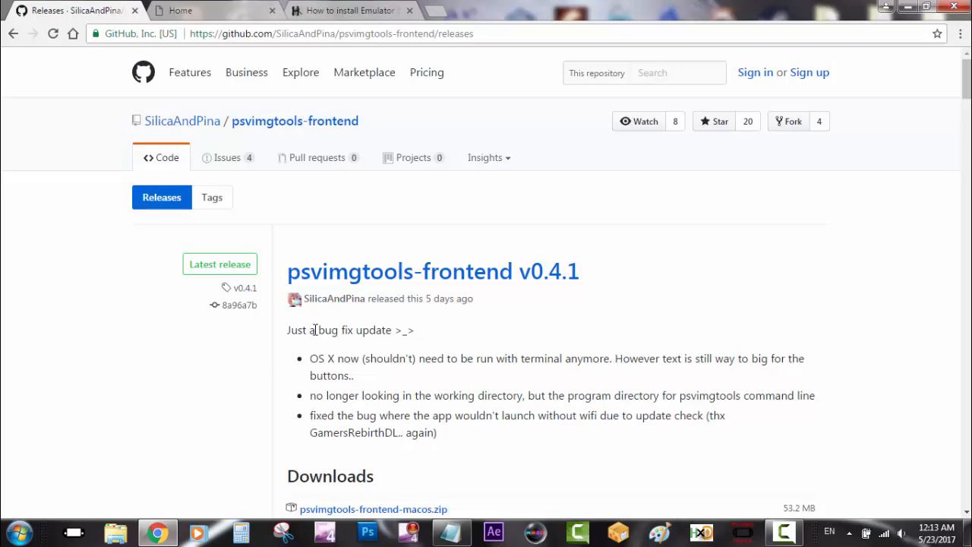
mouse_move(335, 297)
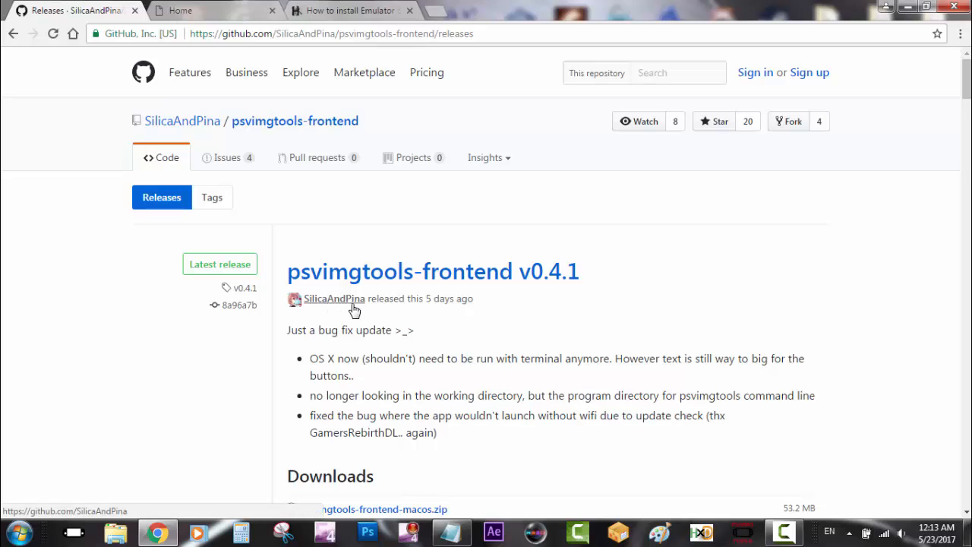
mouse_move(332, 292)
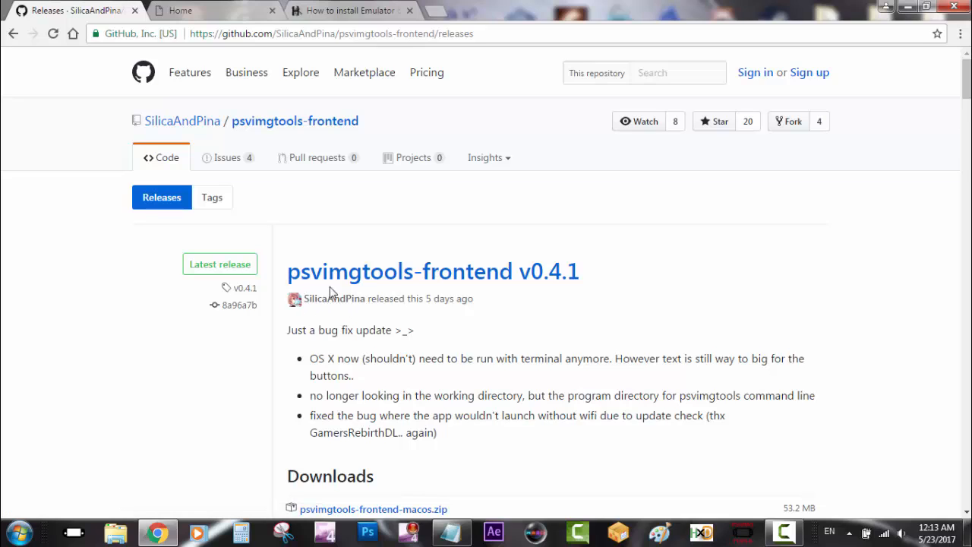
mouse_move(463, 294)
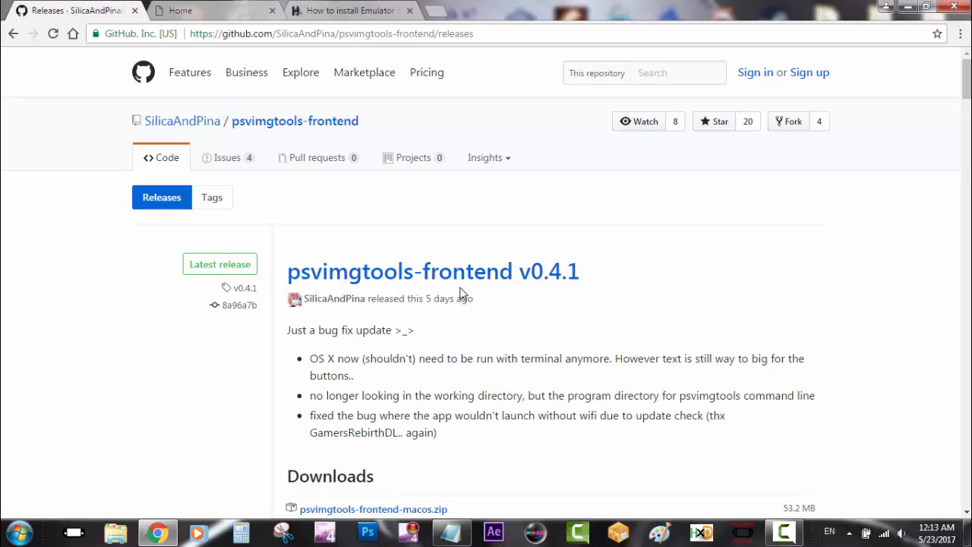
mouse_move(523, 302)
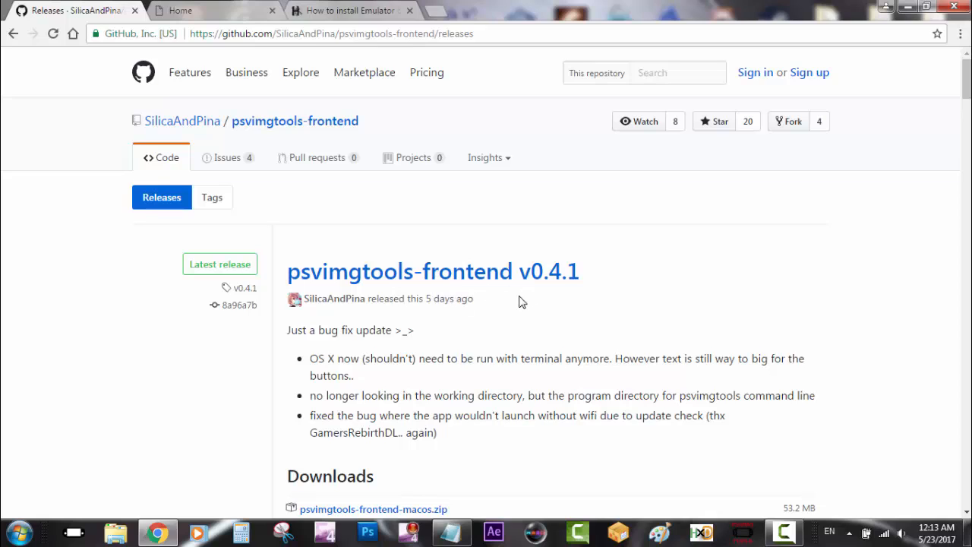
mouse_move(399, 324)
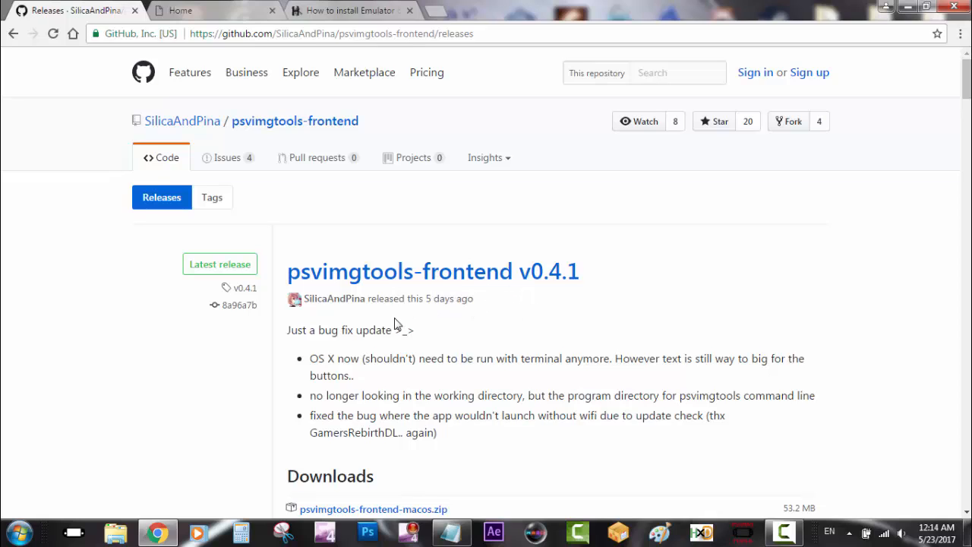
mouse_move(441, 416)
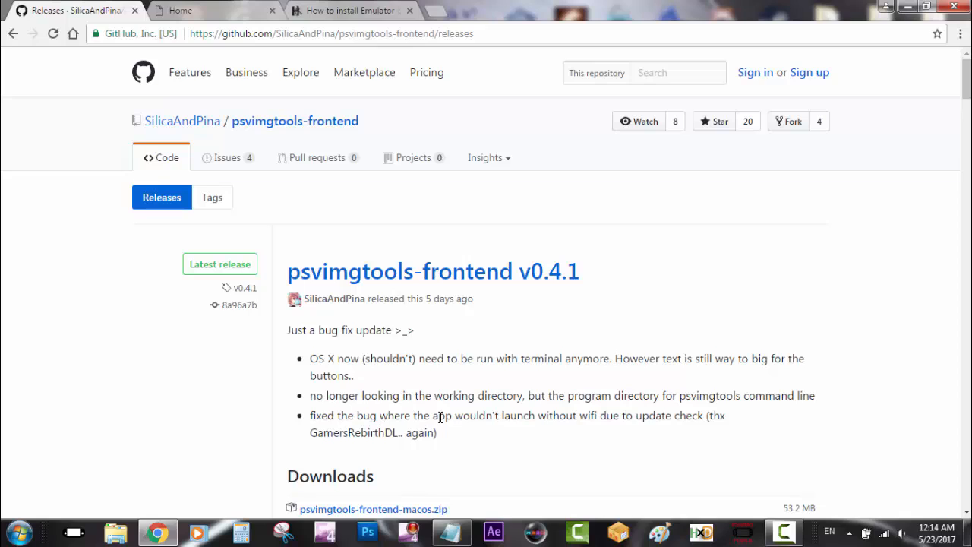
mouse_move(714, 431)
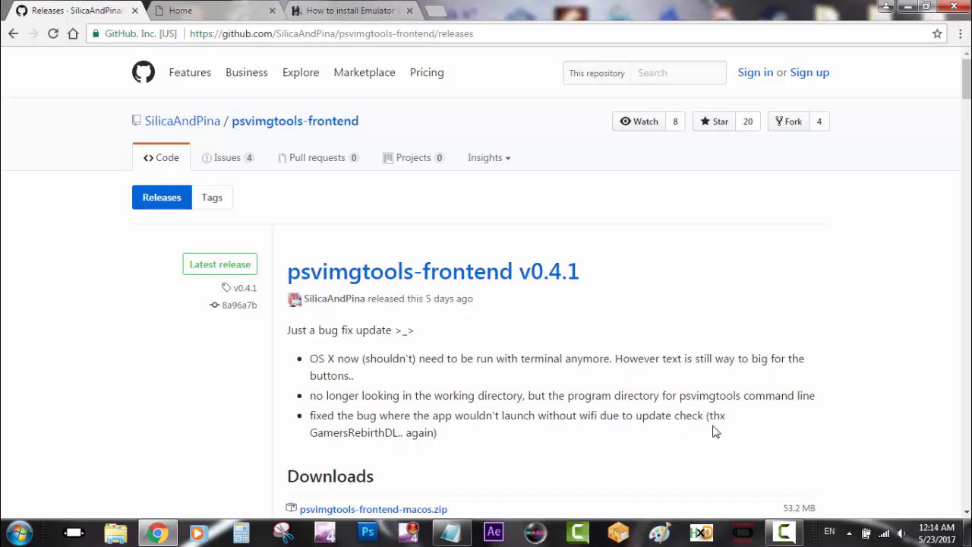
mouse_move(458, 445)
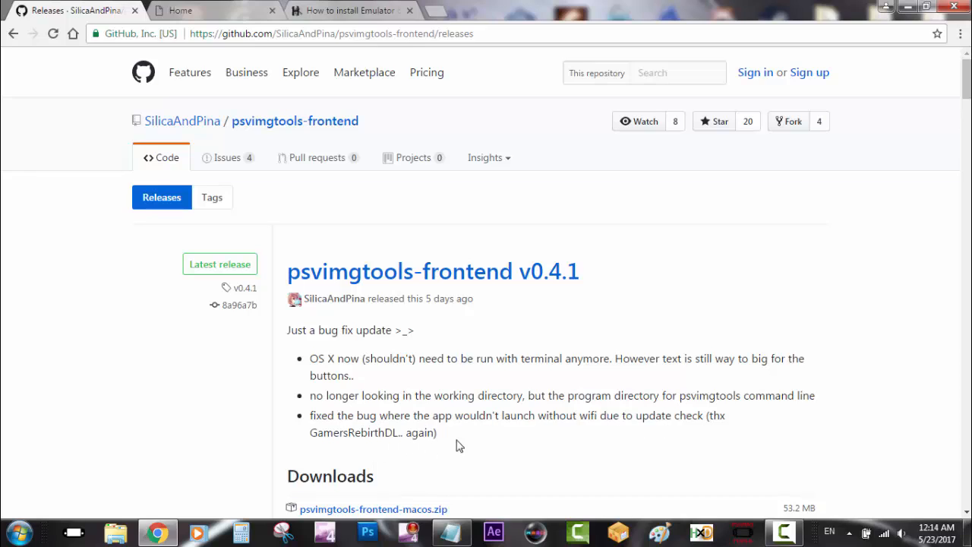
mouse_move(262, 369)
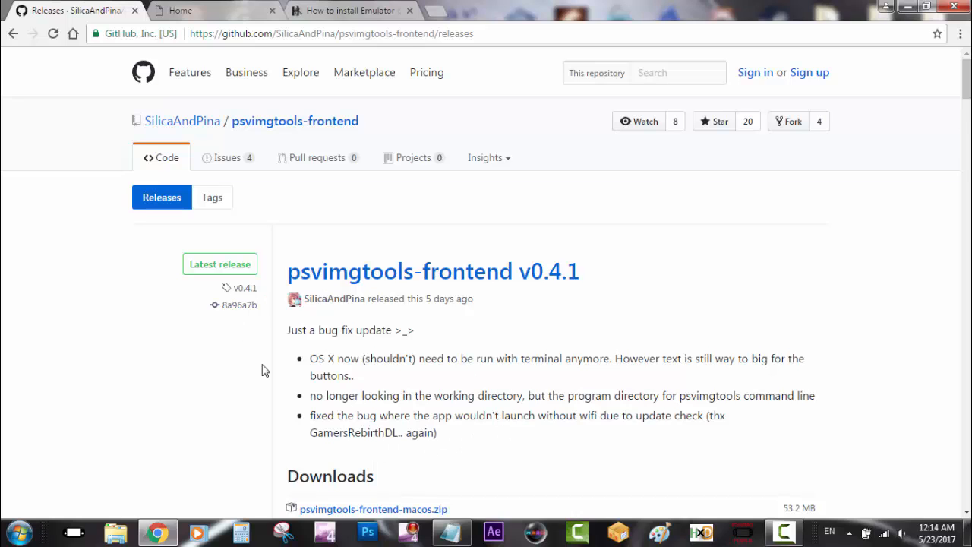
mouse_move(452, 382)
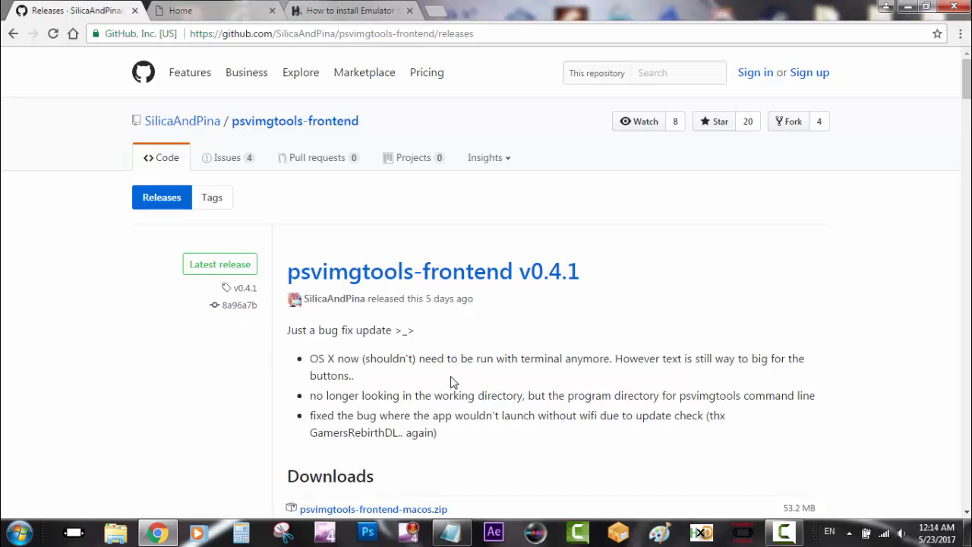
scroll(down, 3)
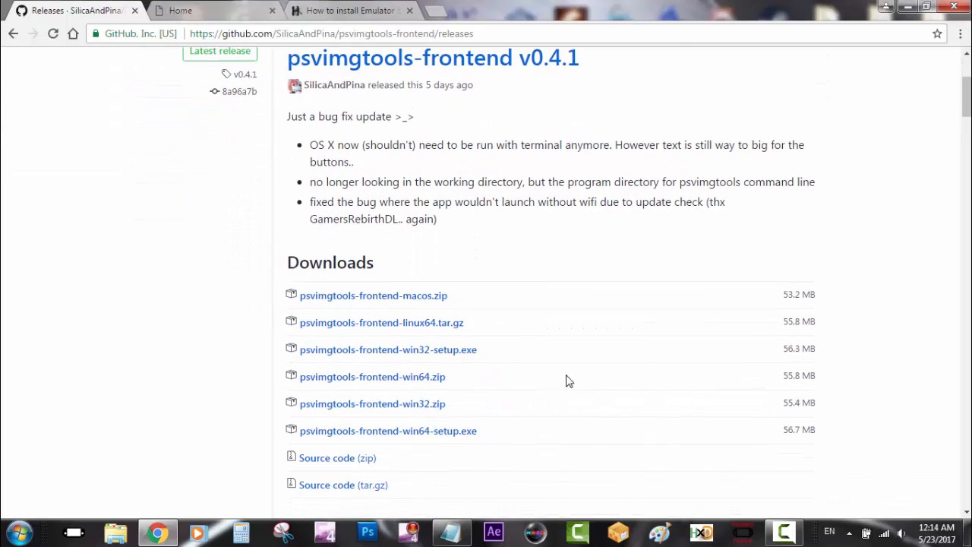
mouse_move(536, 387)
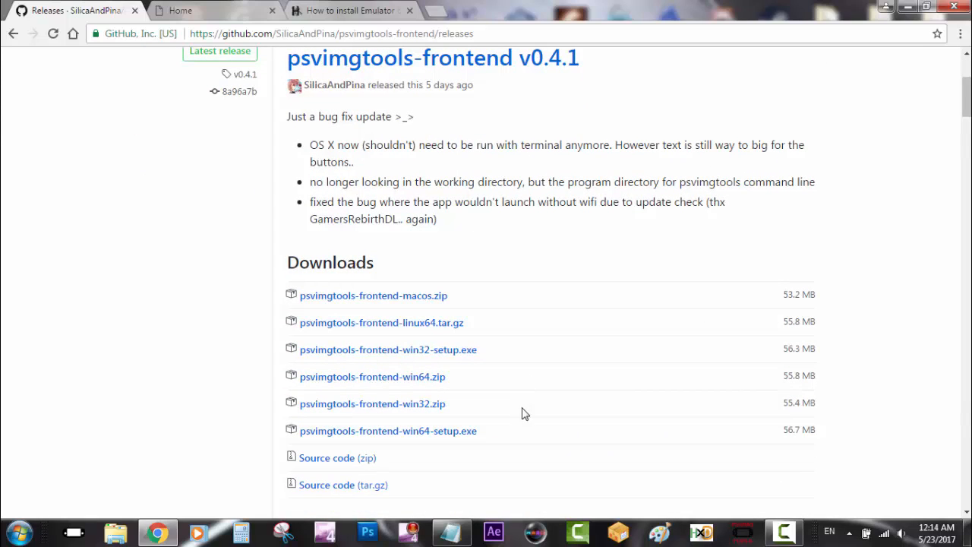
mouse_move(472, 439)
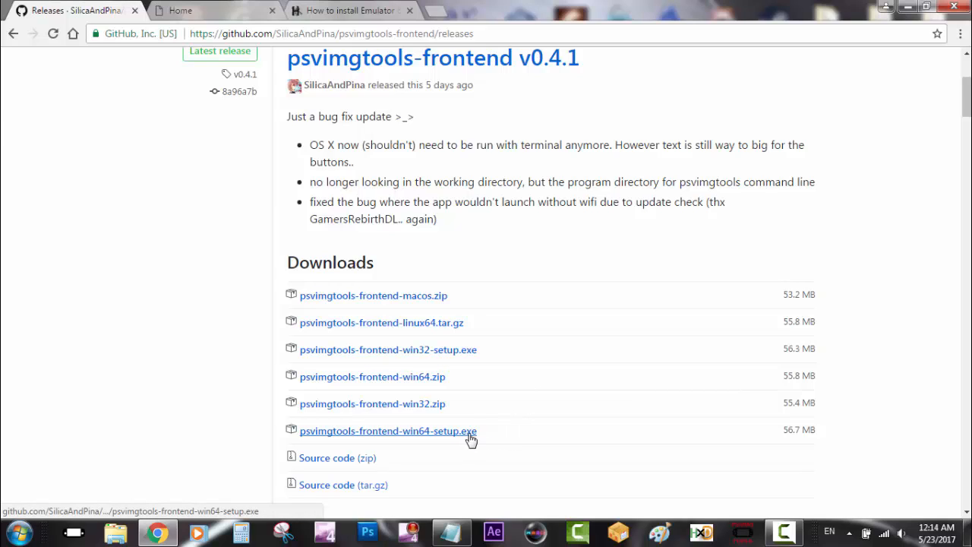
- Download psvimgtools-frontend-win64-setup.exe and finish its installation wizard
click(388, 430)
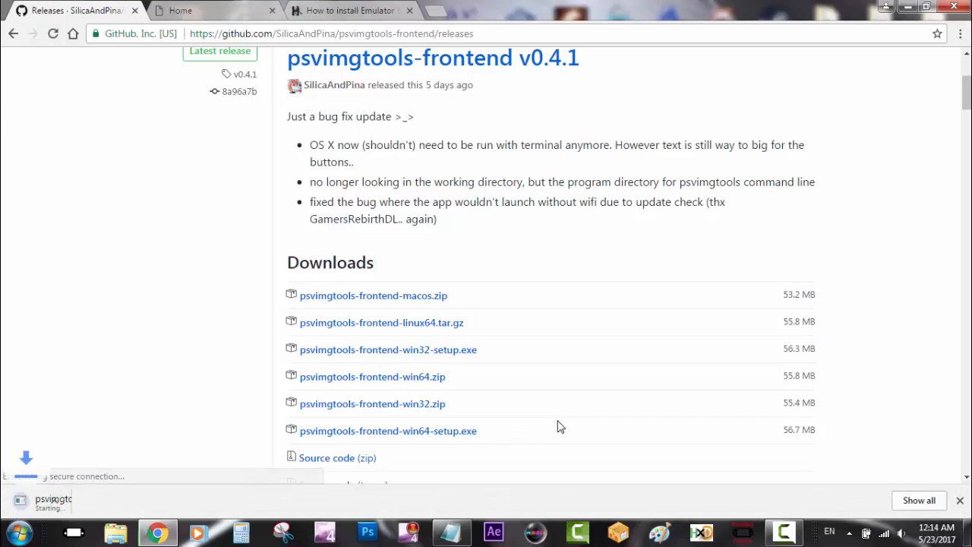
mouse_move(193, 460)
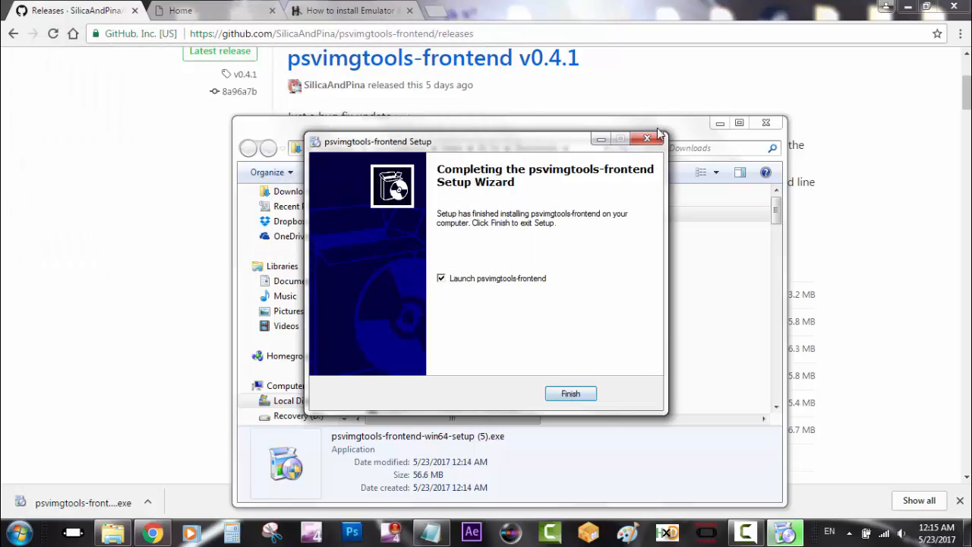
click(571, 393)
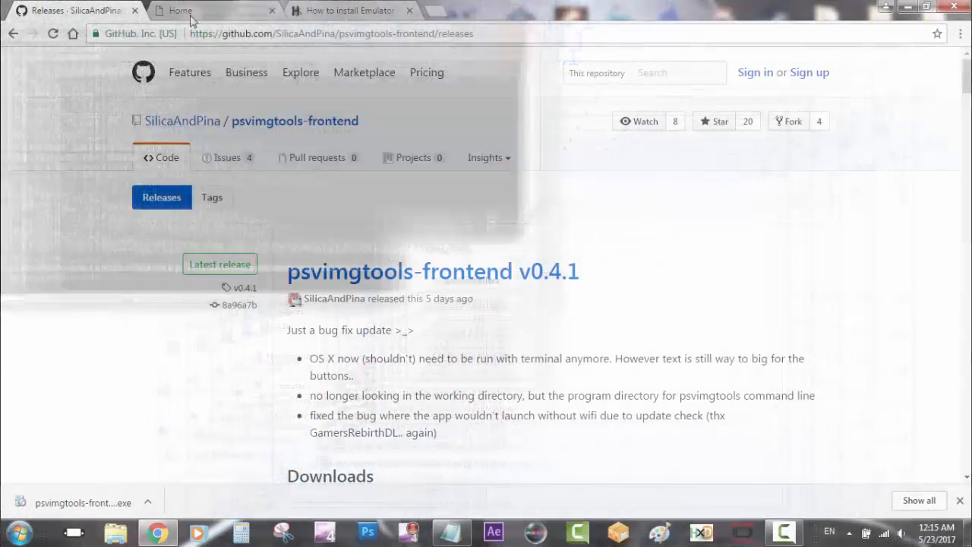
- Switch to the sili.cf Silica home page and scroll down to its links list
click(213, 10)
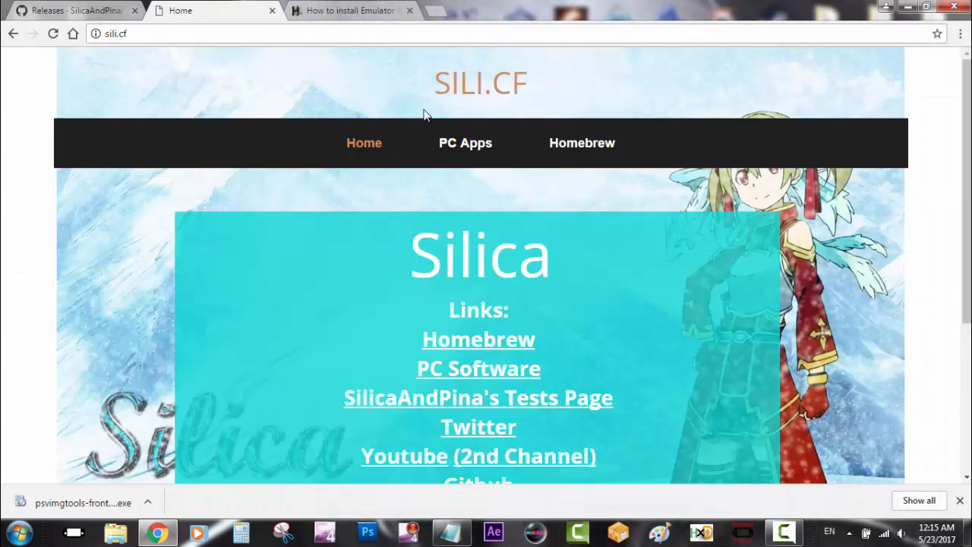
scroll(down, 3)
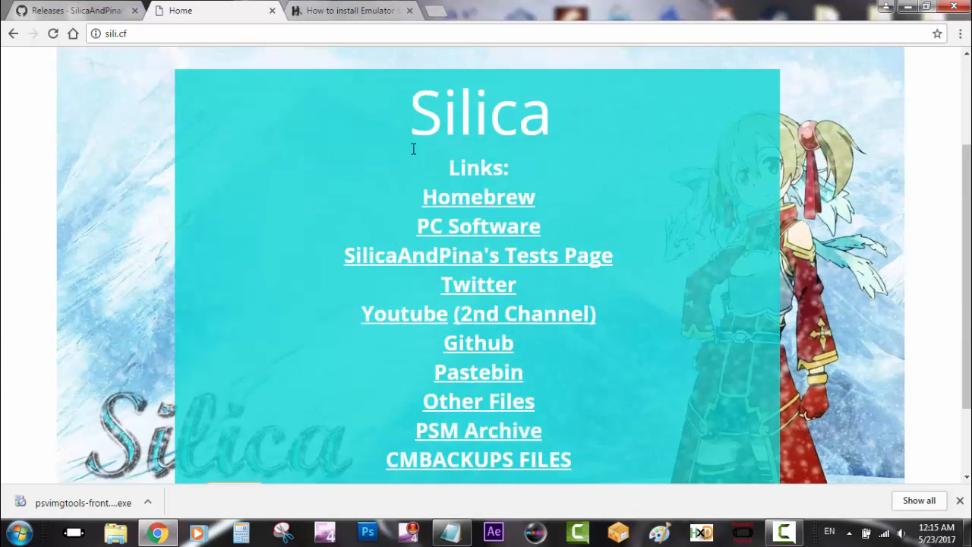
scroll(down, 3)
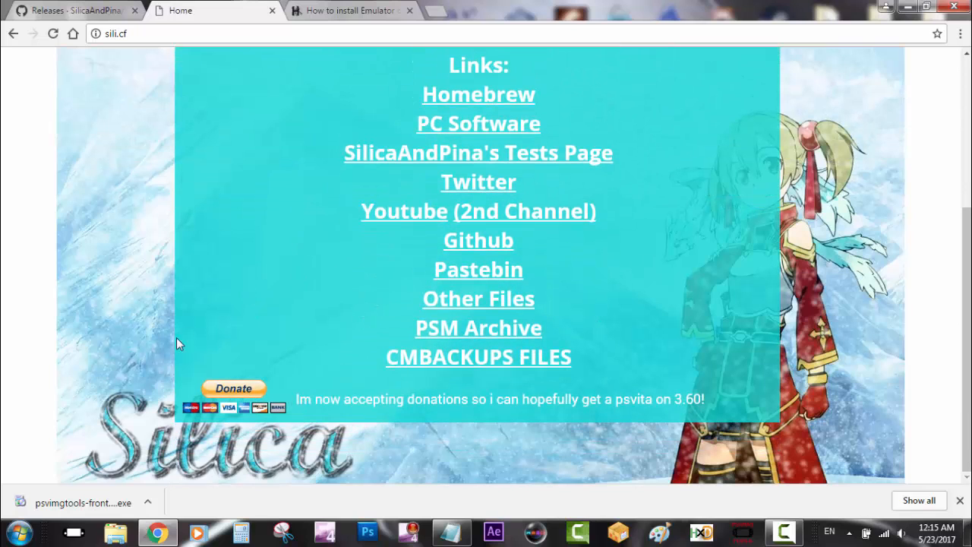
mouse_move(243, 430)
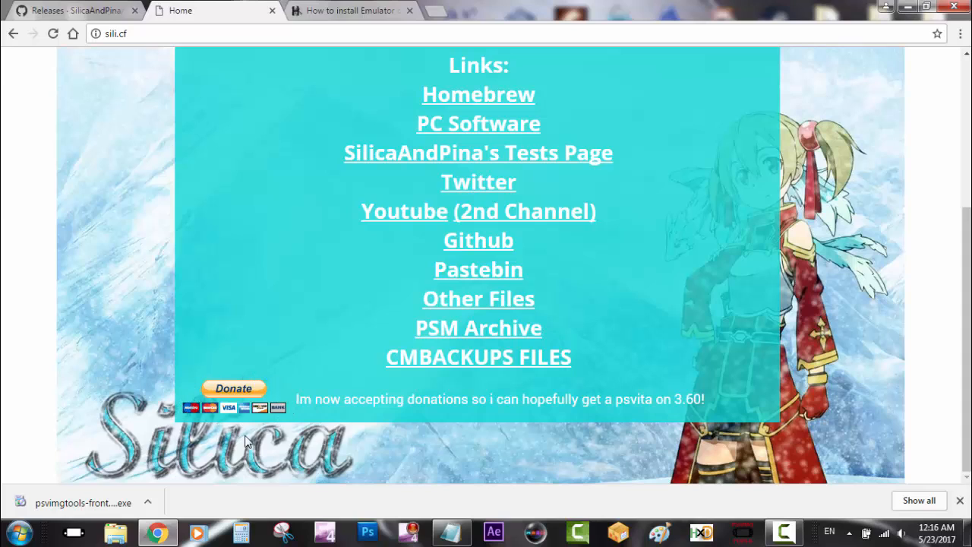
mouse_move(686, 403)
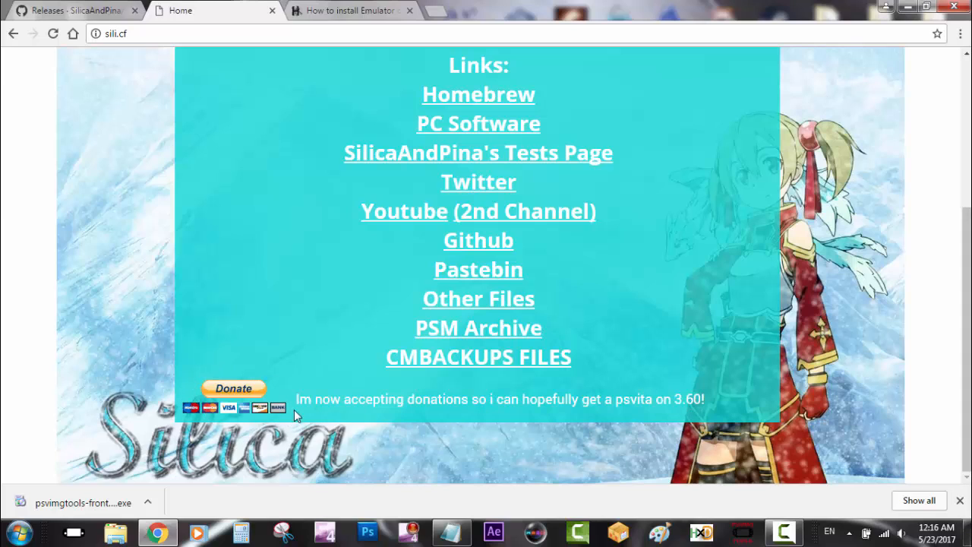
mouse_move(395, 317)
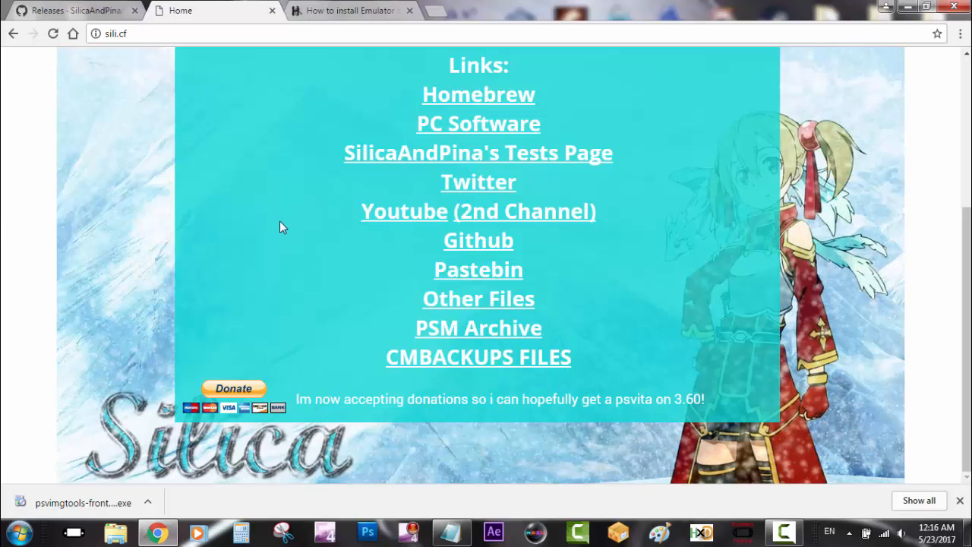
- Scroll the hackinformer guide to 'What you need' and download hwv v1.6.zip through the browser
click(349, 10)
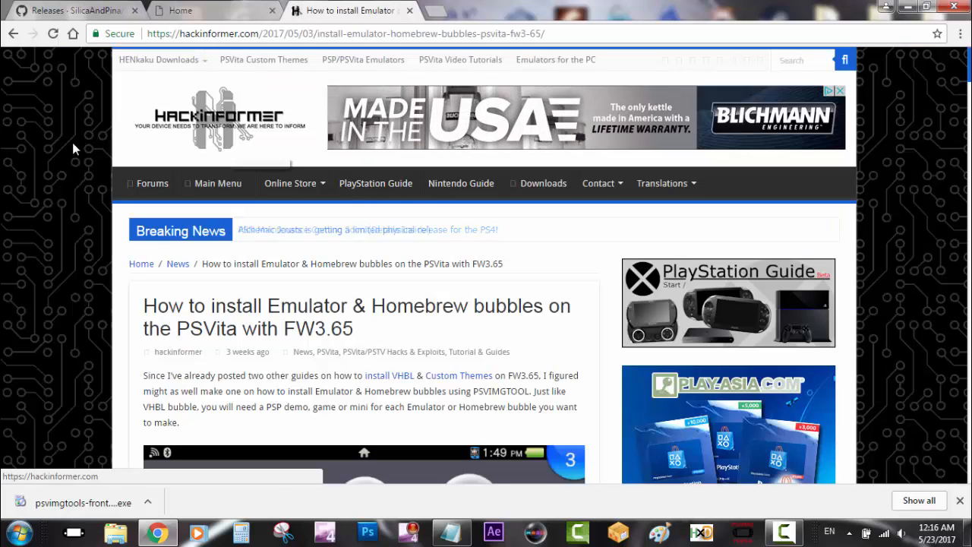
scroll(down, 3)
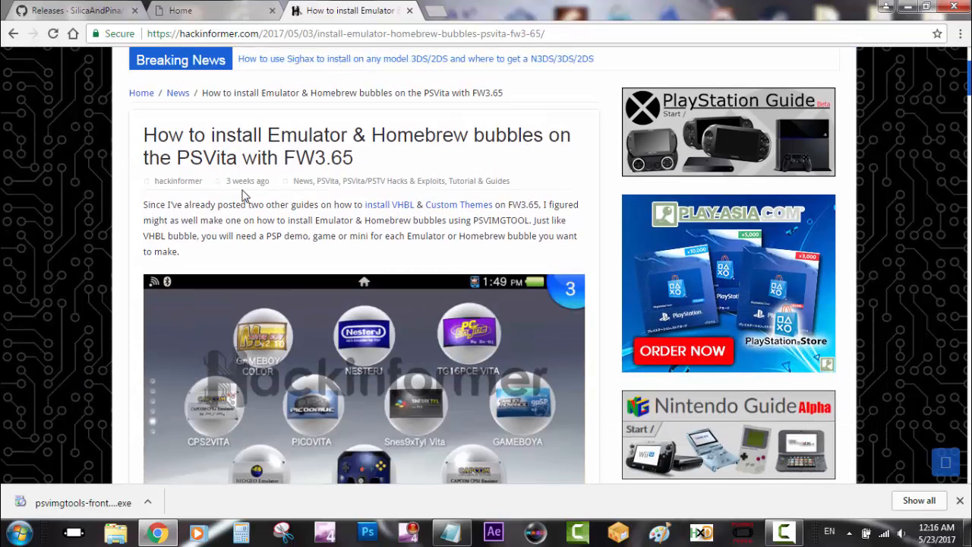
scroll(down, 3)
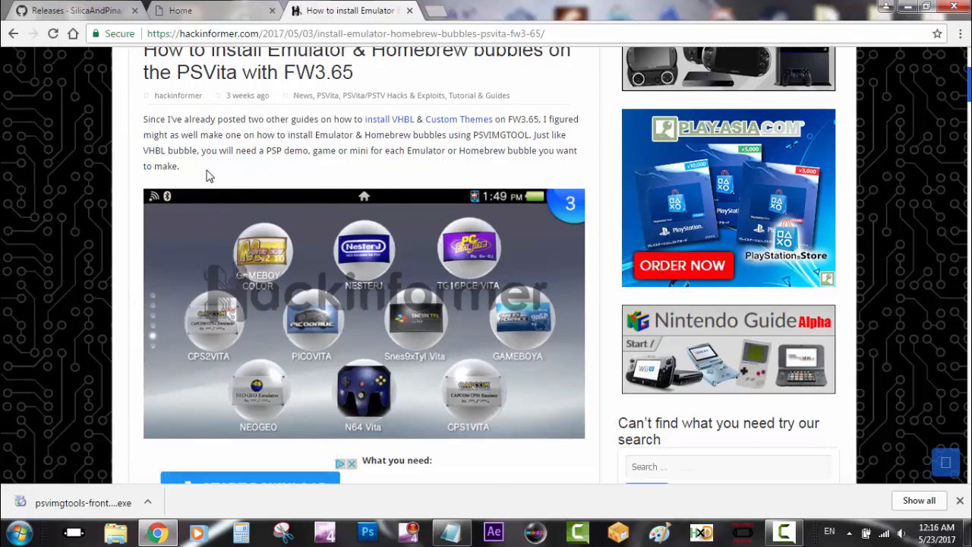
mouse_move(129, 218)
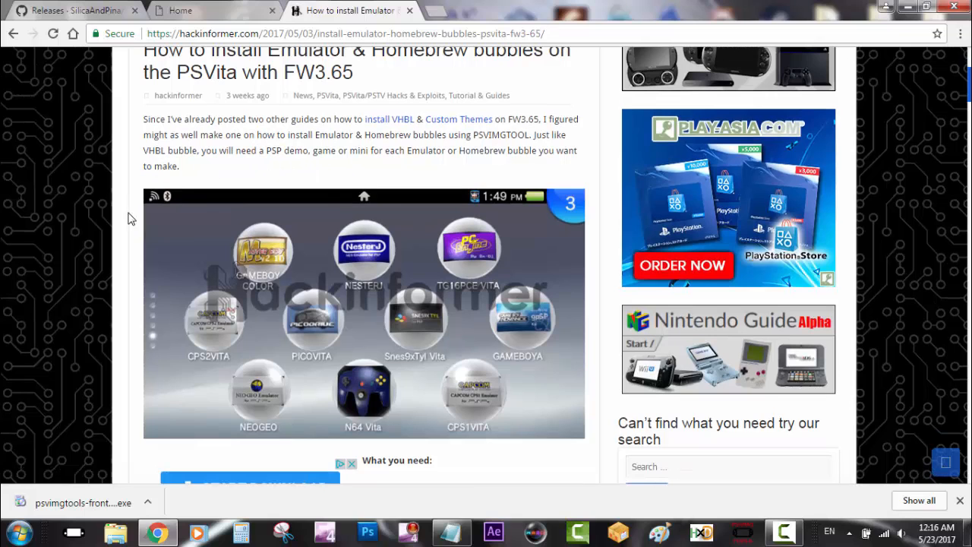
scroll(down, 3)
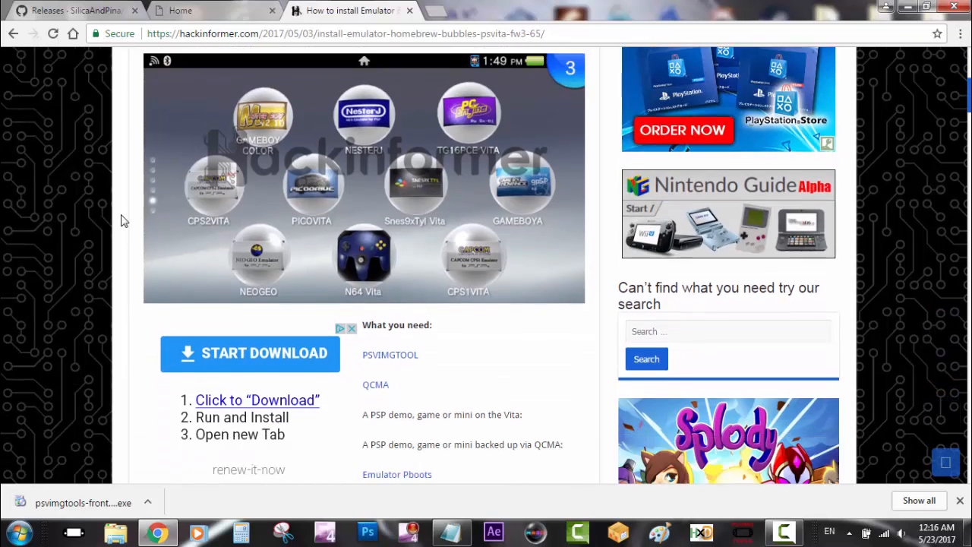
scroll(down, 3)
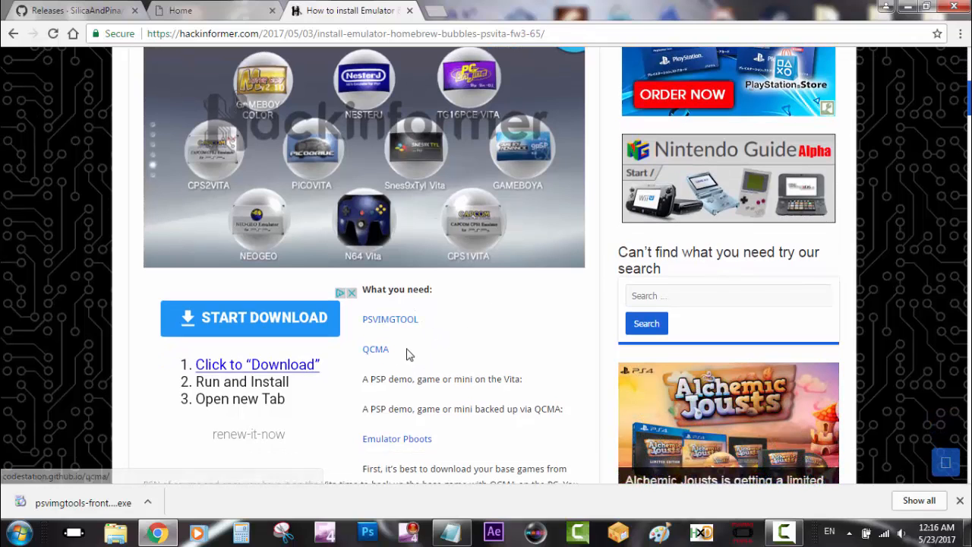
scroll(down, 3)
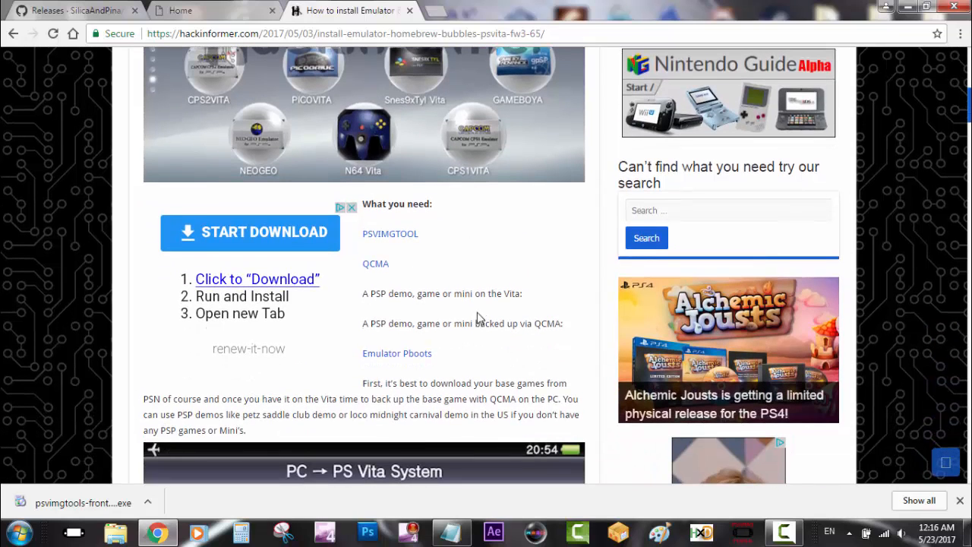
scroll(down, 3)
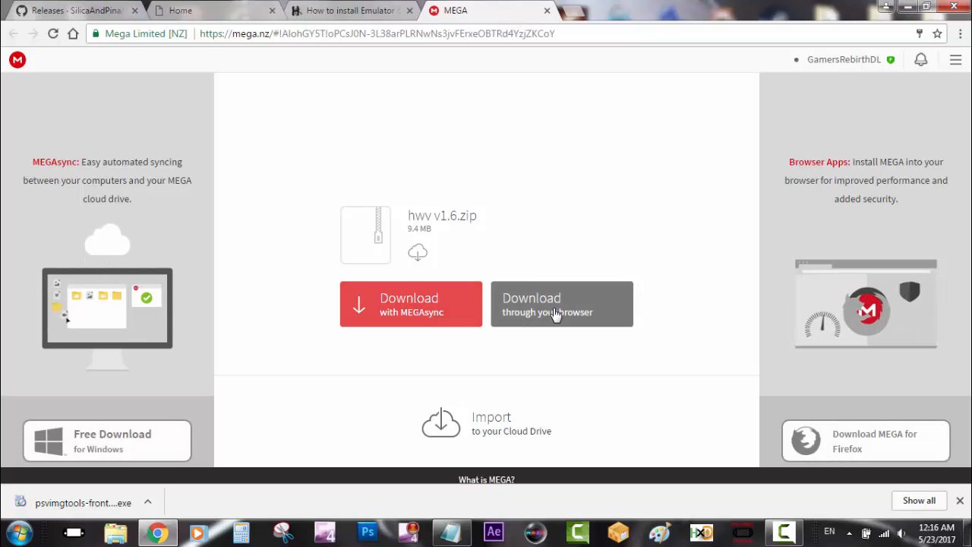
click(562, 303)
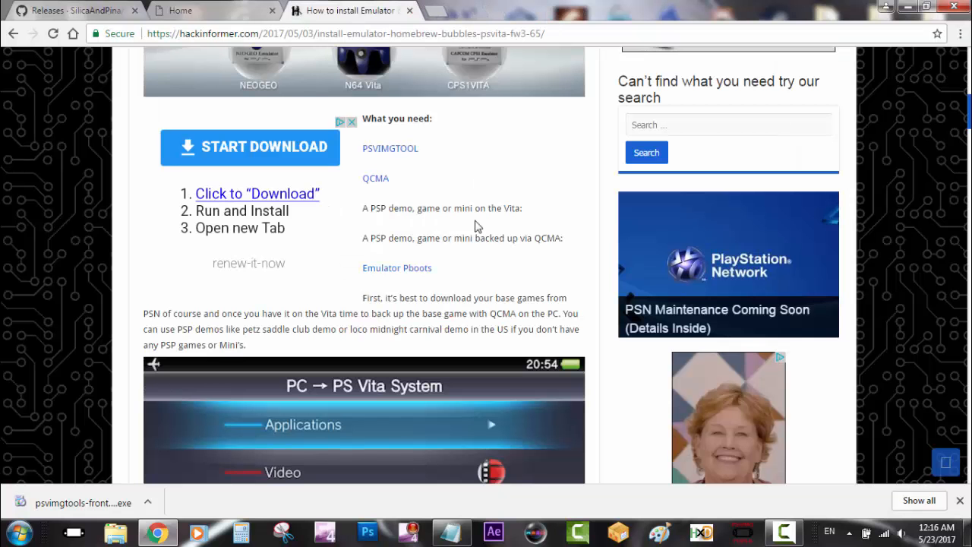
mouse_move(451, 294)
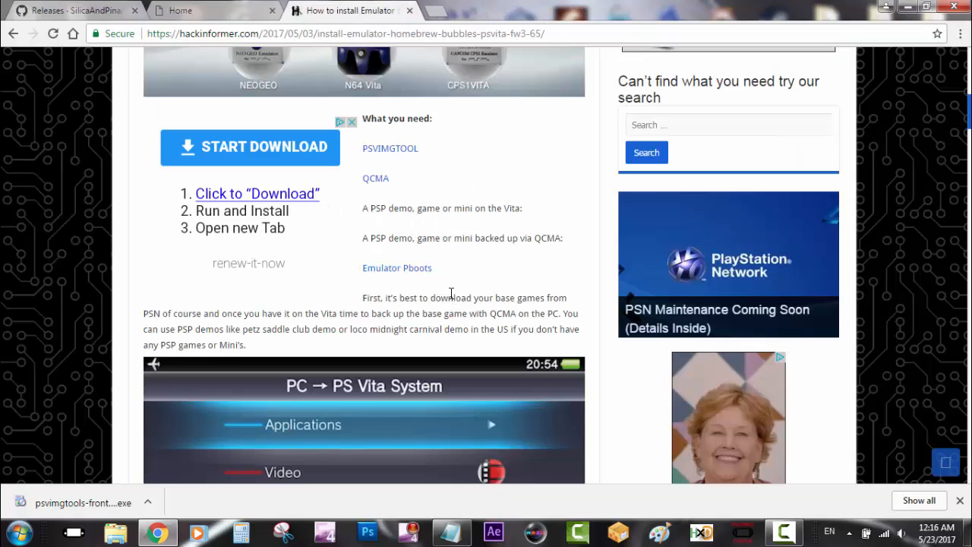
- Scroll through the guide's backup, extract and restore-to-Vita steps
scroll(down, 3)
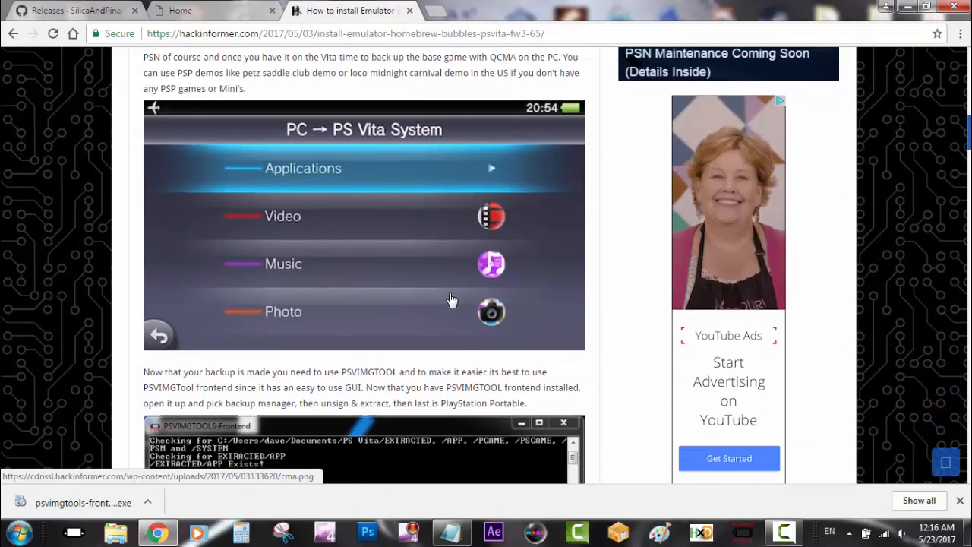
scroll(down, 3)
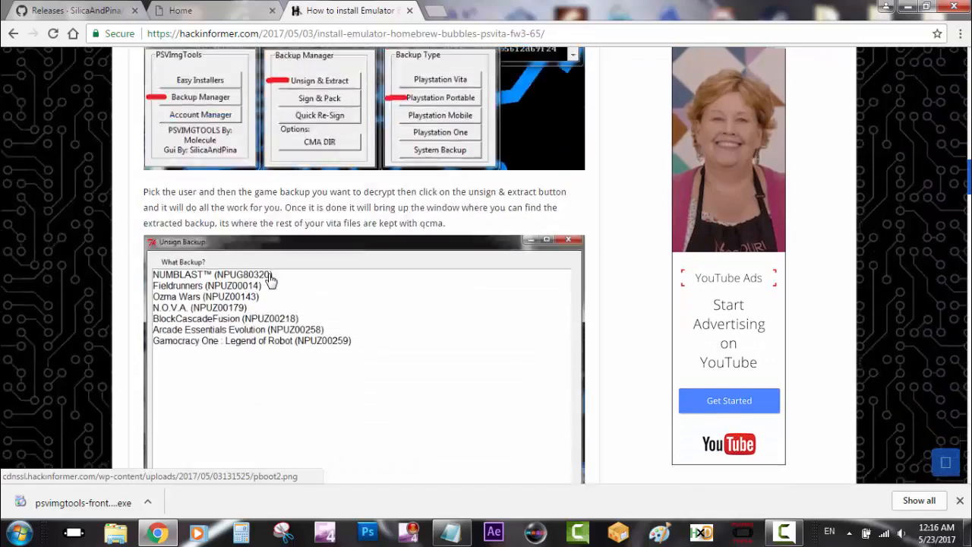
scroll(down, 3)
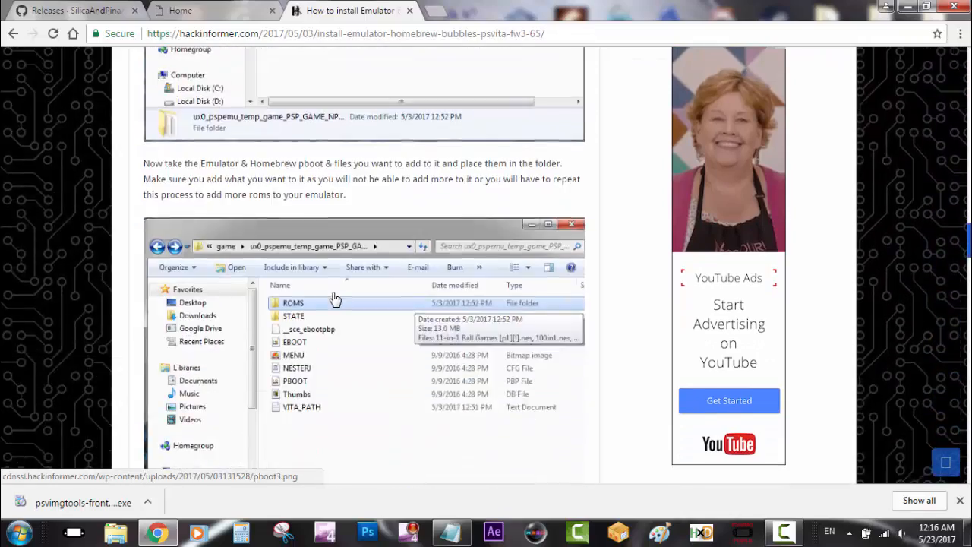
scroll(down, 3)
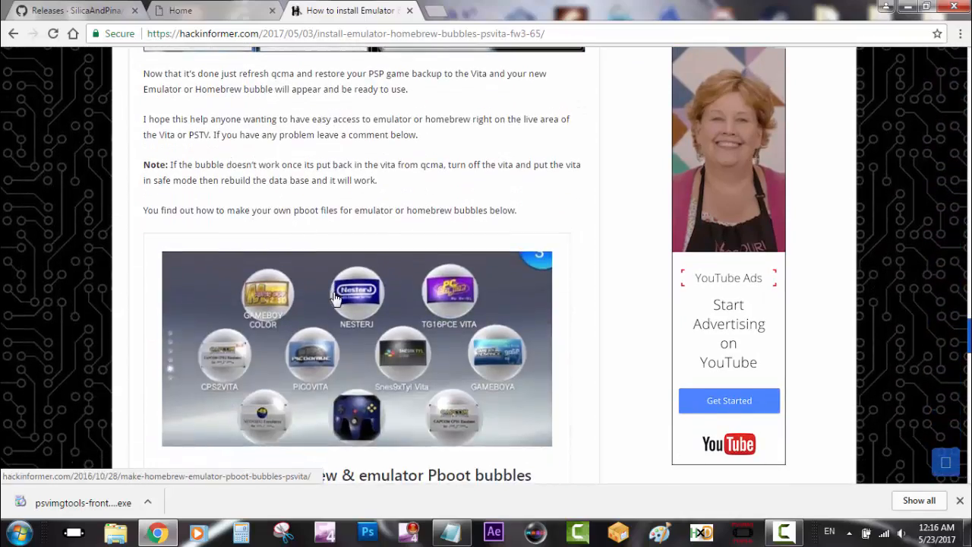
scroll(down, 3)
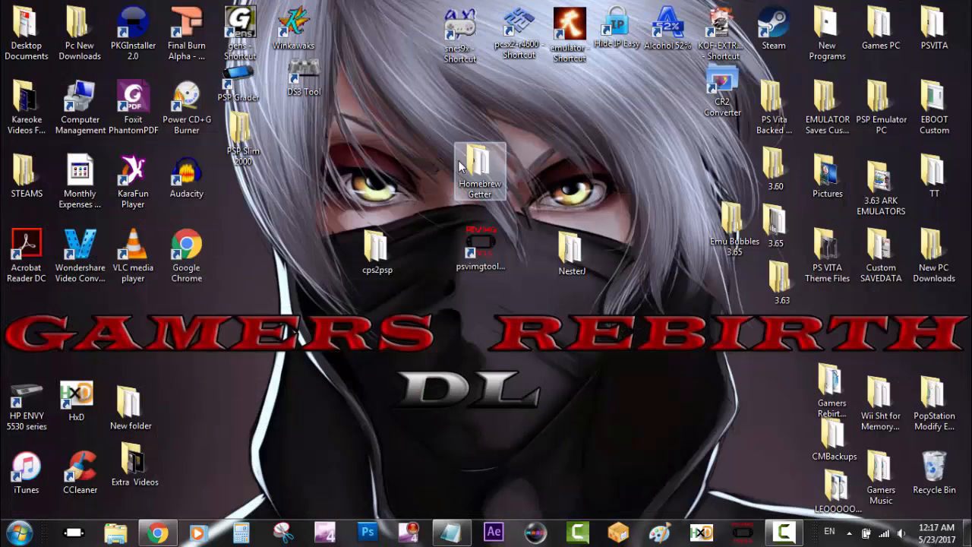
- Open the Homebrew Getter desktop folder and launch Homebrew Directory v1.6.exe
double_click(479, 171)
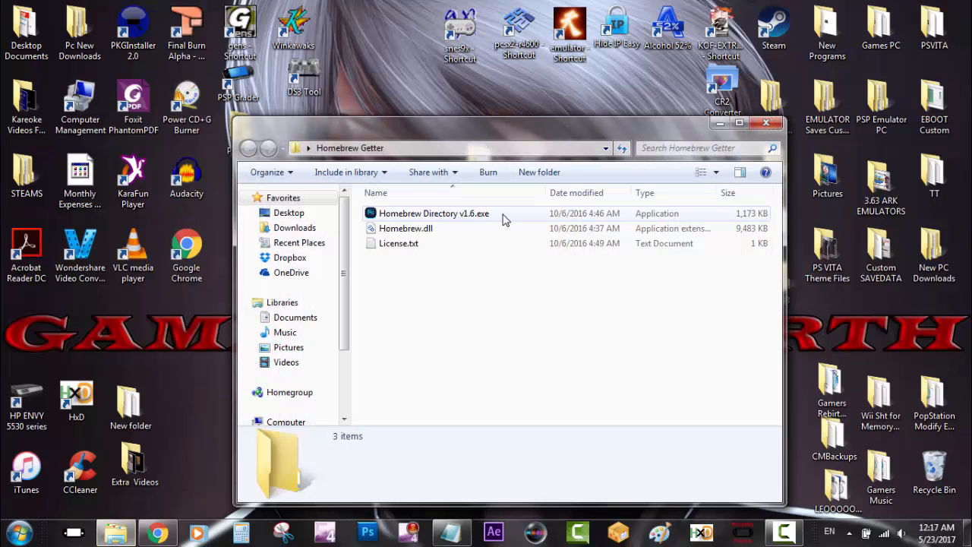
double_click(434, 212)
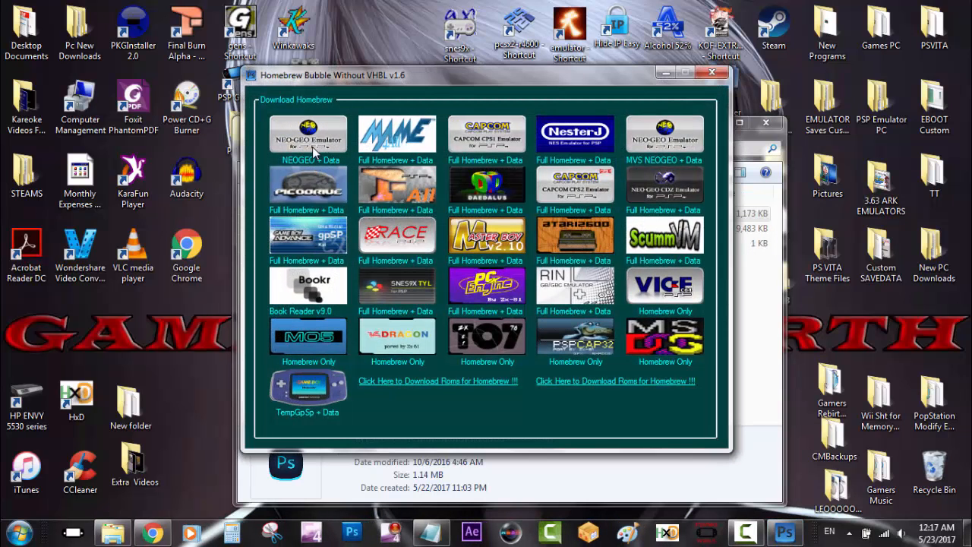
mouse_move(657, 152)
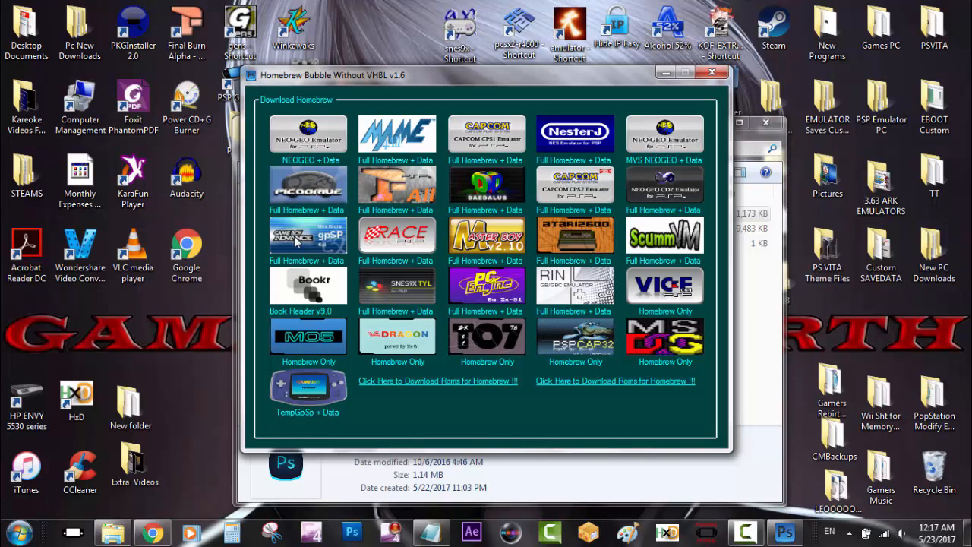
mouse_move(664, 256)
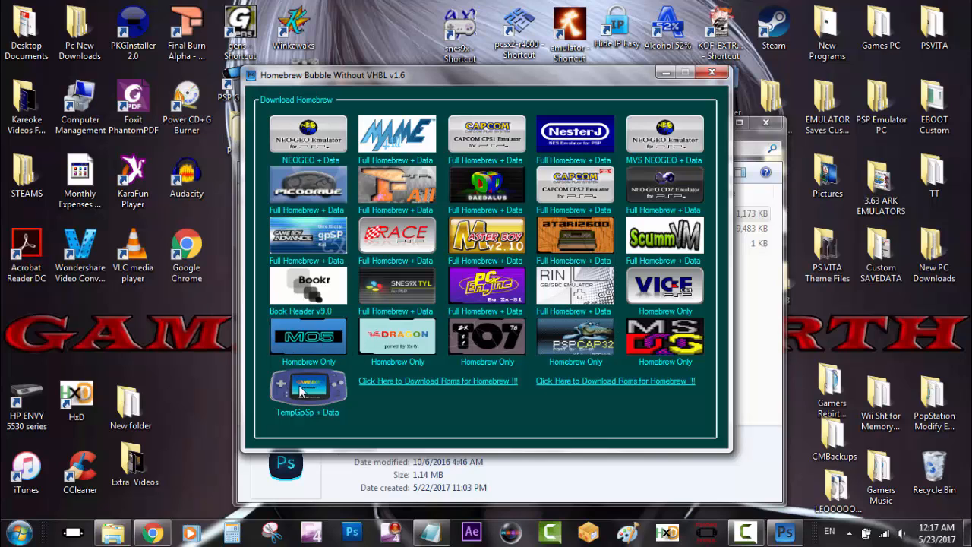
mouse_move(636, 128)
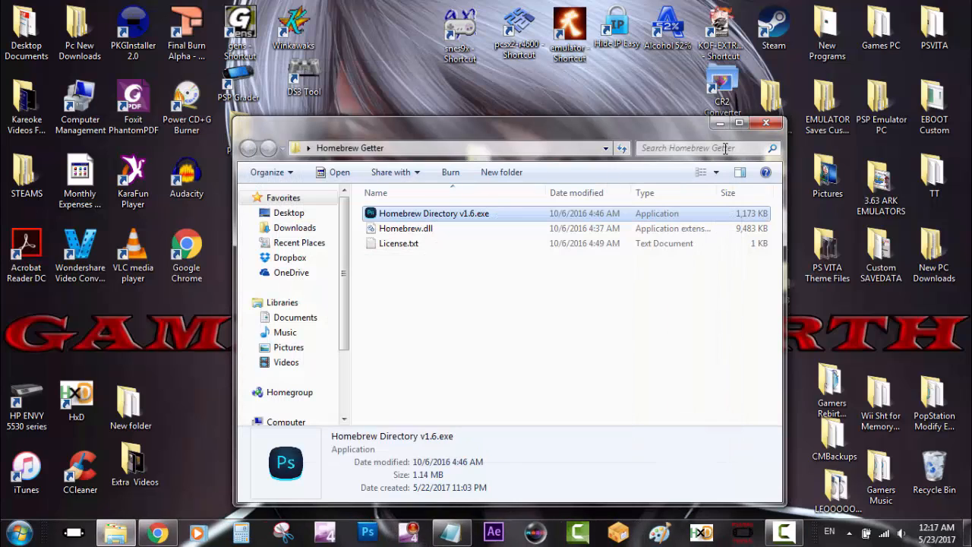
click(766, 123)
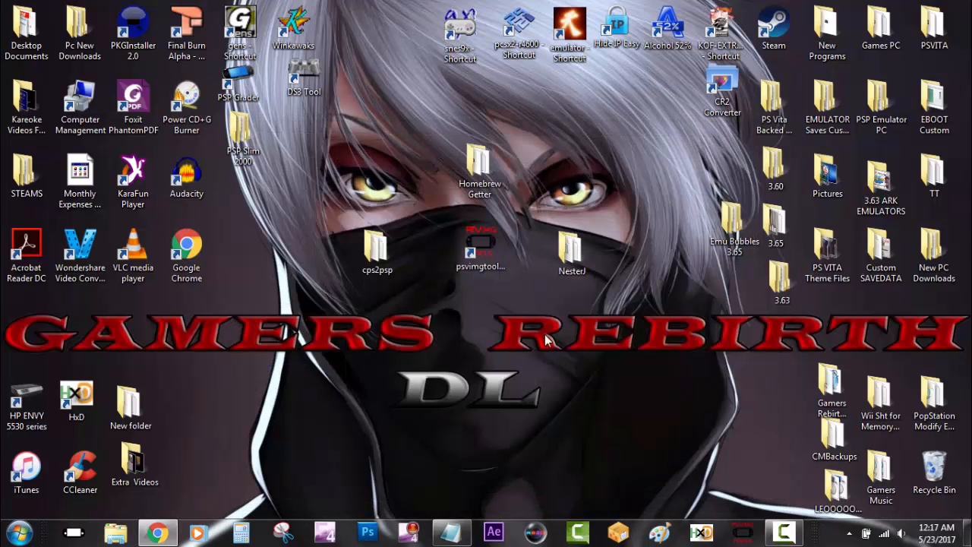
click(480, 251)
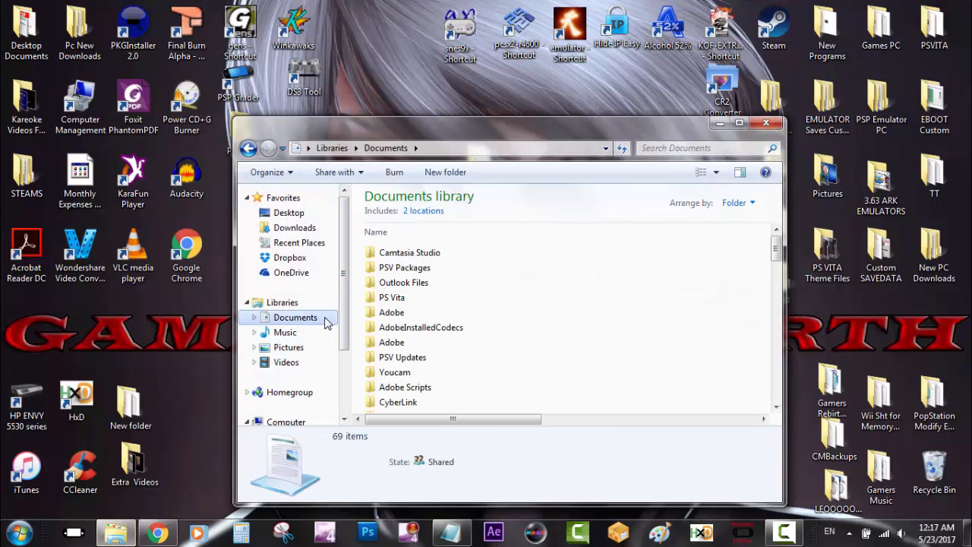
double_click(392, 297)
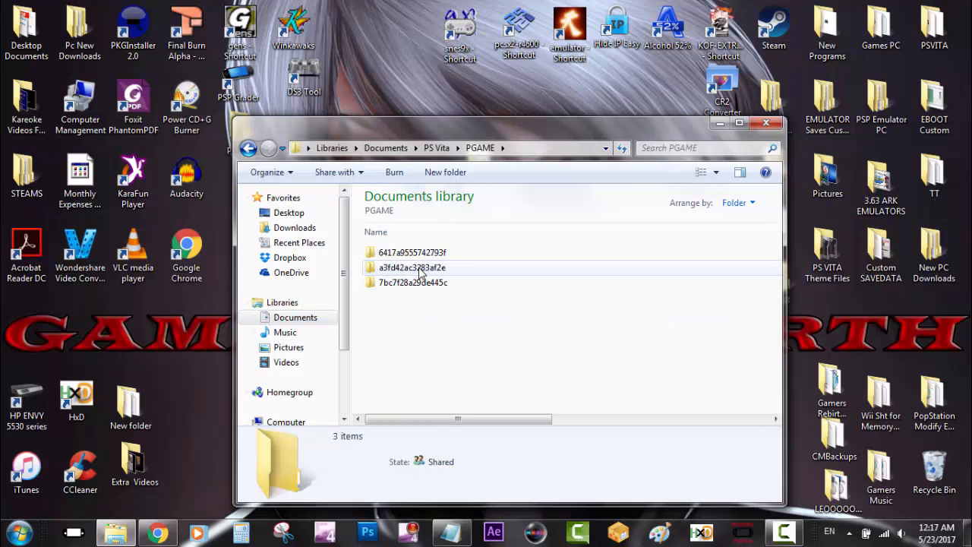
double_click(412, 252)
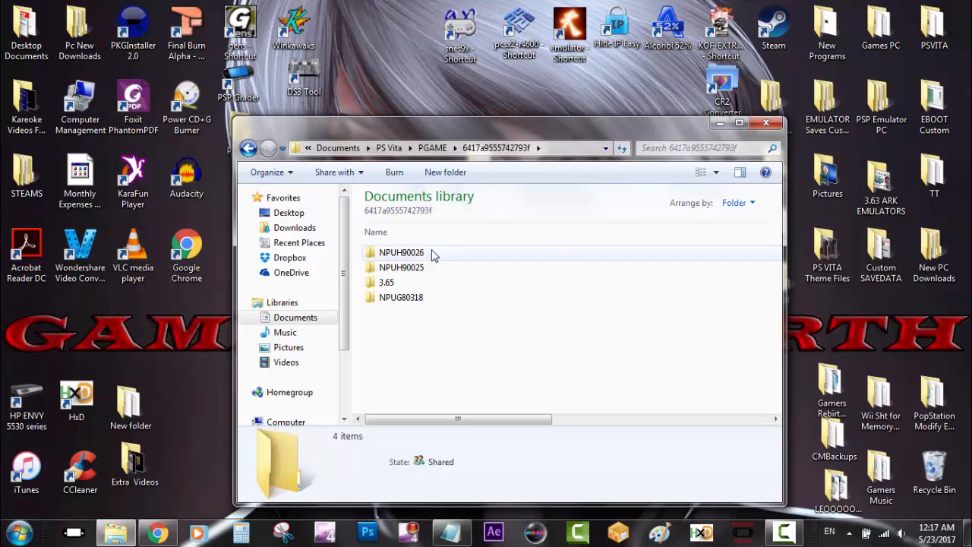
mouse_move(401, 267)
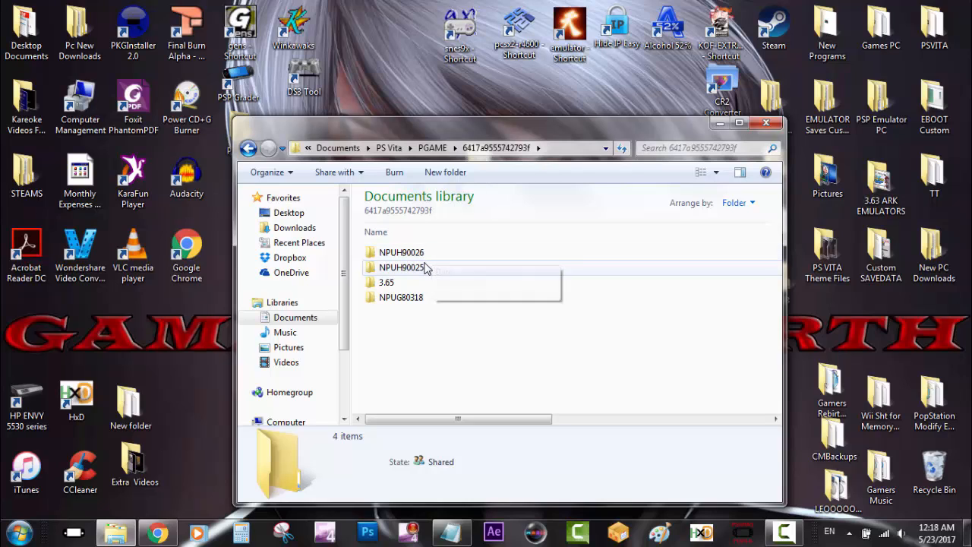
mouse_move(426, 268)
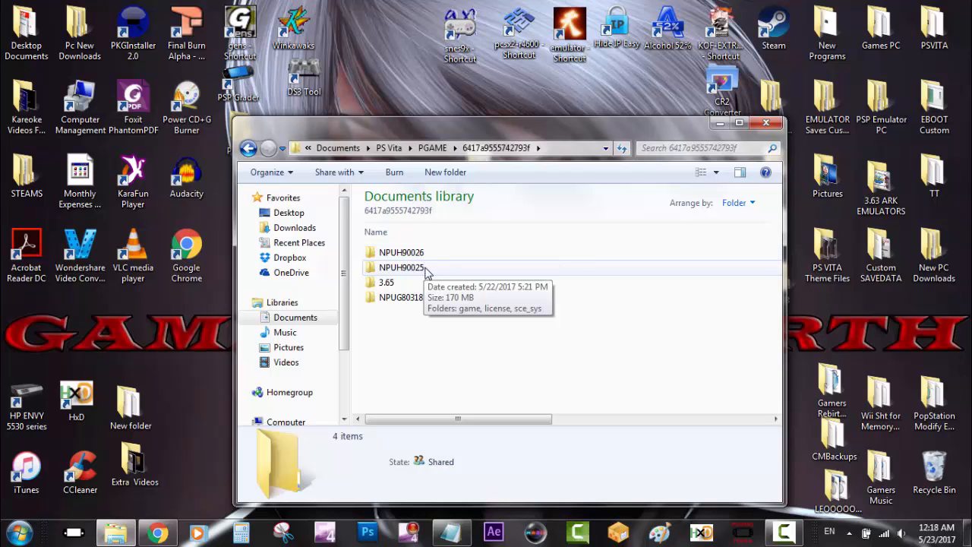
mouse_move(437, 273)
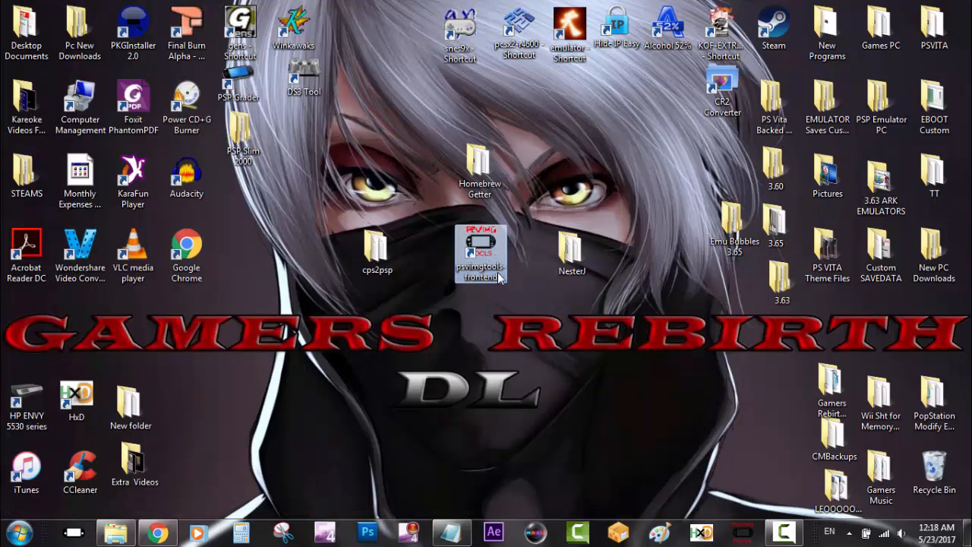
- Launch psvimgtools-frontend and unsign and extract Petz Saddle Club Demo (NPUH90025) for GamersRebirthDL
double_click(480, 255)
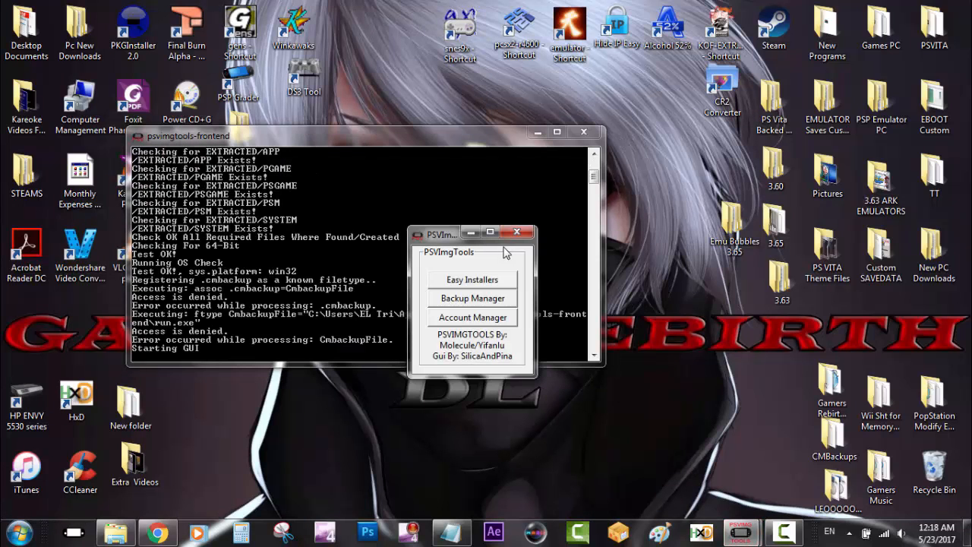
mouse_move(512, 302)
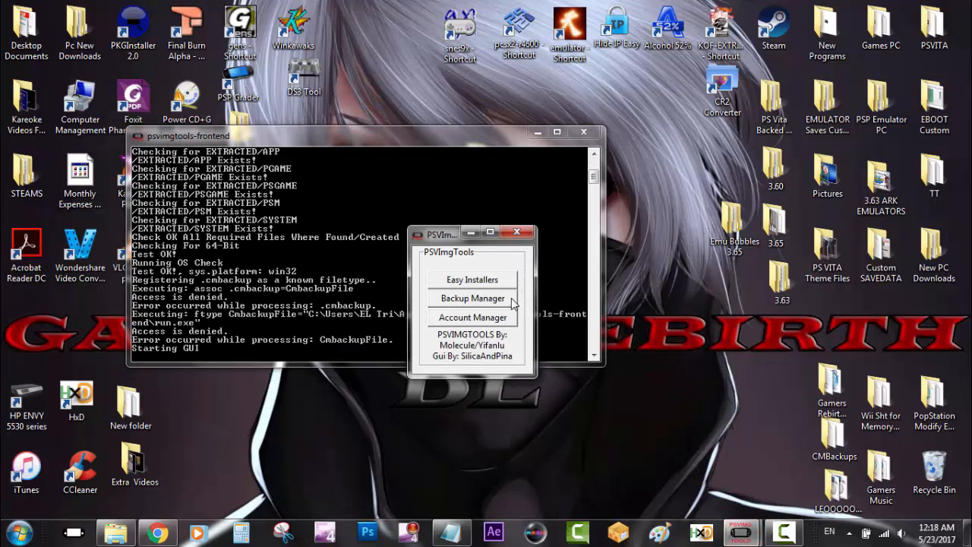
click(472, 298)
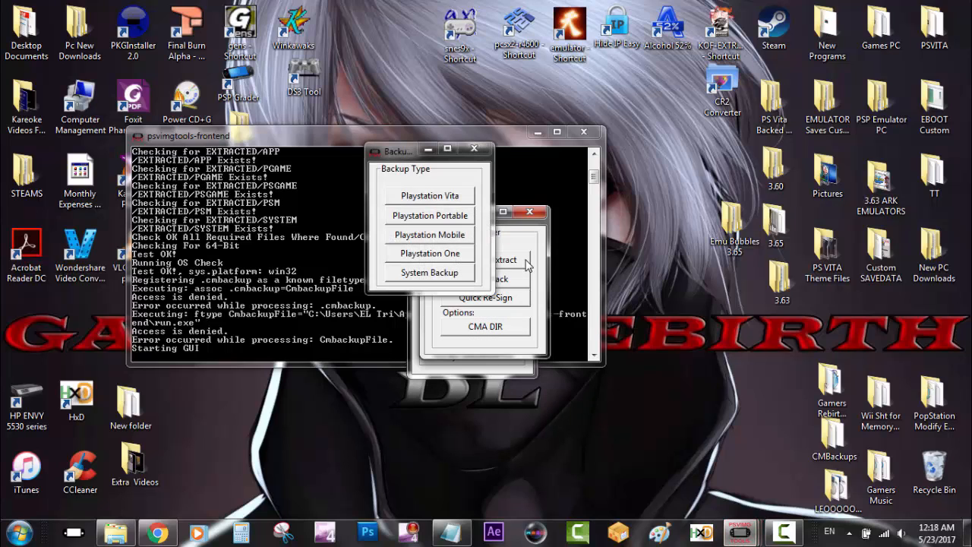
mouse_move(475, 219)
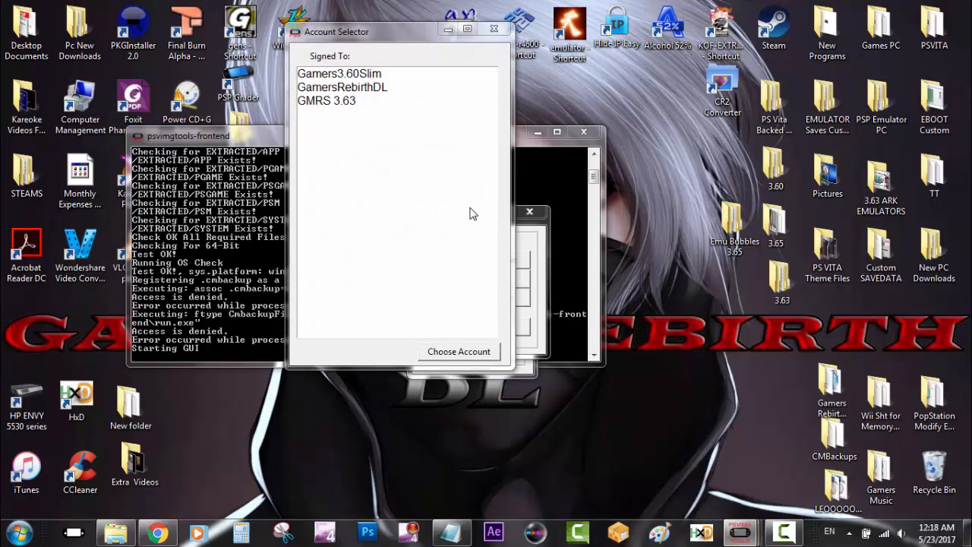
click(341, 86)
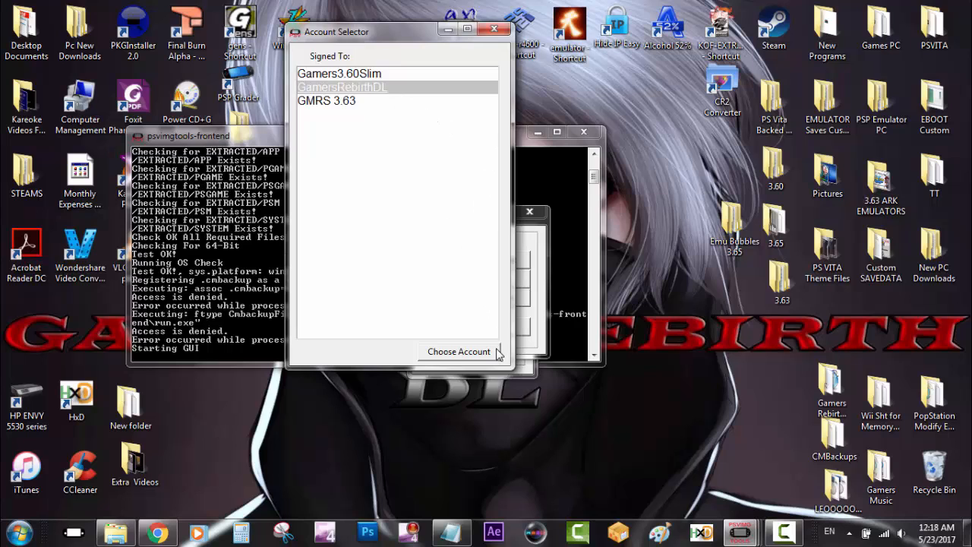
click(458, 351)
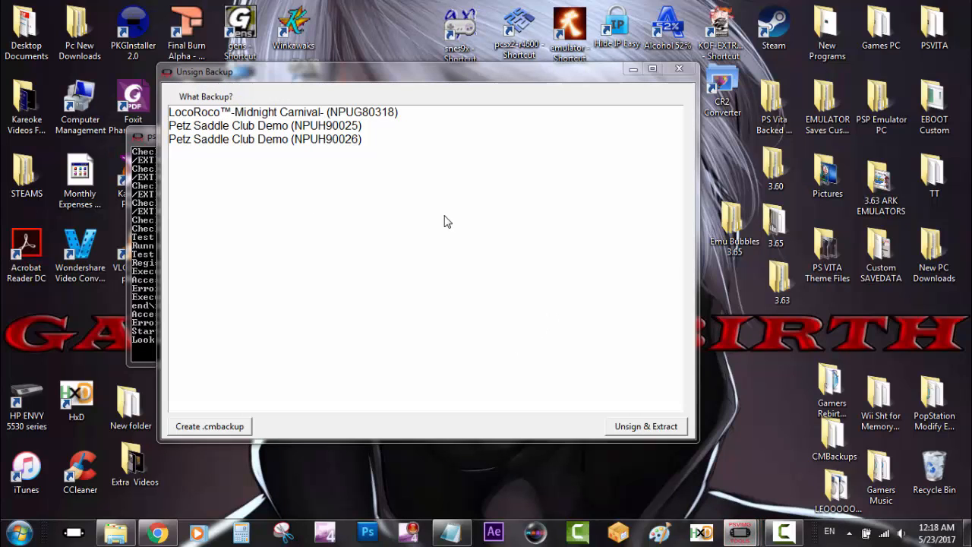
mouse_move(307, 138)
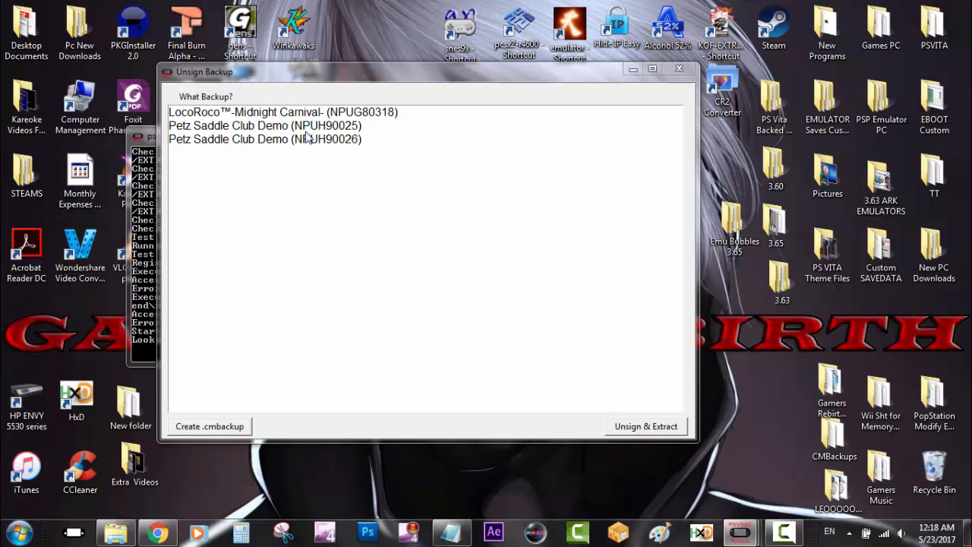
mouse_move(408, 133)
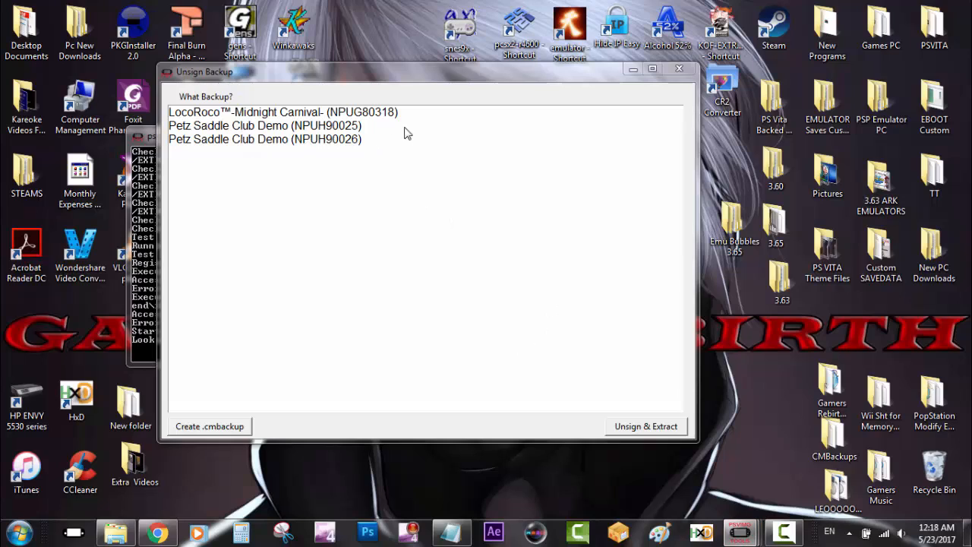
click(266, 125)
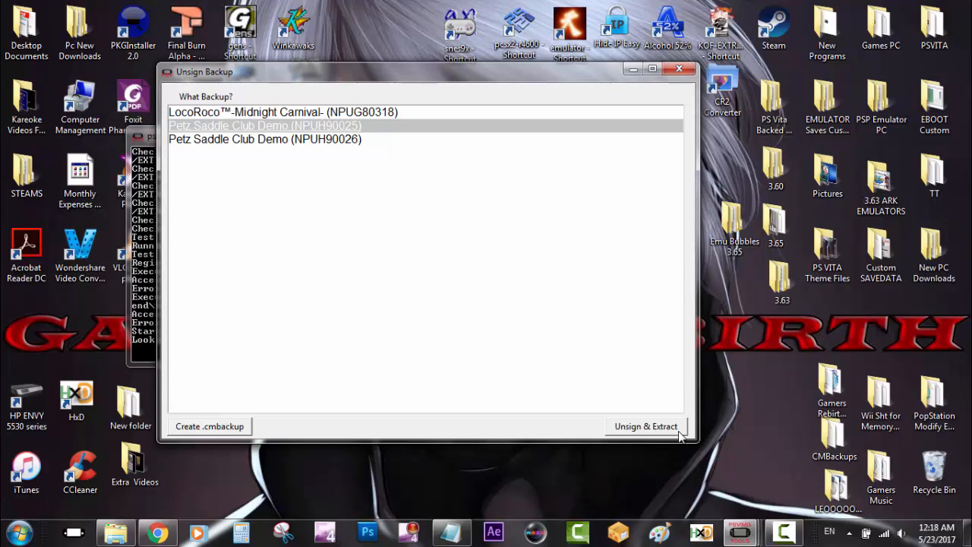
mouse_move(684, 429)
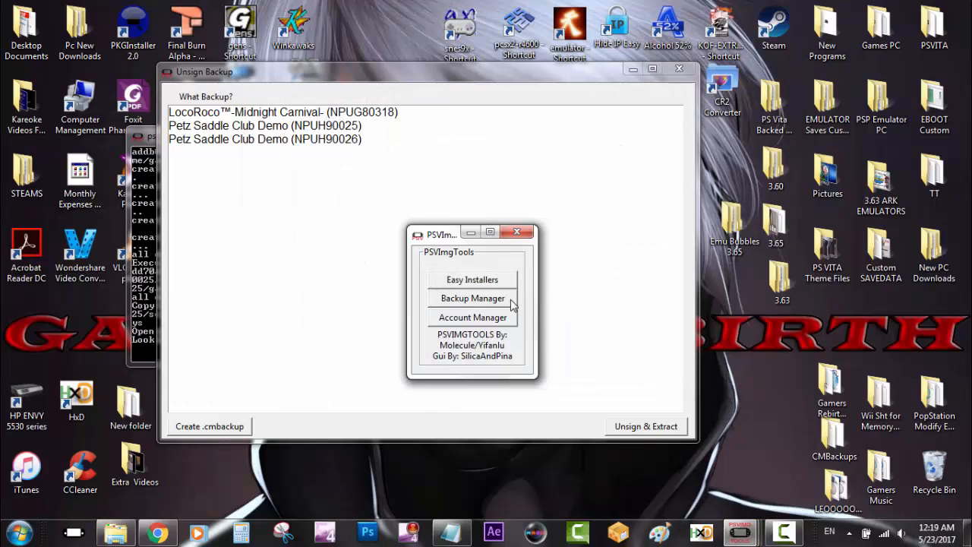
click(471, 298)
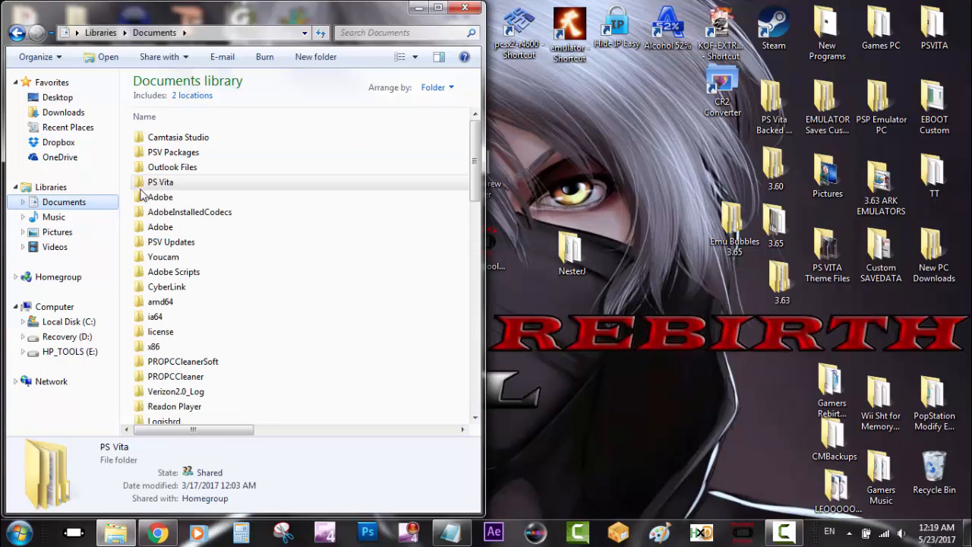
- Browse Documents > PS Vita > EXTRACTED > PGAME and select the NPUH90026 folder
double_click(160, 181)
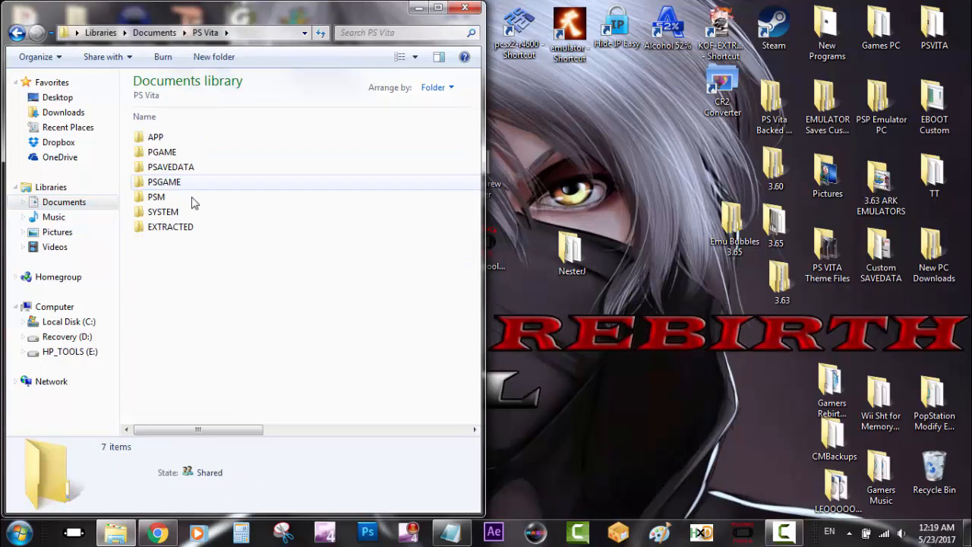
click(170, 227)
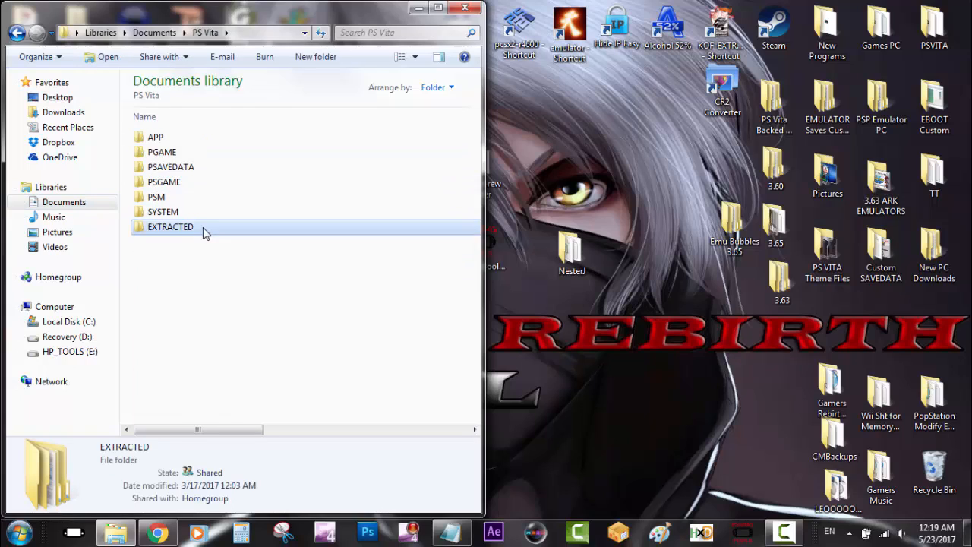
double_click(170, 226)
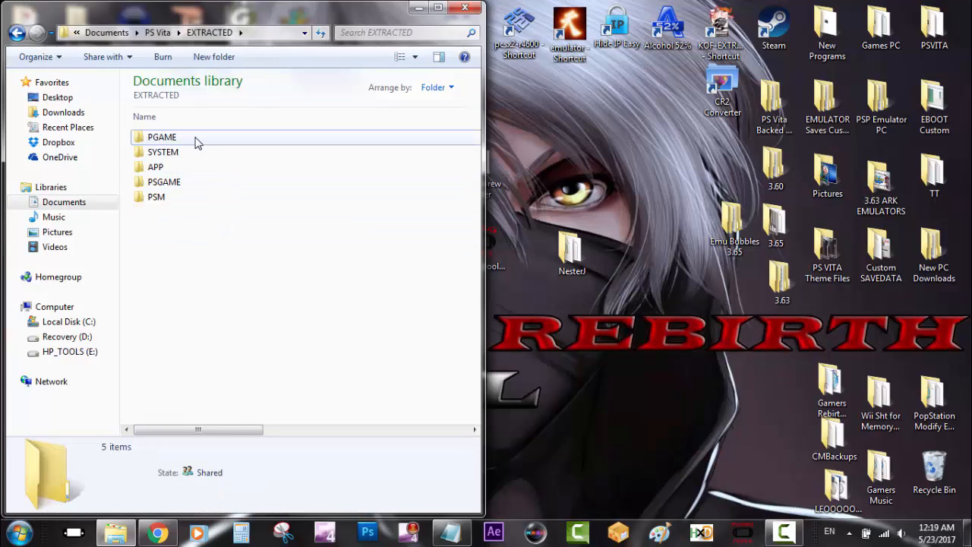
double_click(162, 137)
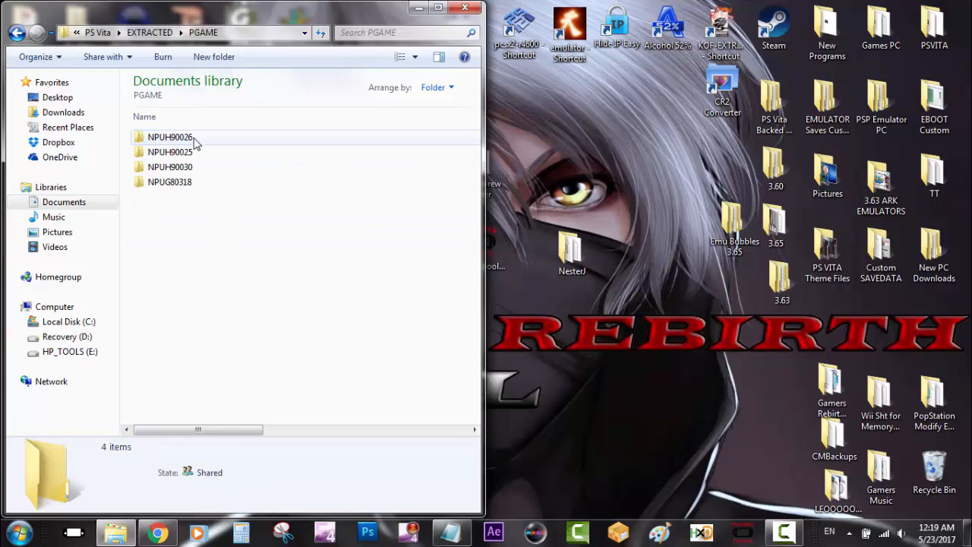
click(170, 152)
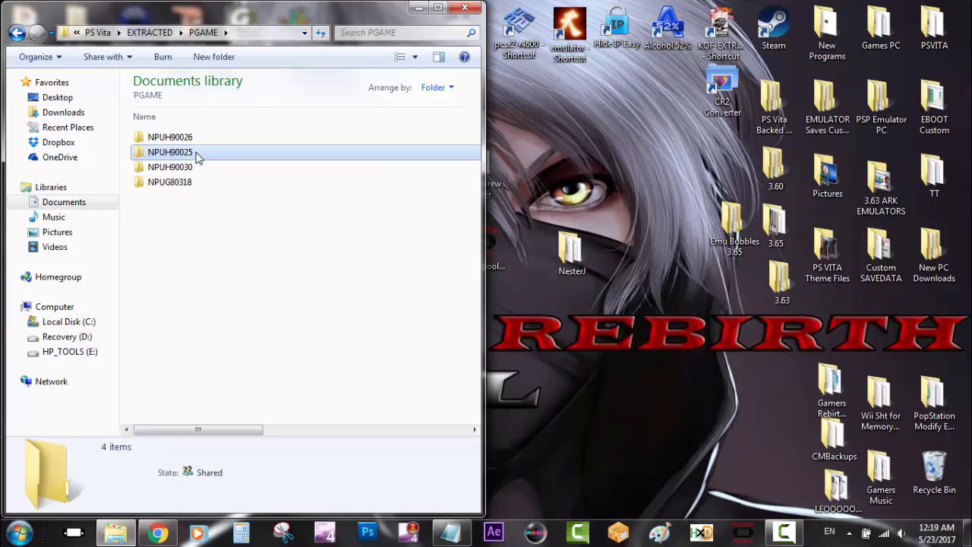
click(170, 137)
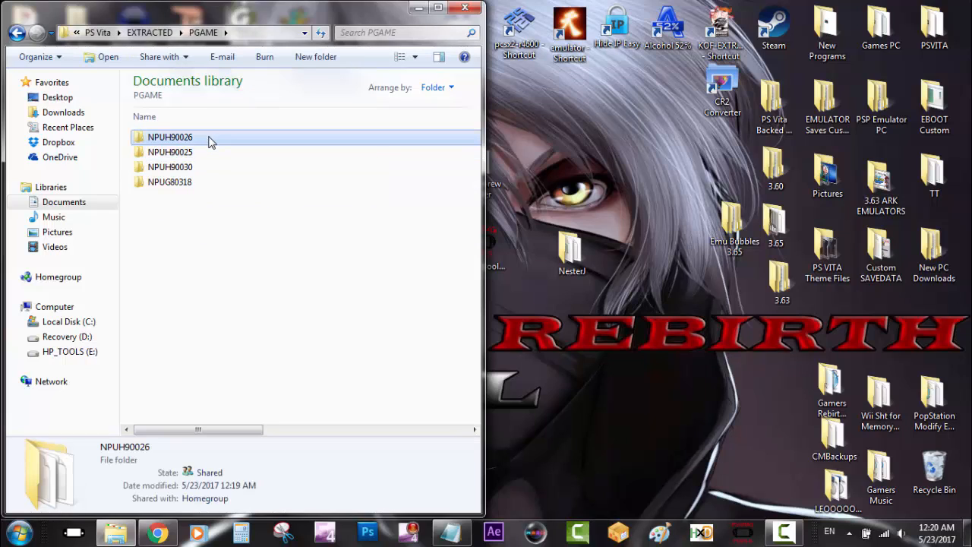
mouse_move(201, 140)
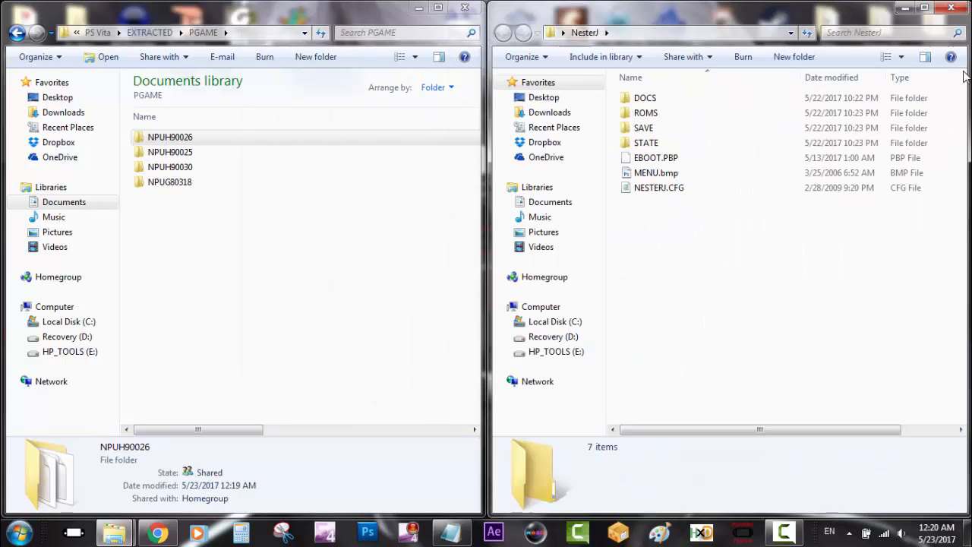
mouse_move(726, 252)
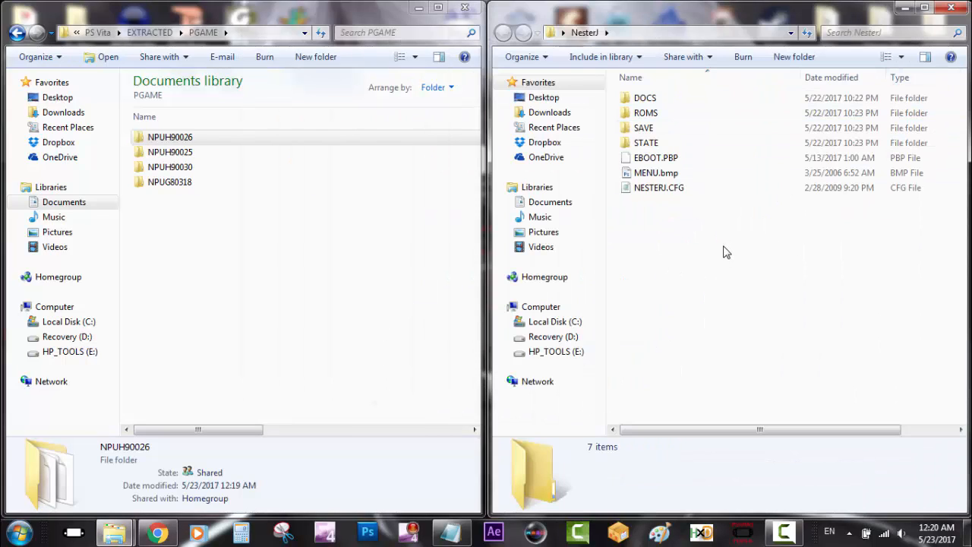
- Rename NesterJ's EBOOT.PBP file to PBOOT.PBP
click(655, 158)
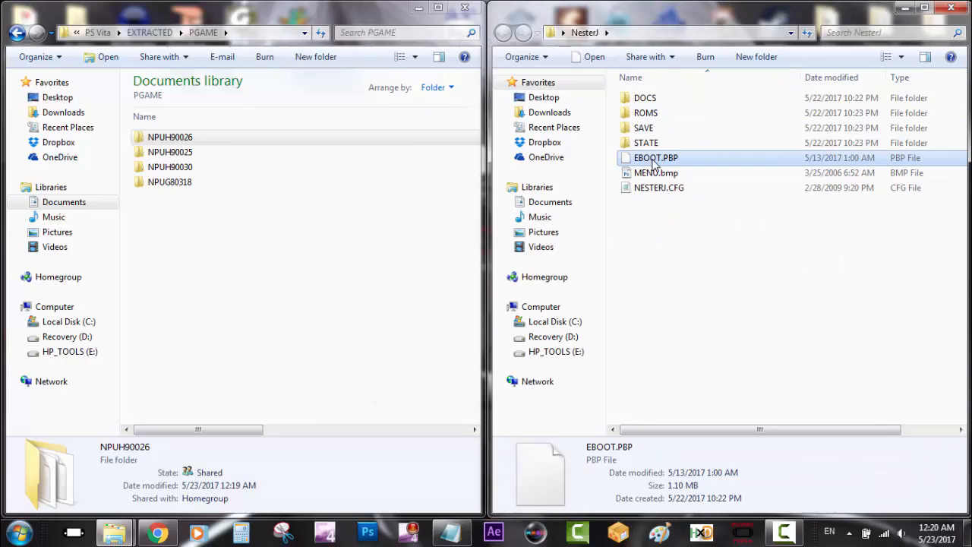
right_click(656, 157)
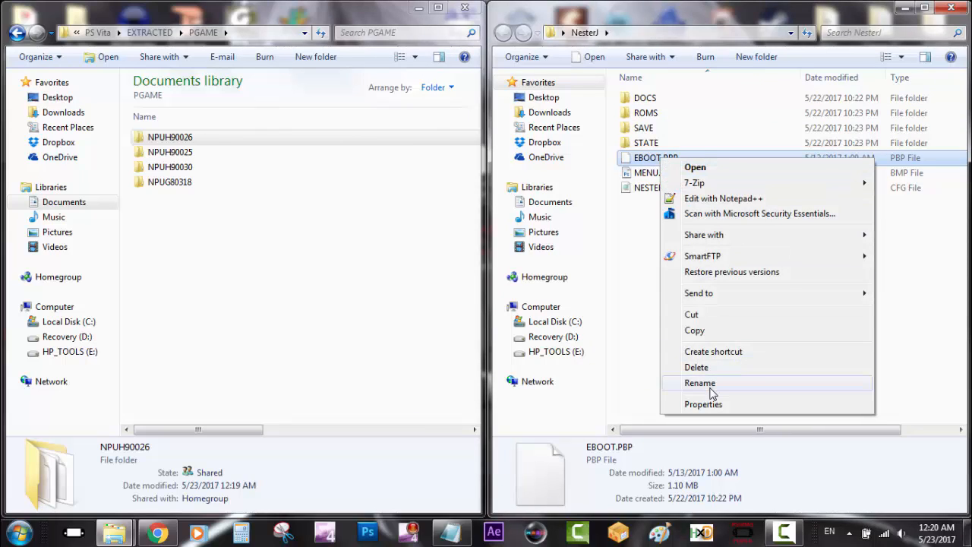
click(700, 383)
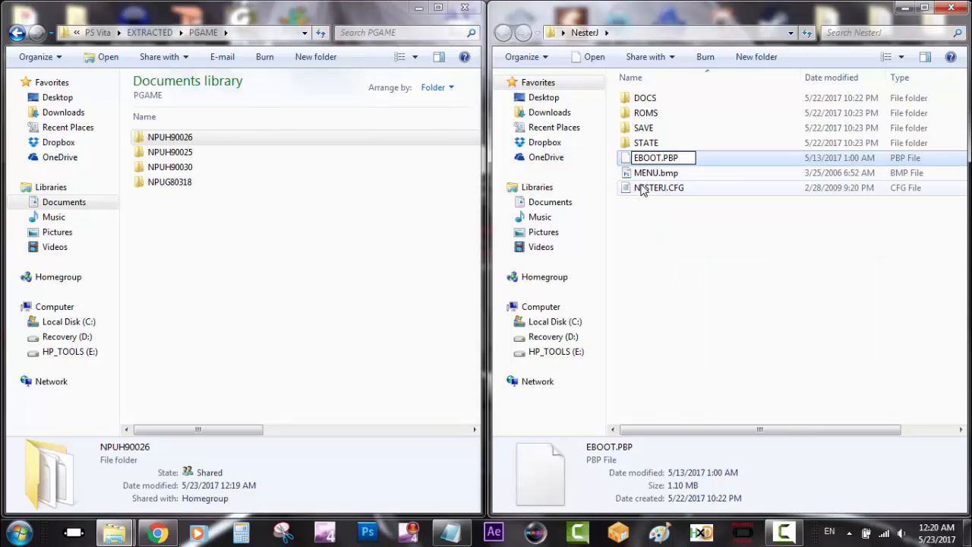
text(PBOOT.PBP)
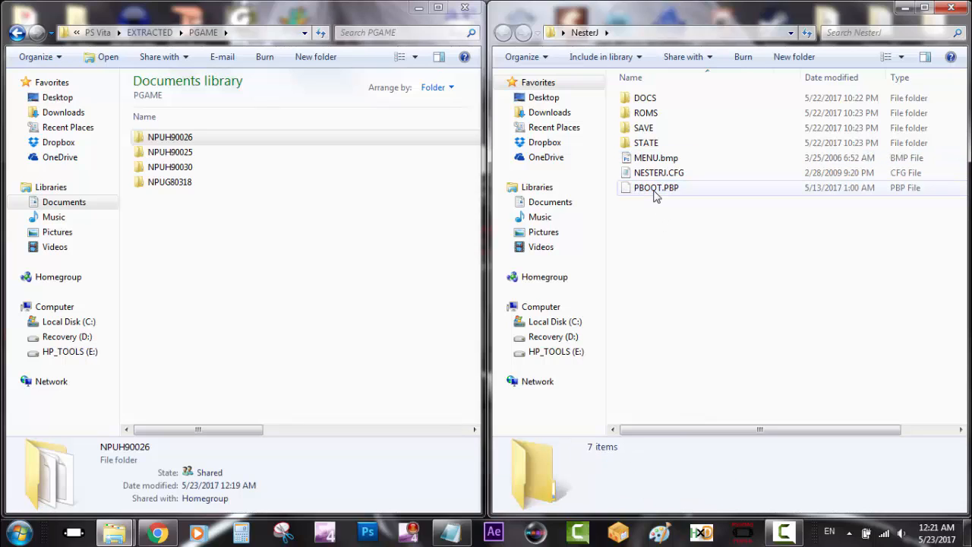
- Peek into NesterJ's ROMS folder, then go back to the NesterJ folder
click(645, 112)
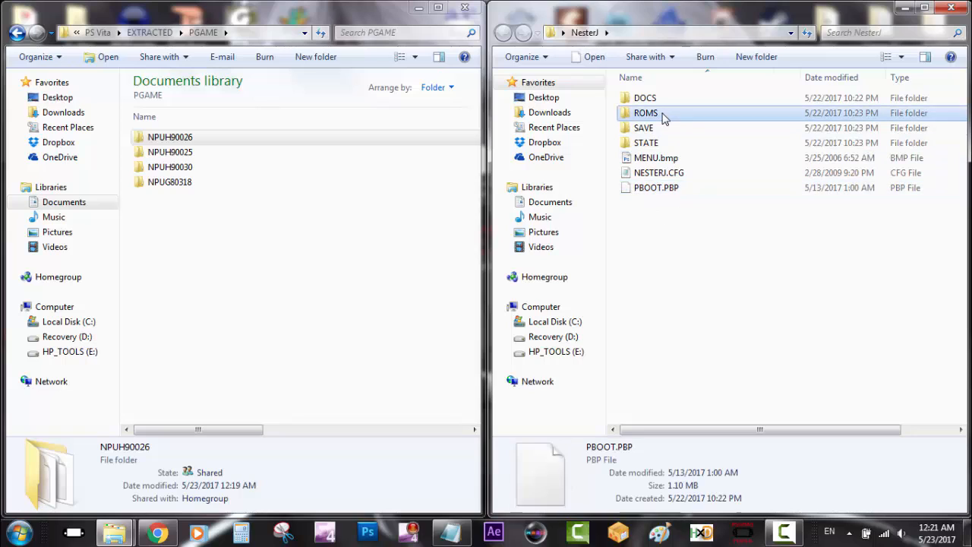
double_click(646, 113)
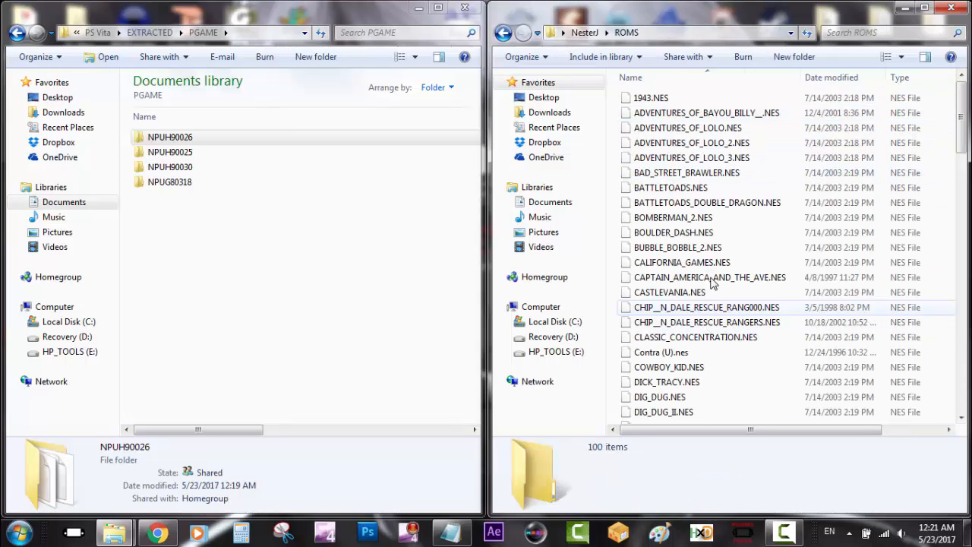
click(503, 32)
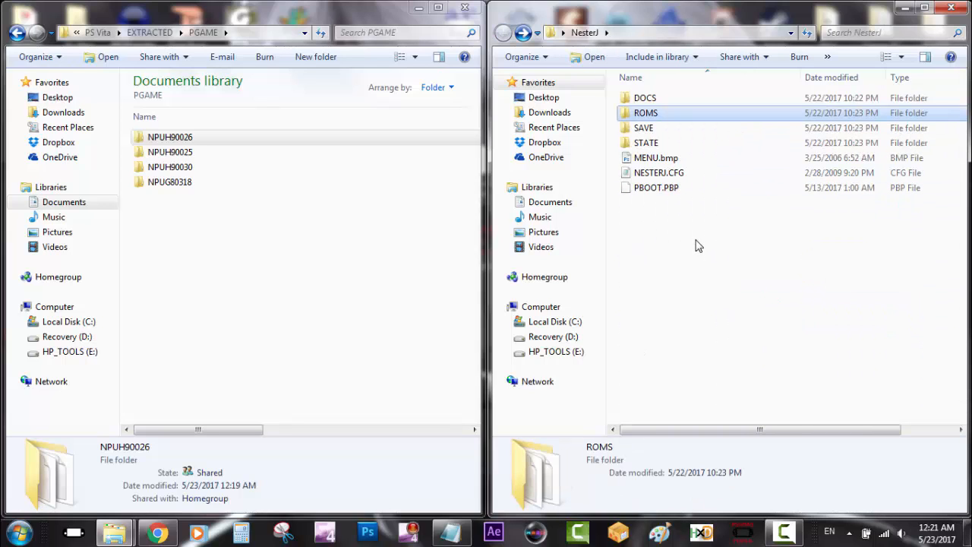
mouse_move(679, 208)
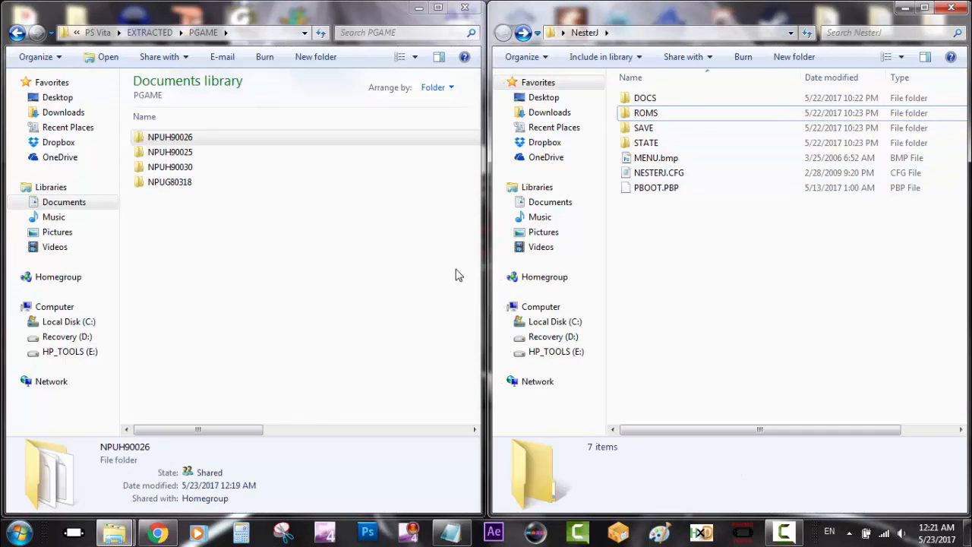
- Open NPUH90026's game > ux0_pspemu_temp_game folder and delete its PBOOT.PBP to the Recycle Bin
click(170, 137)
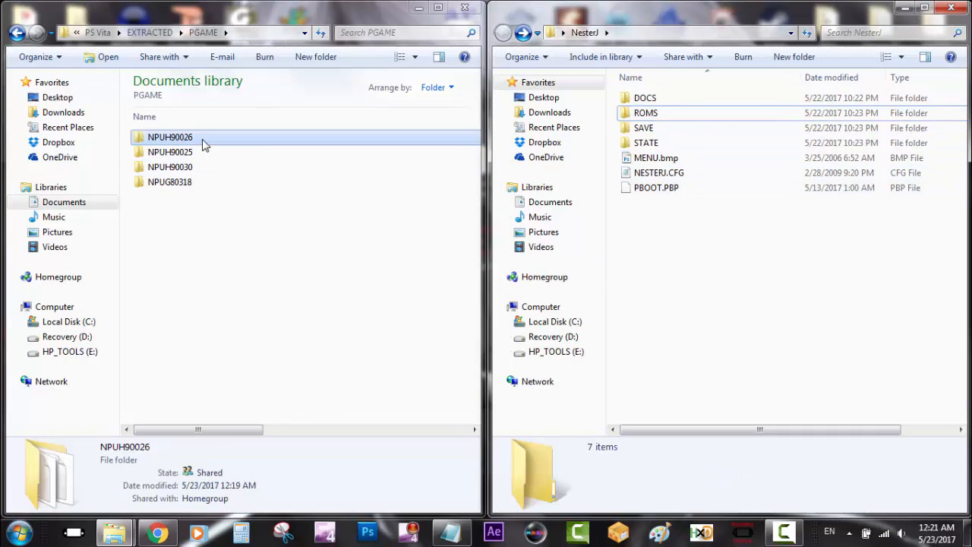
double_click(170, 136)
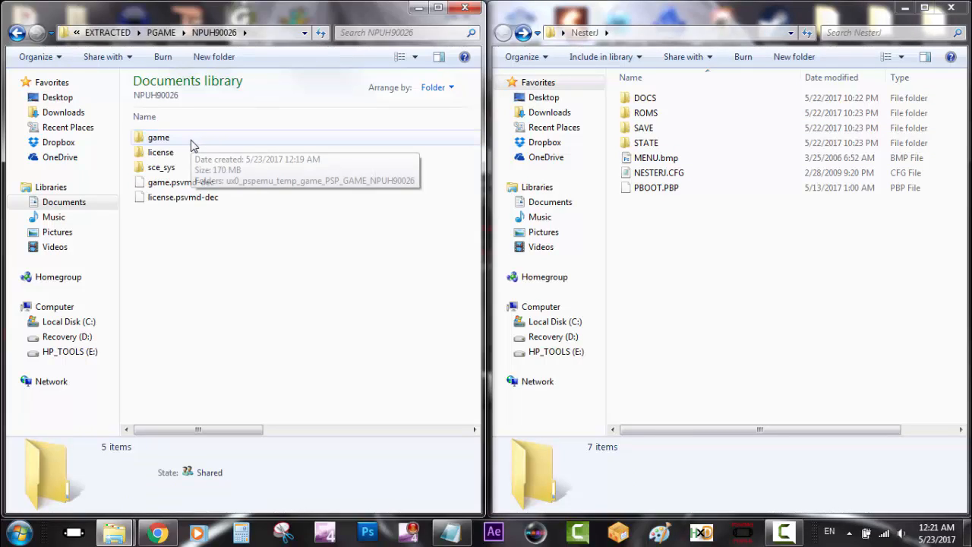
click(158, 137)
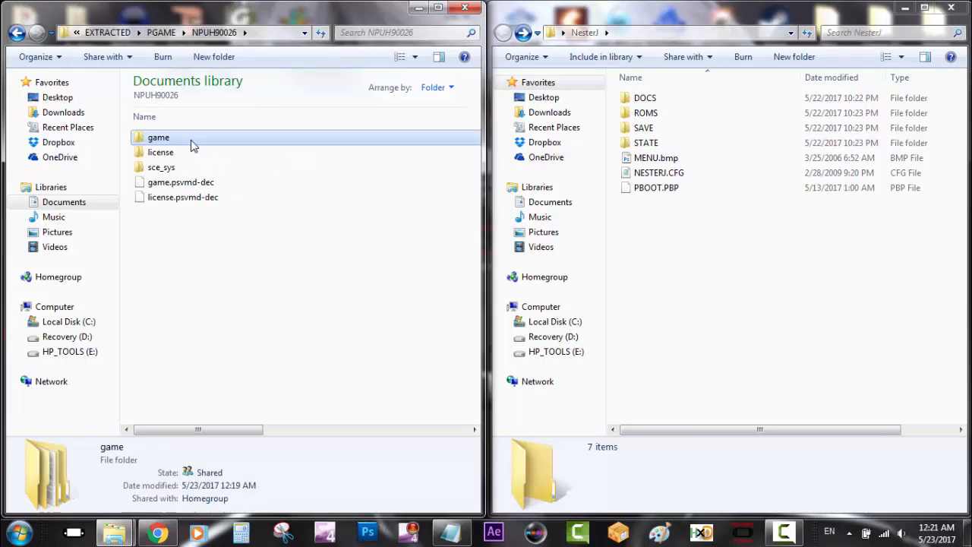
double_click(158, 137)
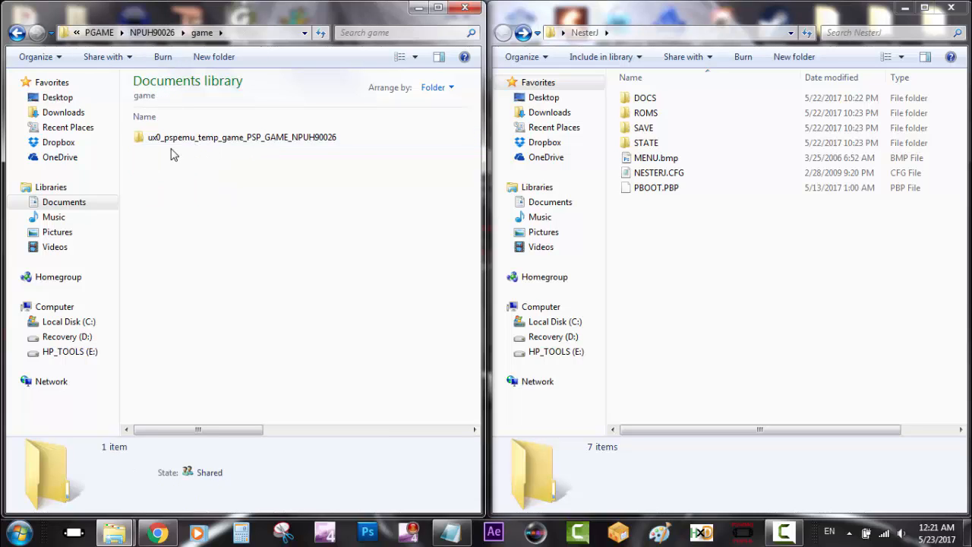
click(241, 137)
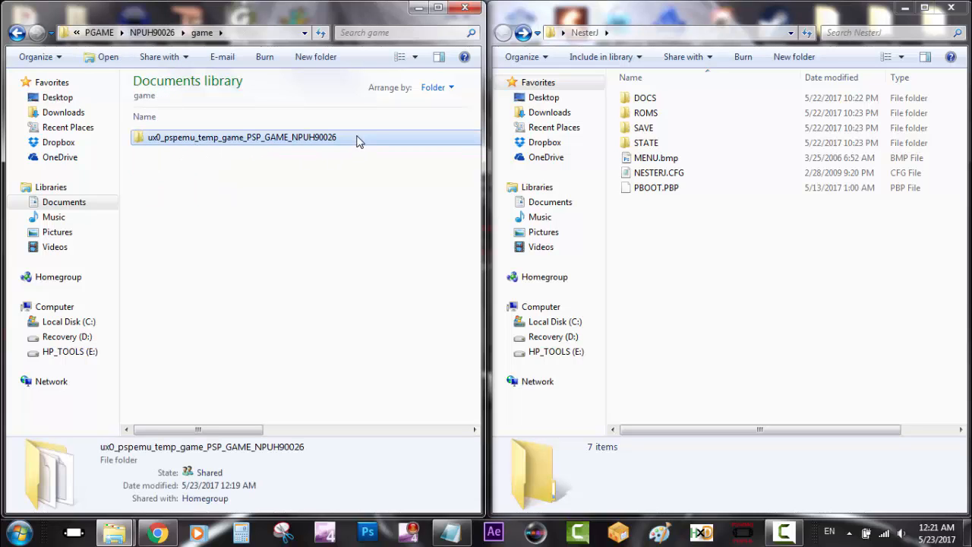
double_click(242, 137)
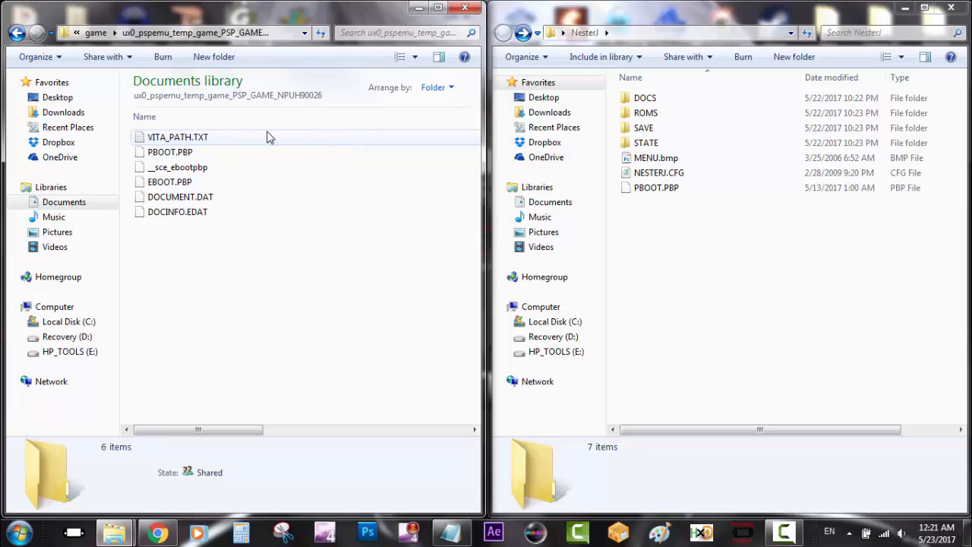
click(170, 152)
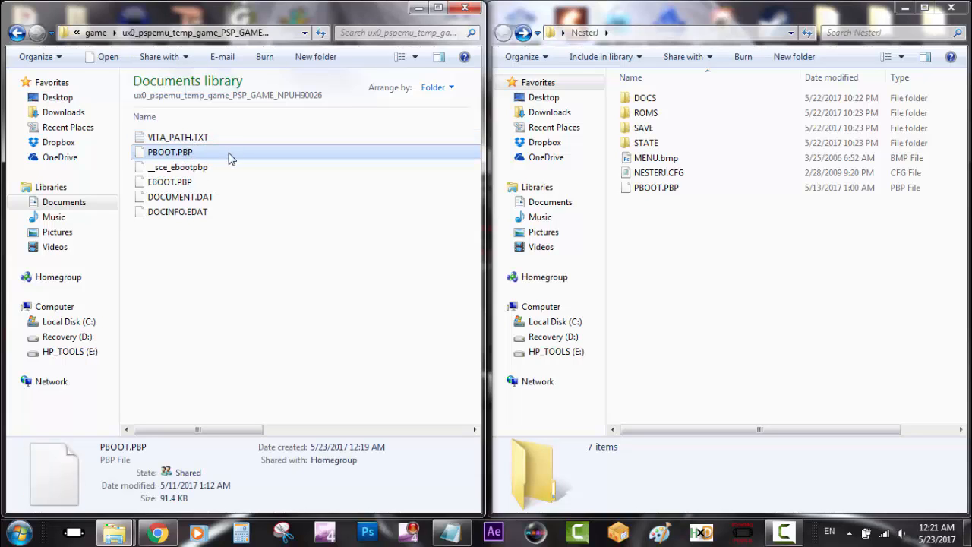
key(Delete)
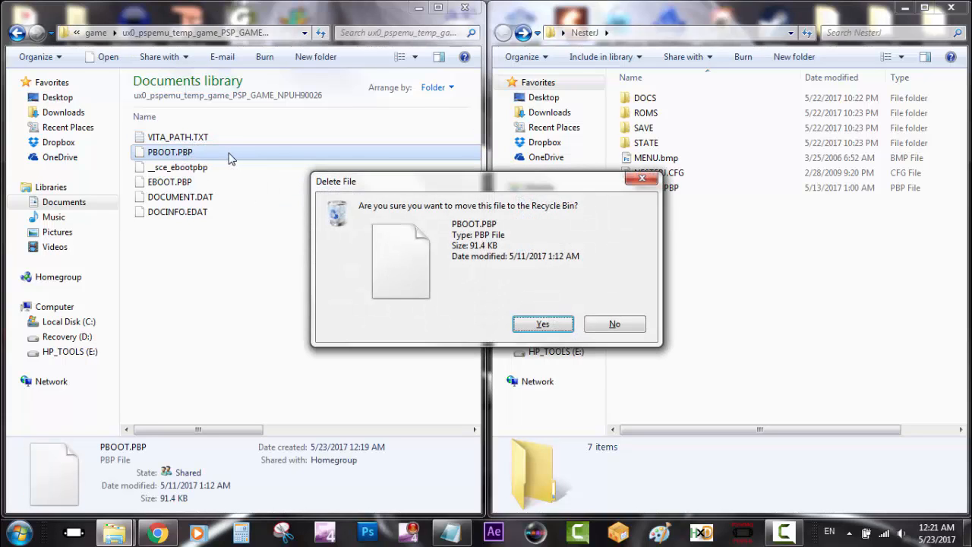
click(542, 324)
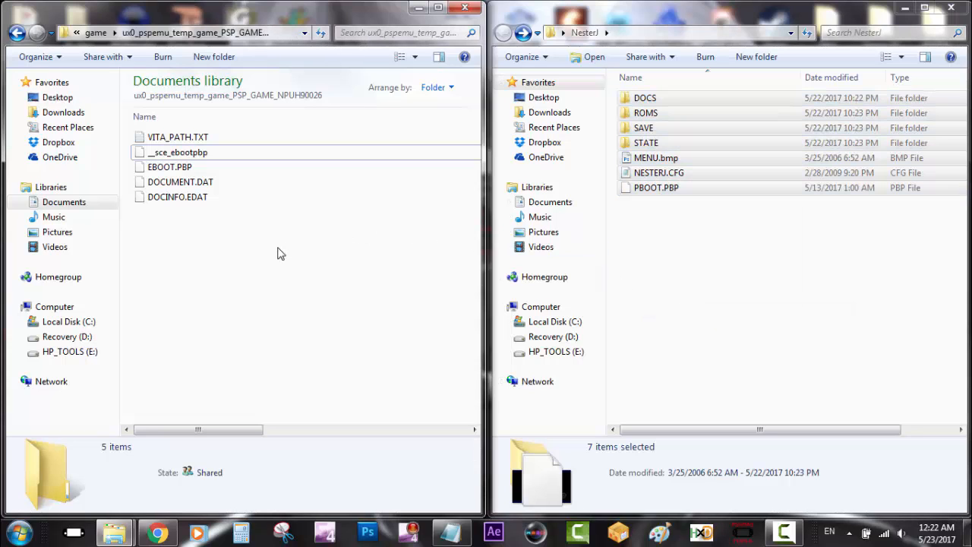
- Paste the copied NesterJ files into the folder and return to PGAME
right_click(281, 254)
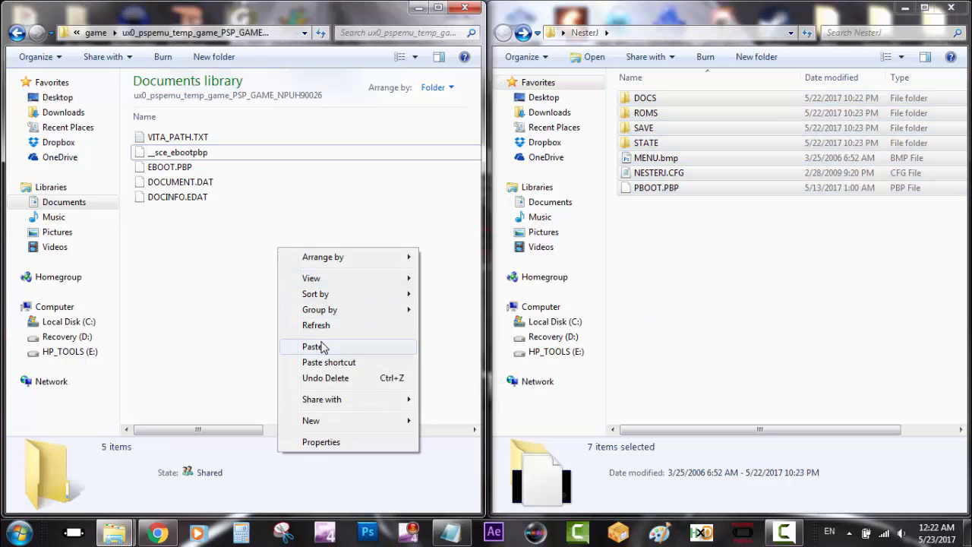
click(312, 346)
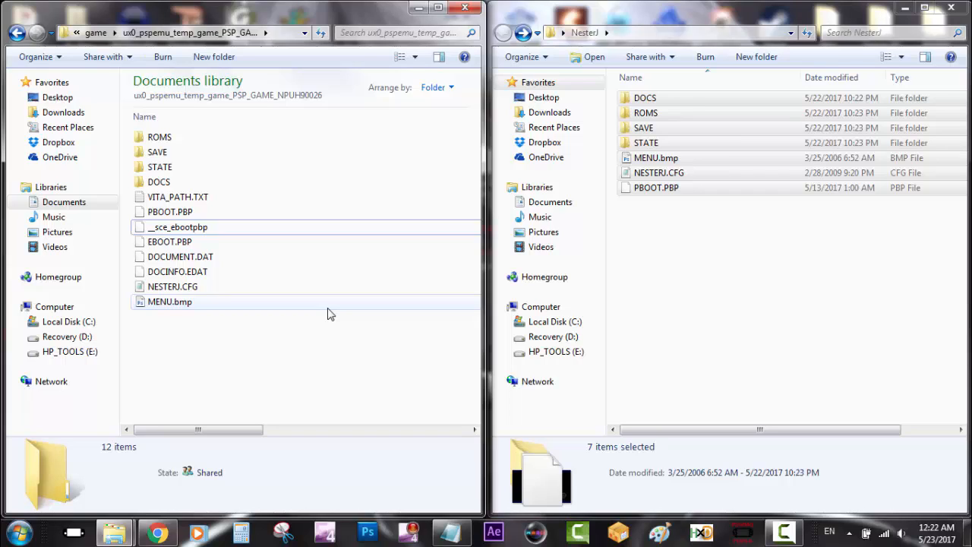
mouse_move(170, 301)
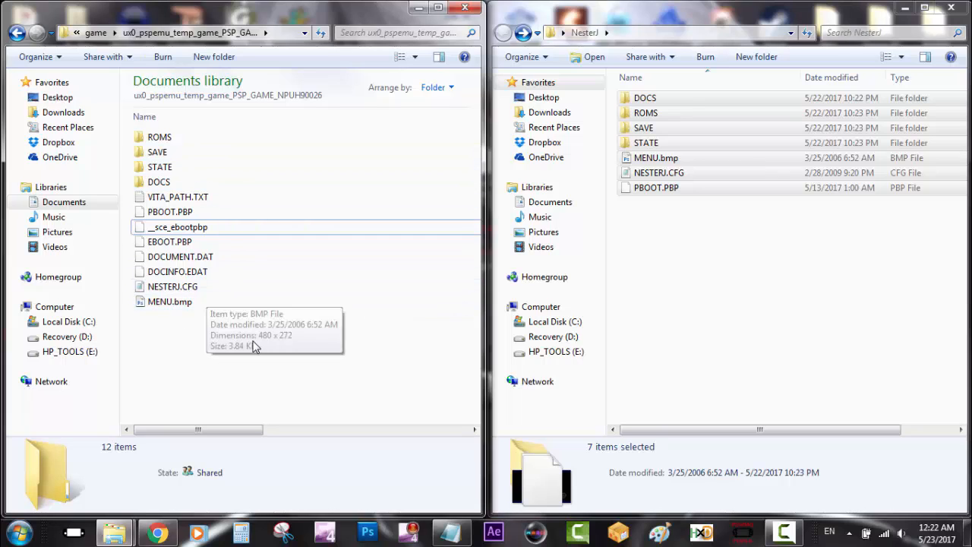
click(17, 32)
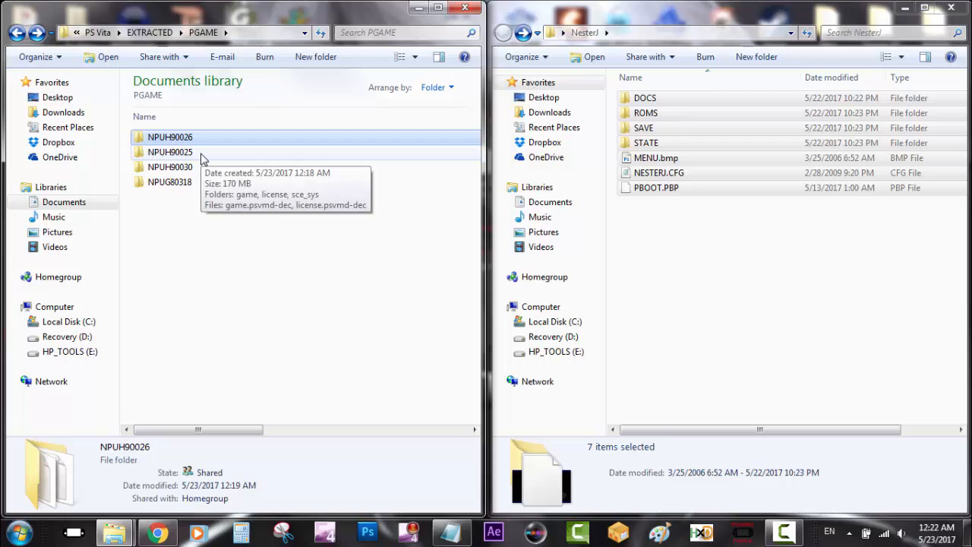
- Open NPUH90025's ux0_pspemu_temp_game folder and delete its PBOOT.PBP to the Recycle Bin
click(170, 152)
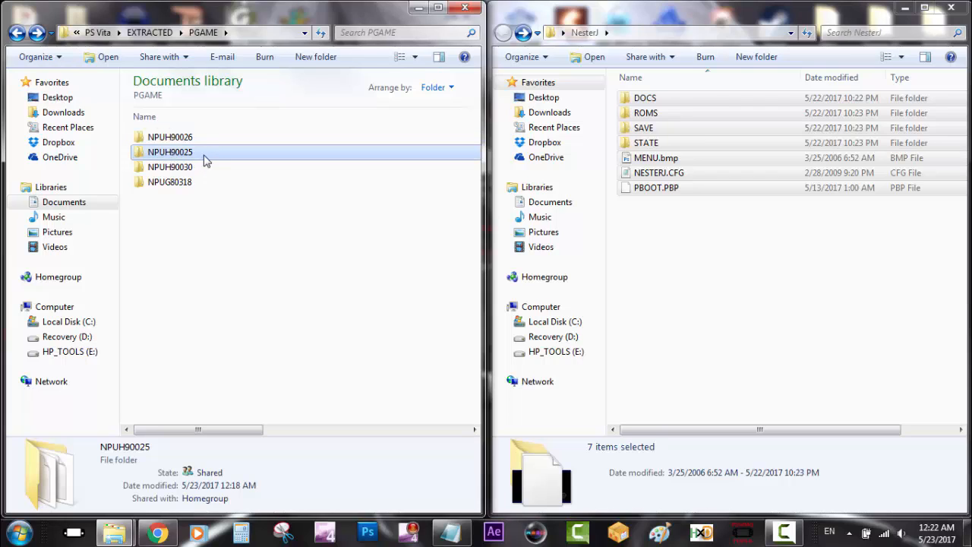
double_click(170, 152)
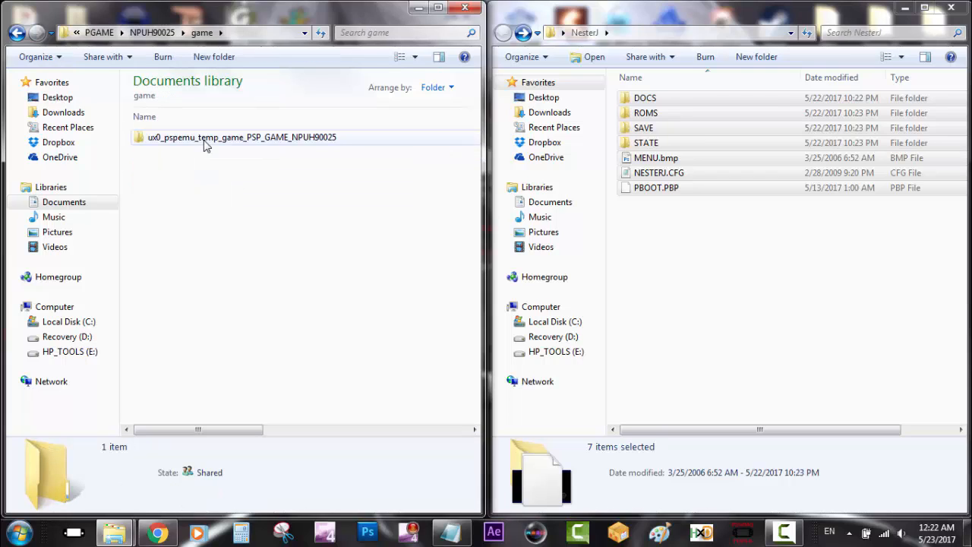
click(241, 138)
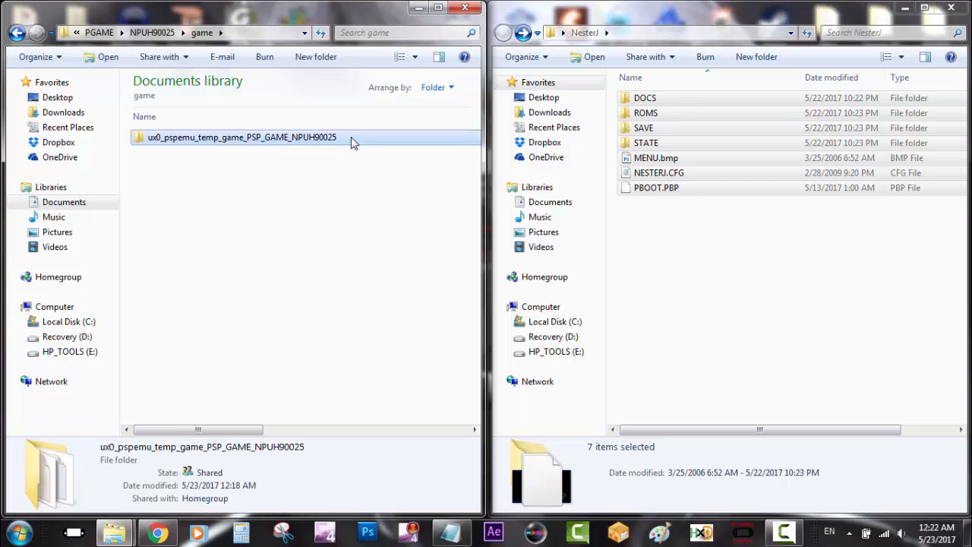
double_click(242, 136)
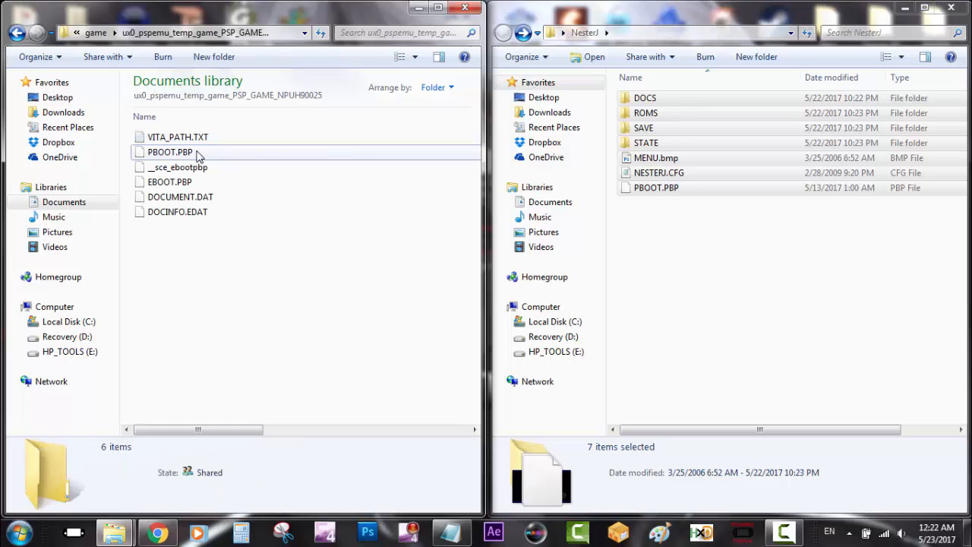
key(Delete)
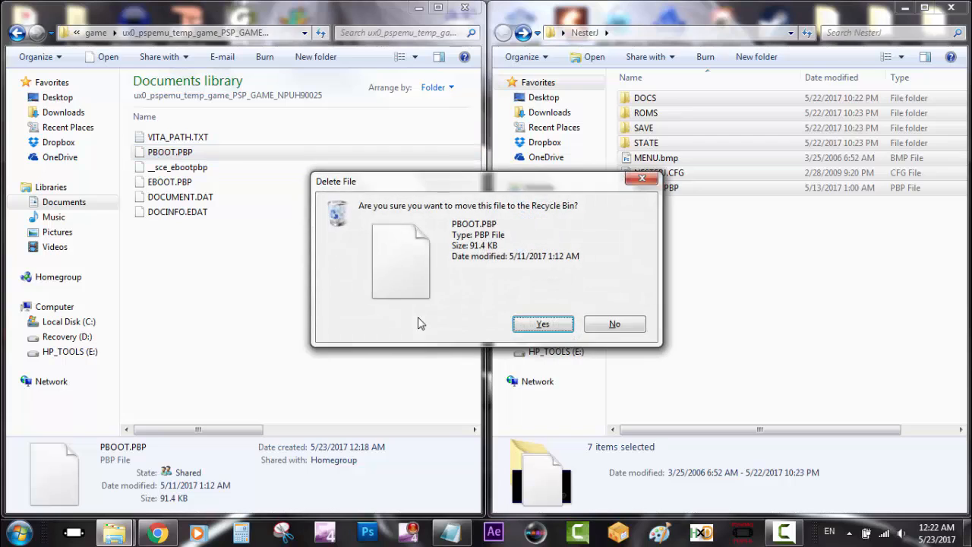
click(542, 324)
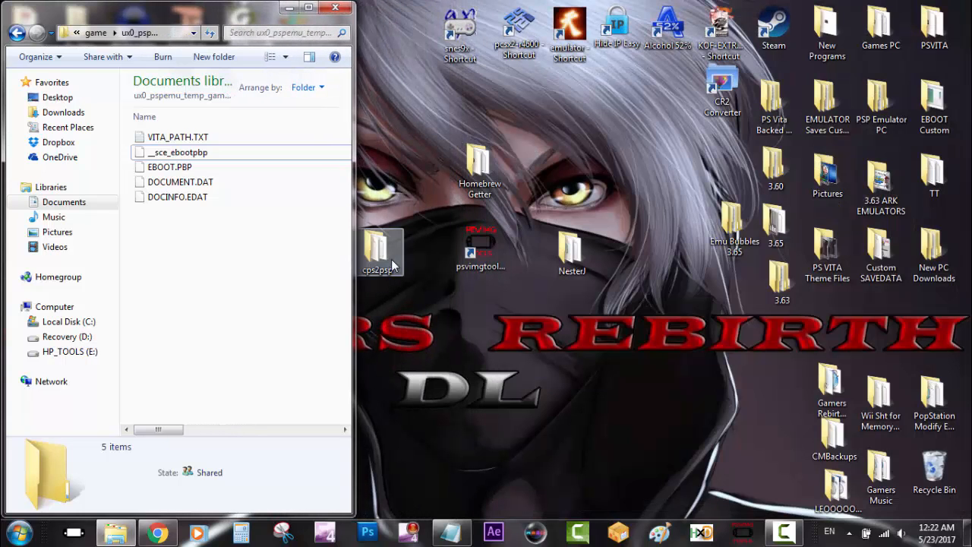
- Rename cps2psp's EBOOT.PBP to PBOOT.PBP and paste the cps2psp files into NPUH90025's game folder
double_click(382, 250)
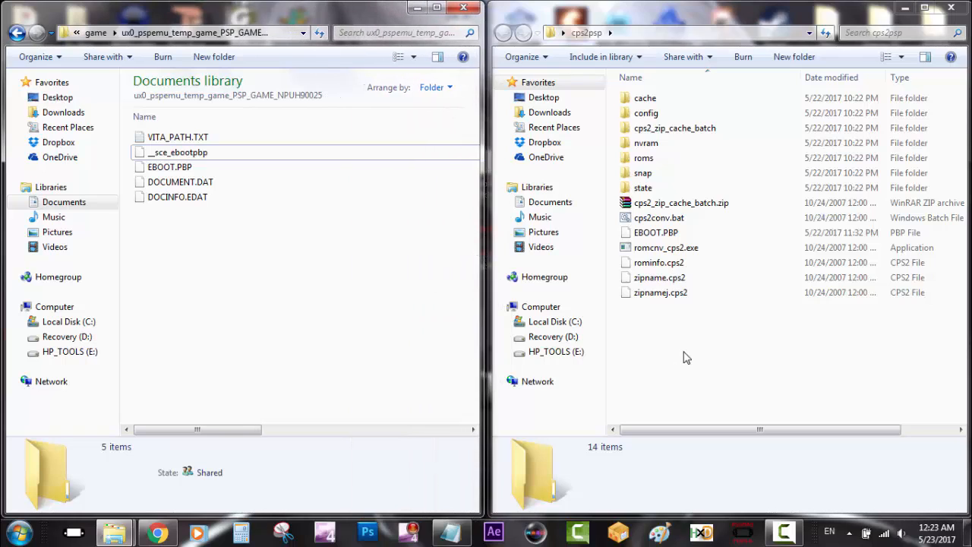
right_click(655, 232)
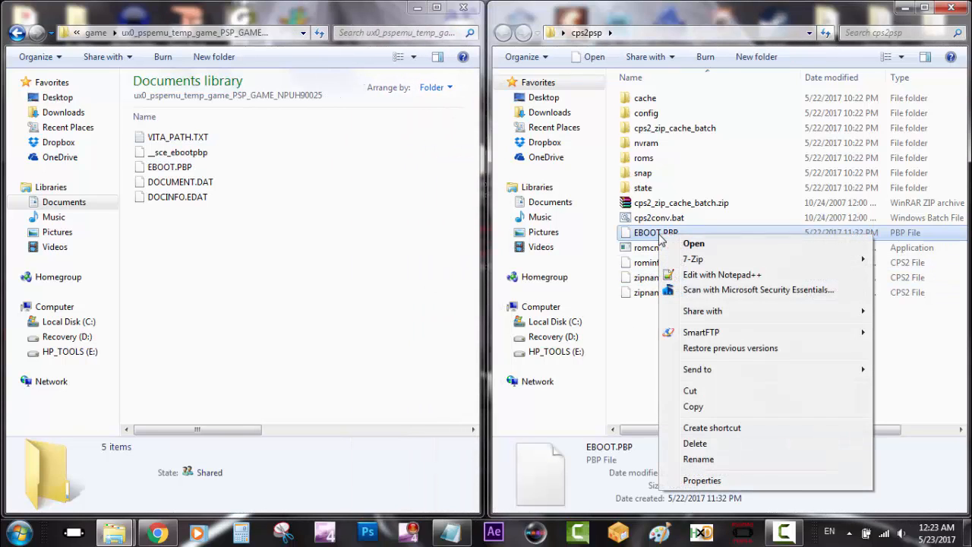
click(698, 459)
text(P)
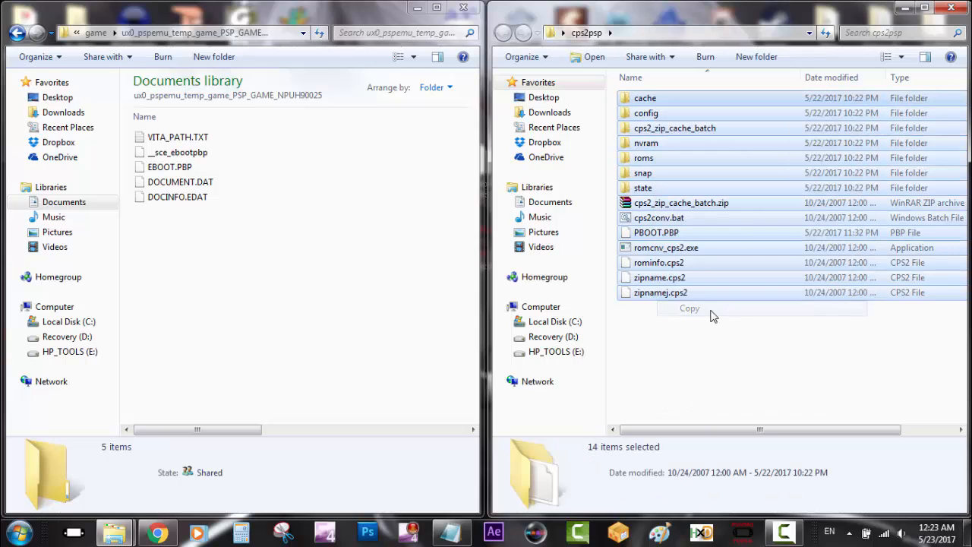
right_click(202, 281)
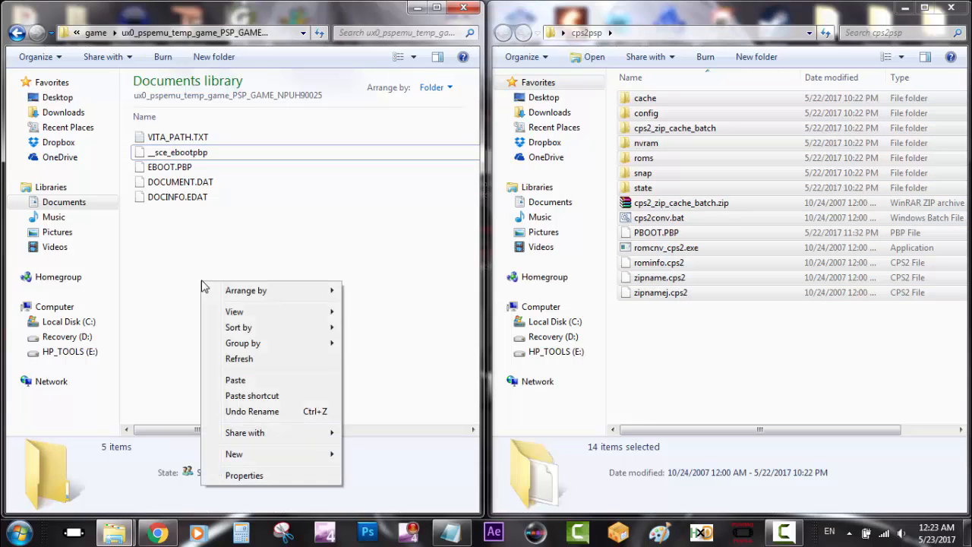
click(238, 312)
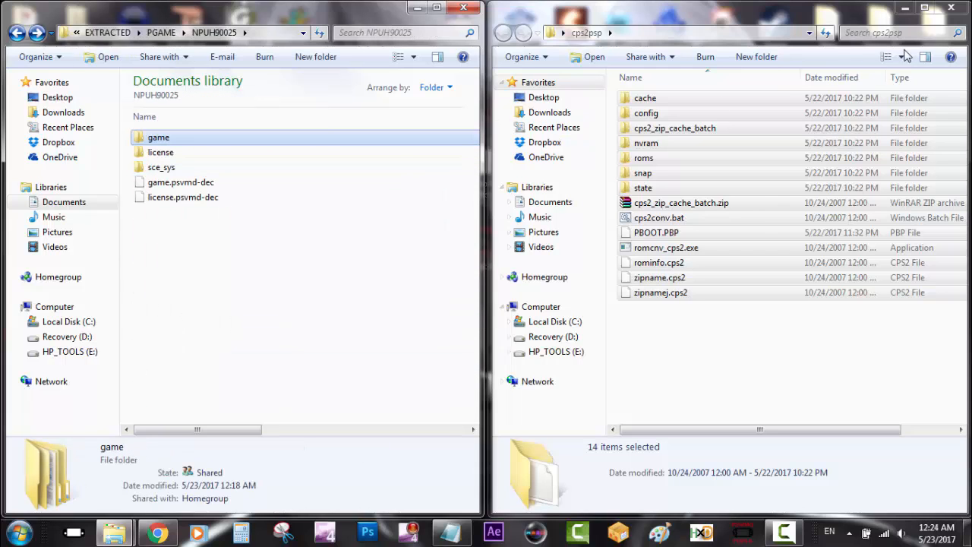
click(950, 8)
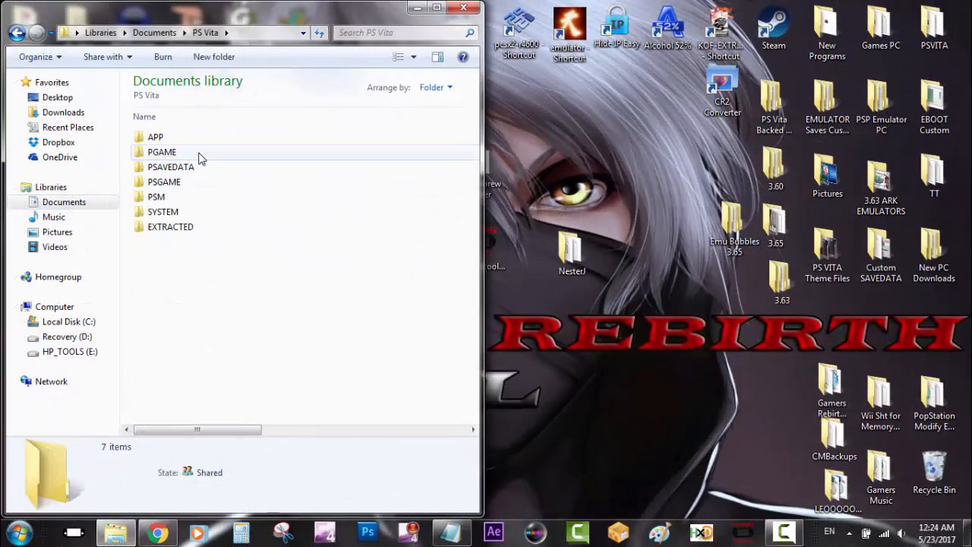
double_click(162, 151)
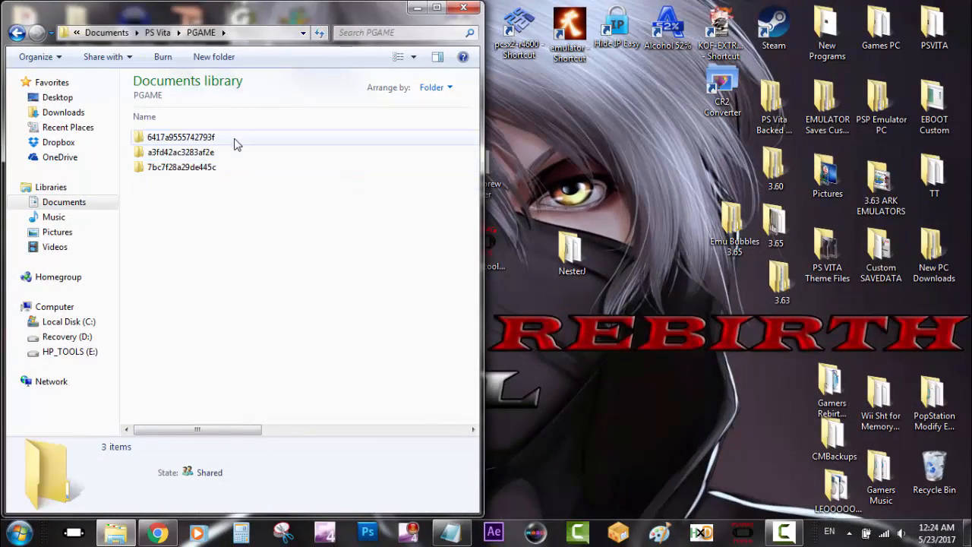
double_click(180, 137)
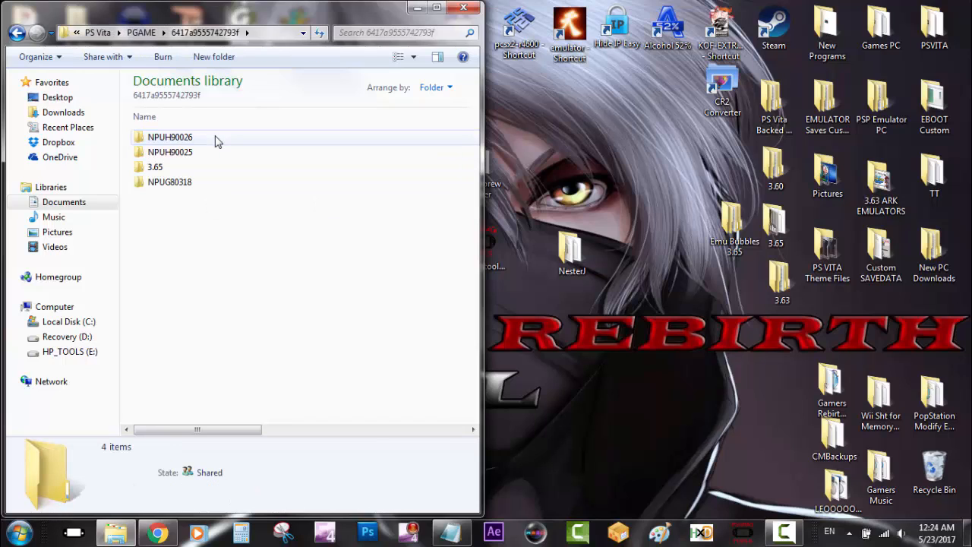
click(170, 137)
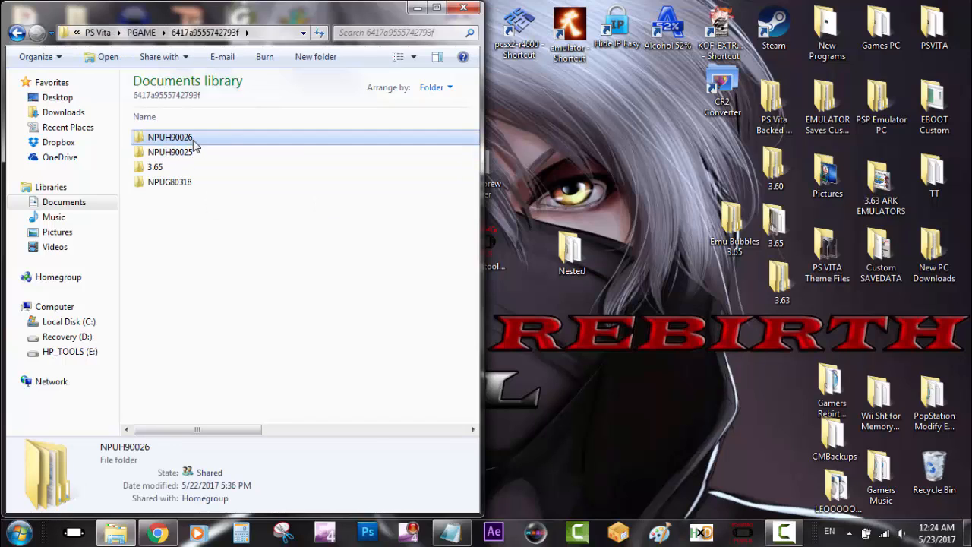
click(170, 151)
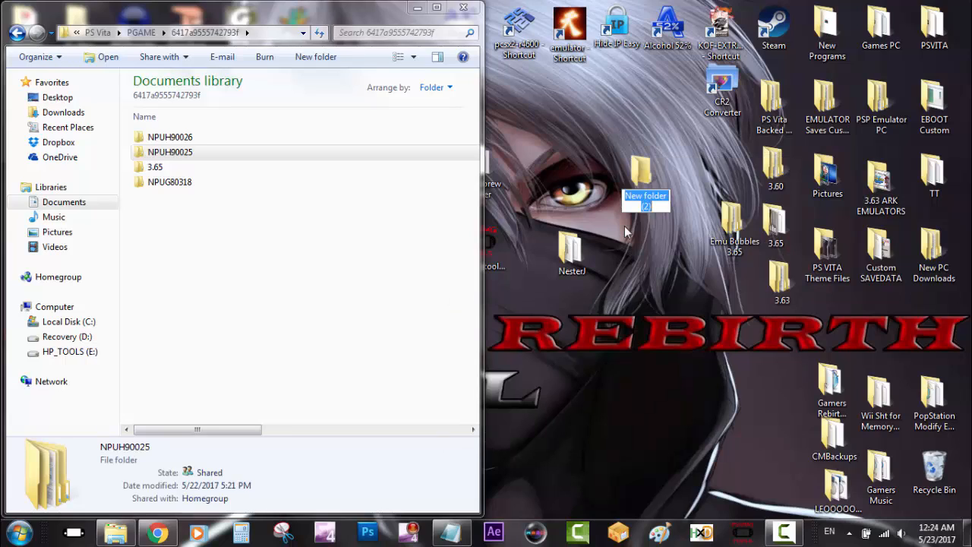
text(PSP Game Backups 3.65)
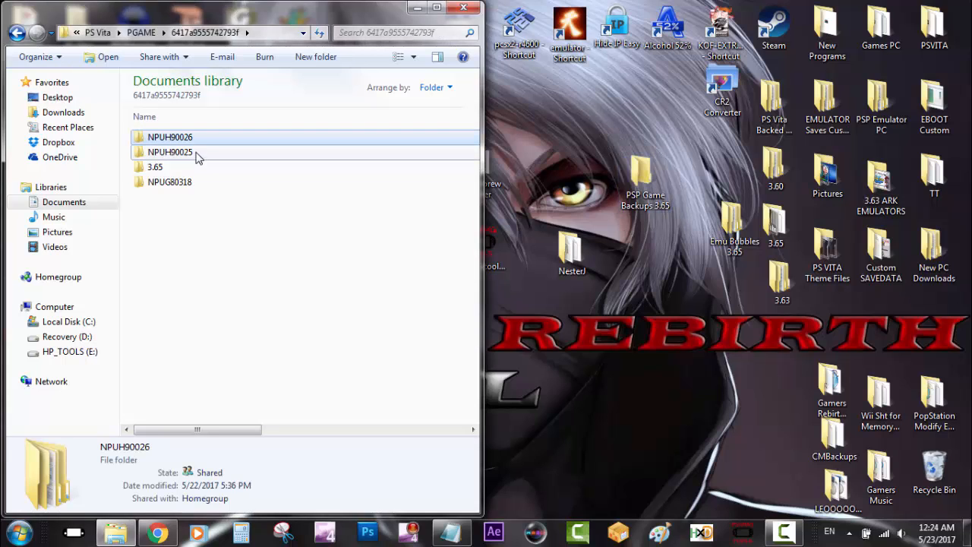
right_click(170, 152)
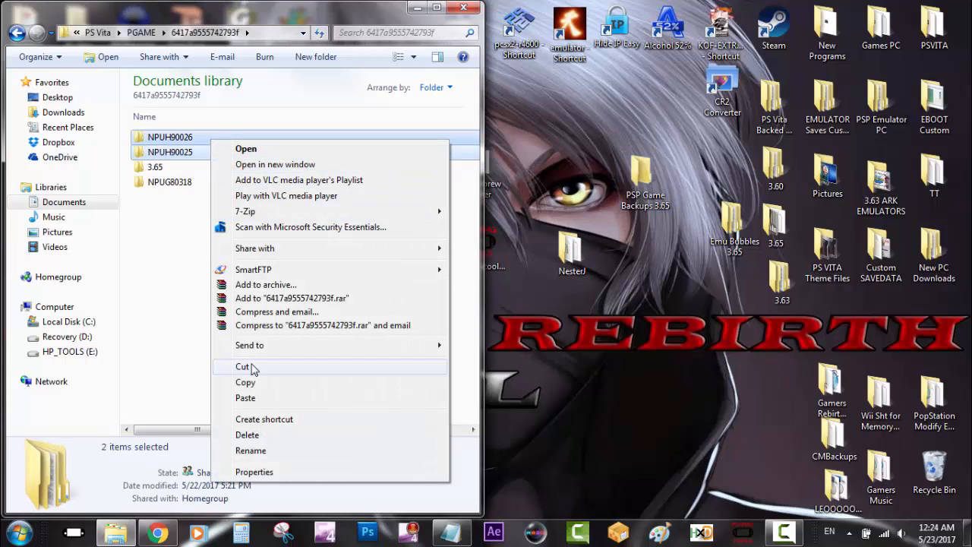
click(243, 366)
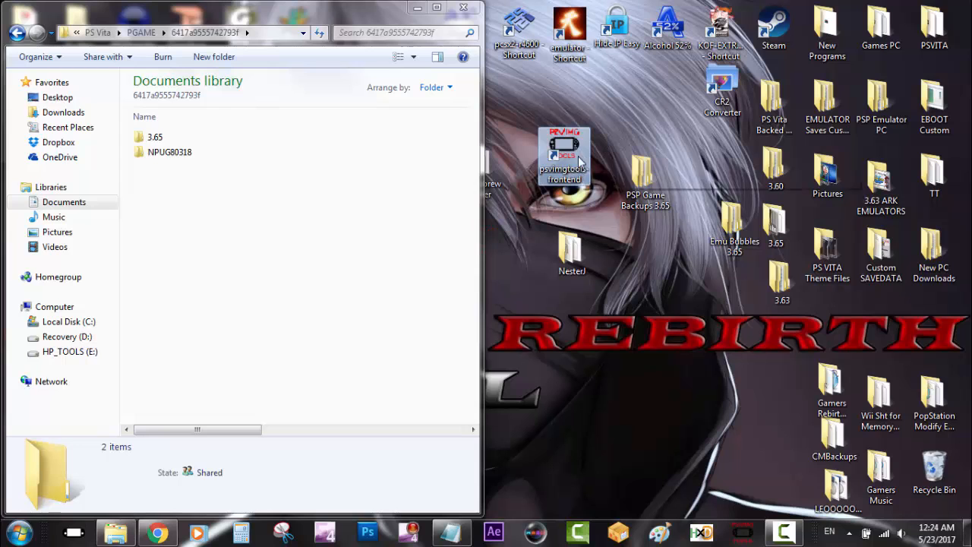
- Launch psvimgtools-frontend and sign and pack the NPUH90025 Petz Saddle Club Demo backup
double_click(563, 151)
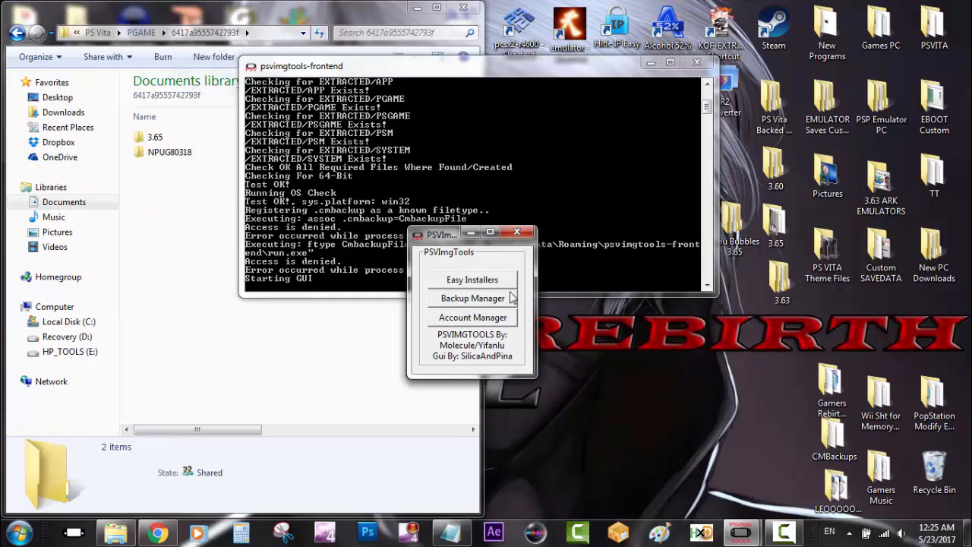
click(471, 298)
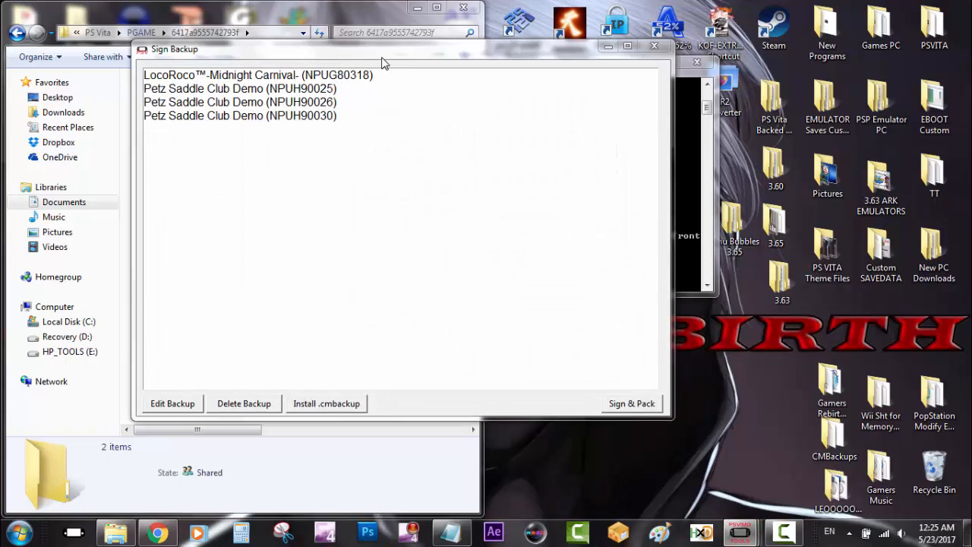
click(240, 89)
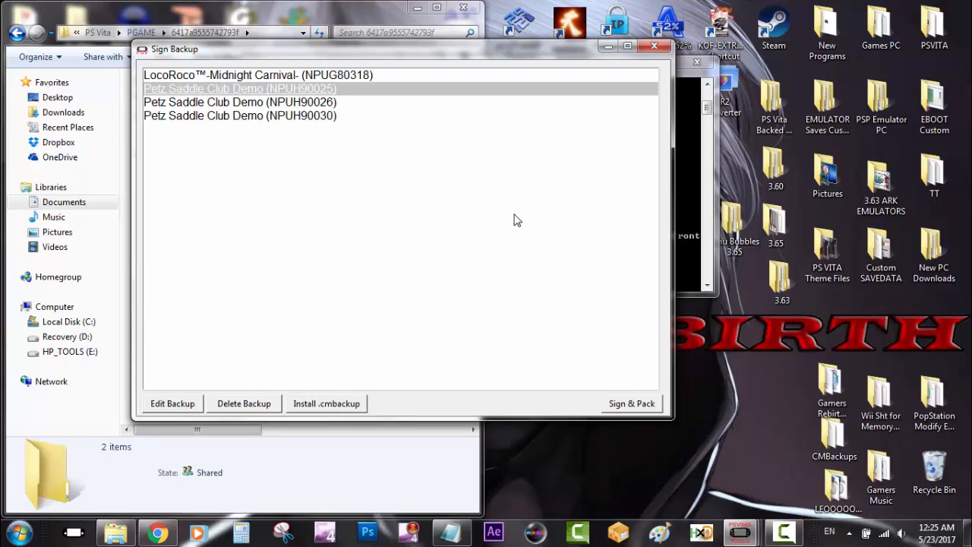
click(631, 404)
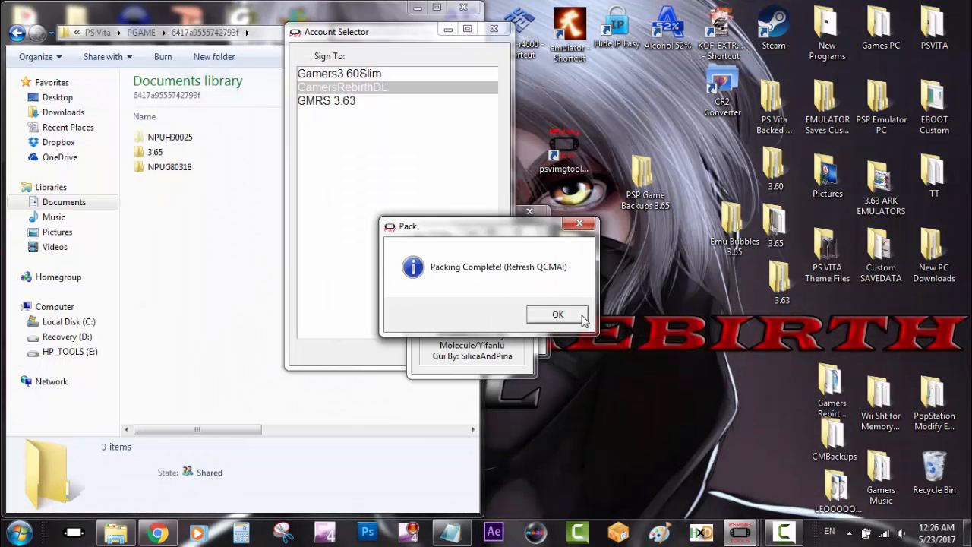
click(557, 315)
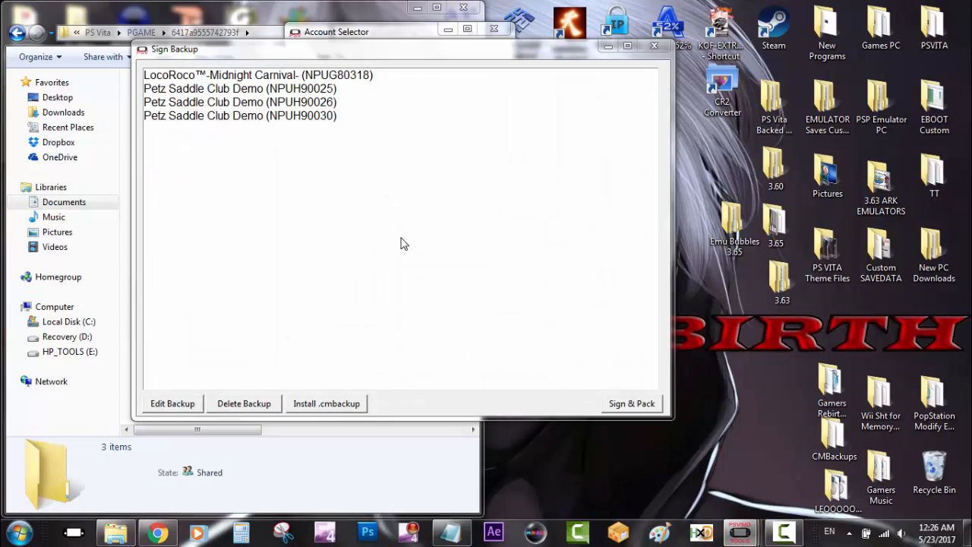
- Sign and pack the NPUH90026 Petz Saddle Club Demo backup for the GamersRebirthDL account
click(240, 102)
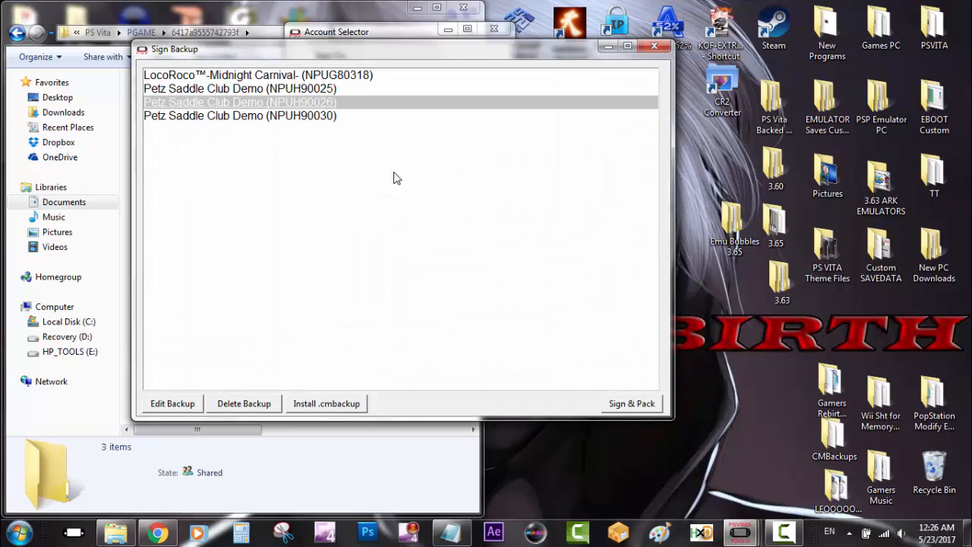
mouse_move(662, 408)
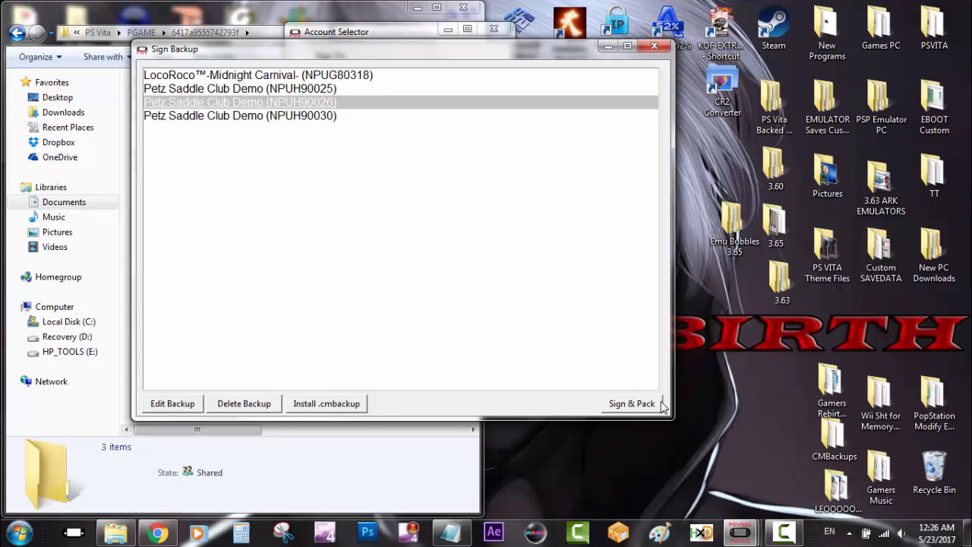
click(631, 403)
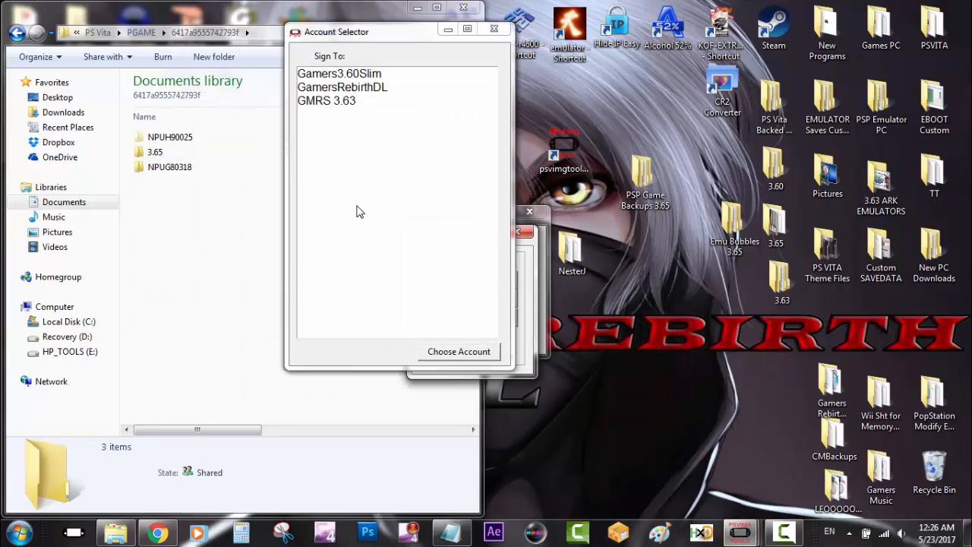
mouse_move(389, 101)
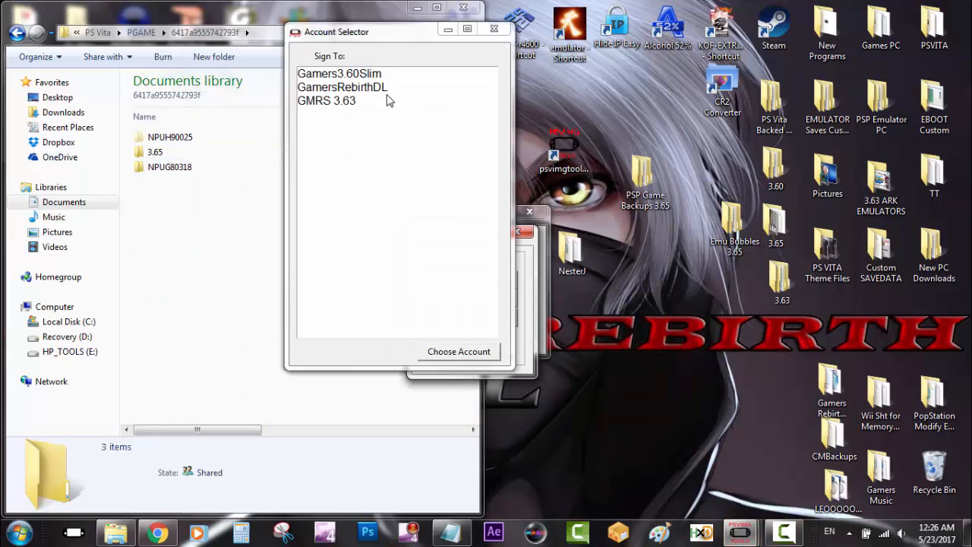
click(342, 86)
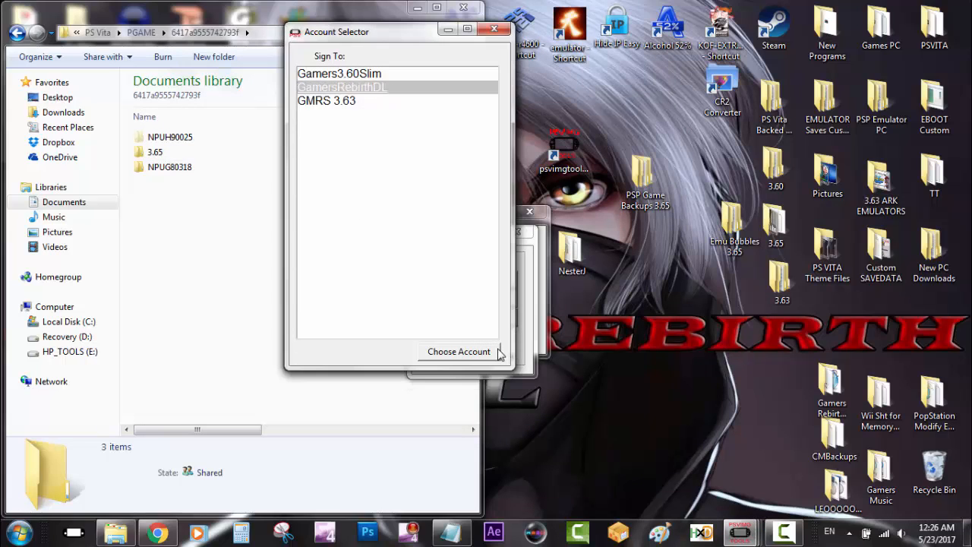
mouse_move(570, 376)
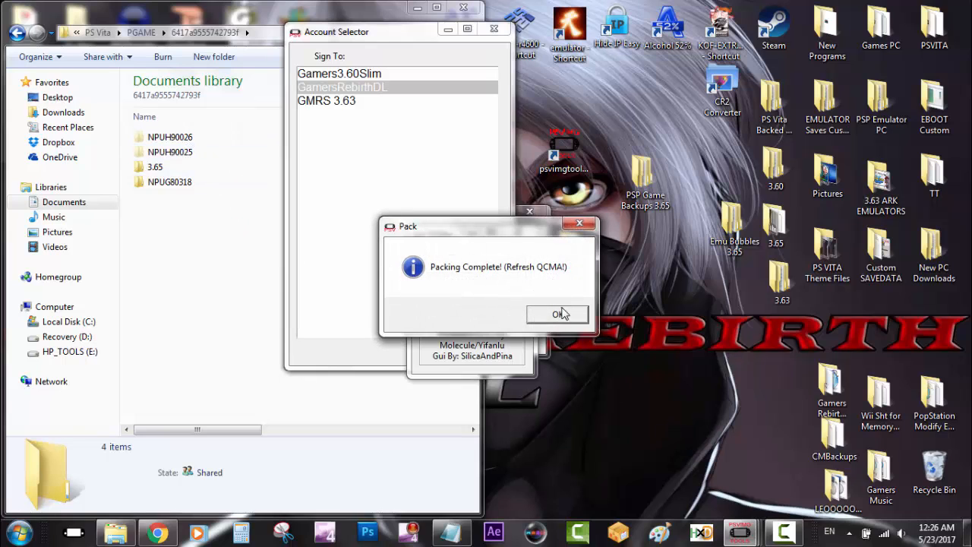
click(558, 315)
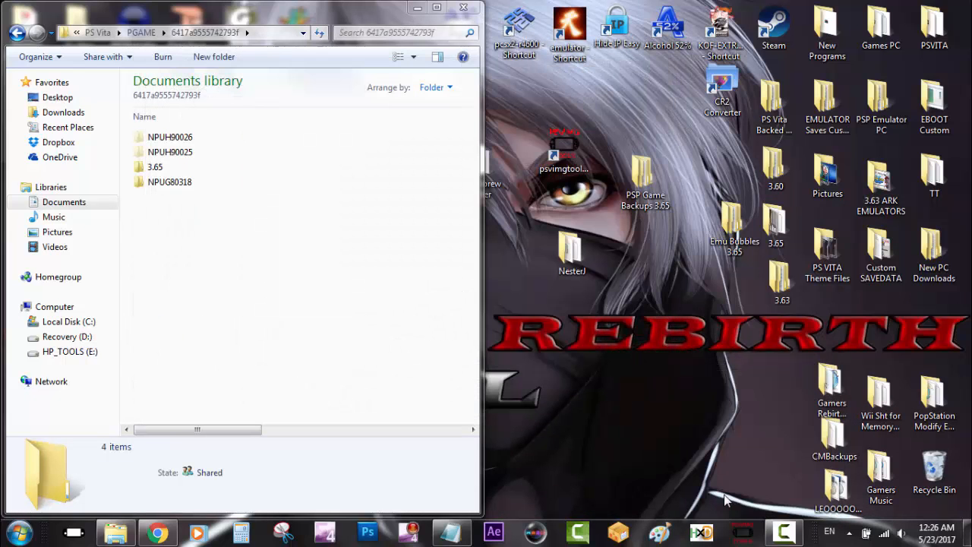
- Launch Content Manager from the Vita home screen to copy content from the PC
click(849, 532)
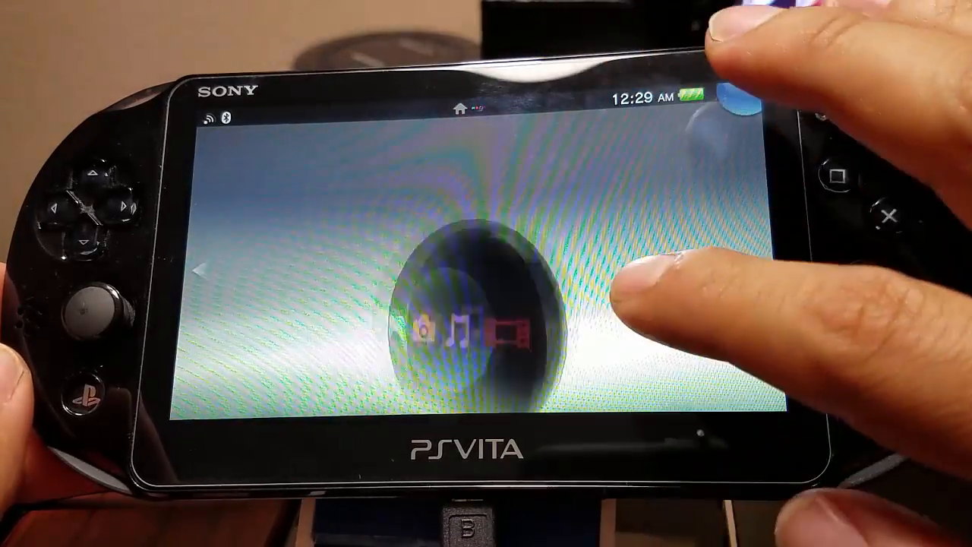
click(486, 335)
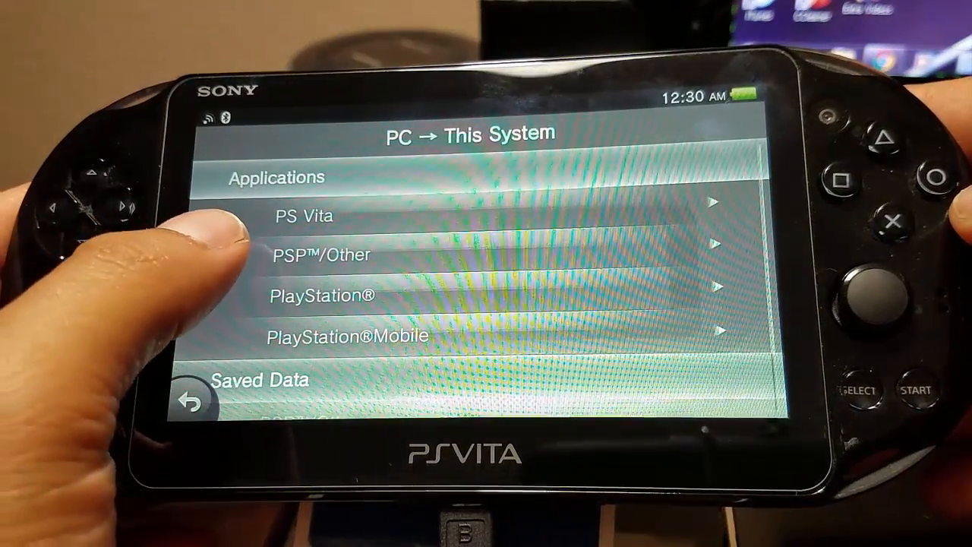
- Copy both Petz Saddle Club Demos (195 MB and 743 MB) from PSP™/Other to the Vita
click(322, 254)
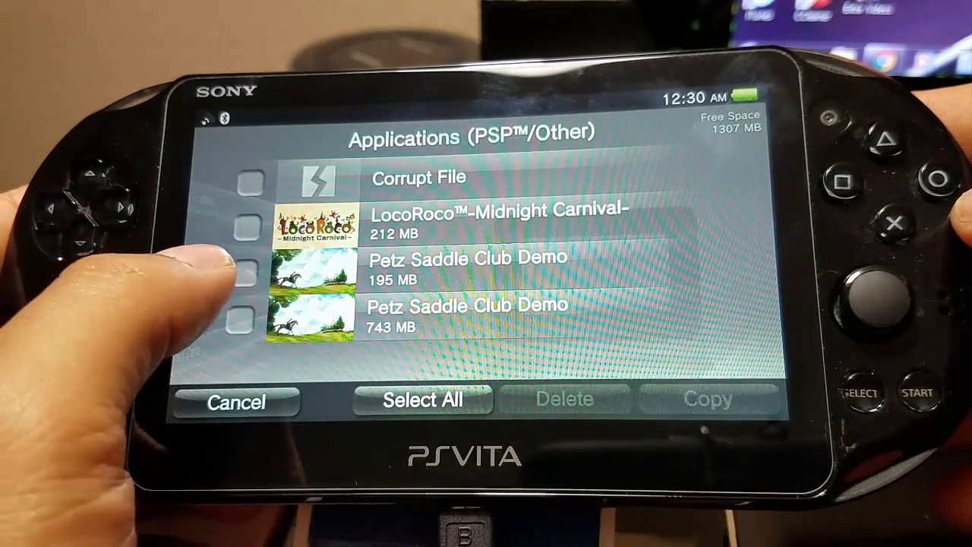
click(245, 273)
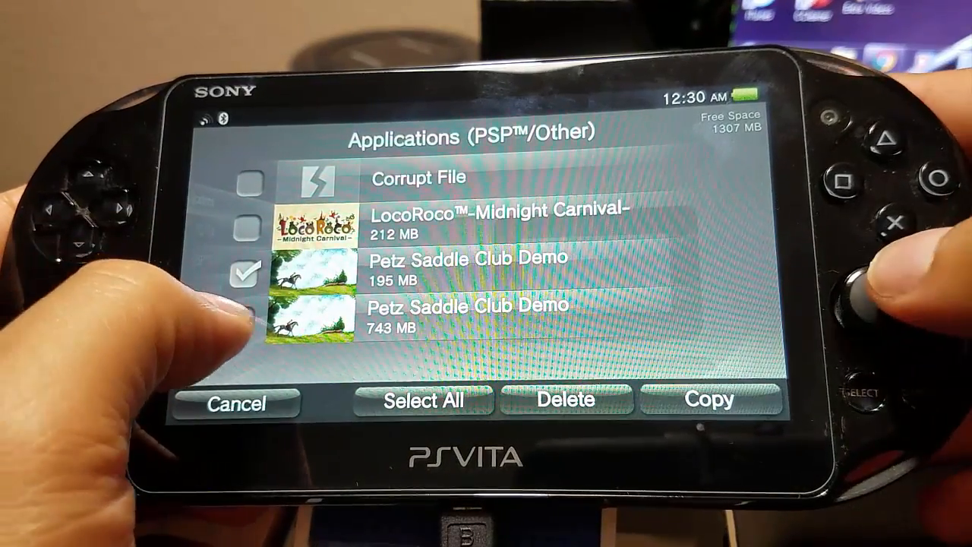
click(246, 324)
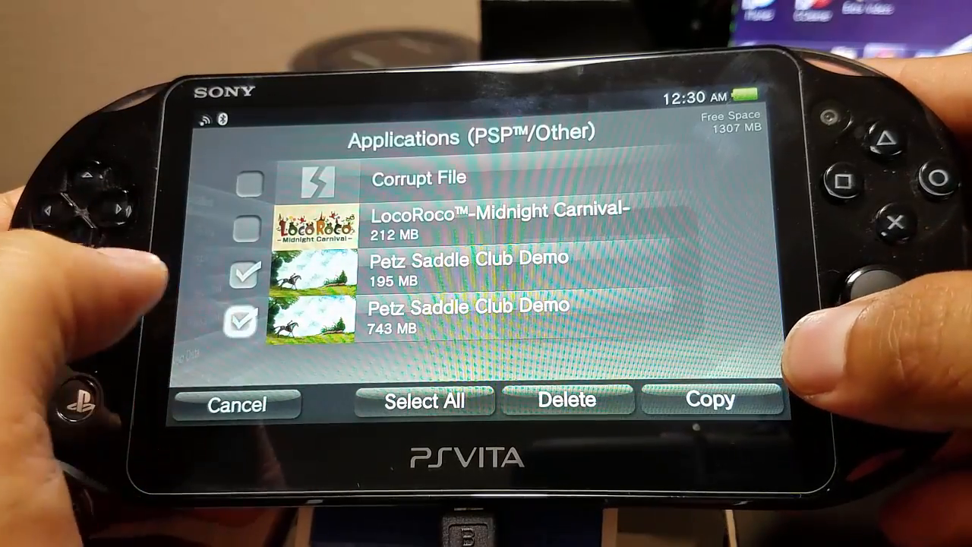
click(712, 400)
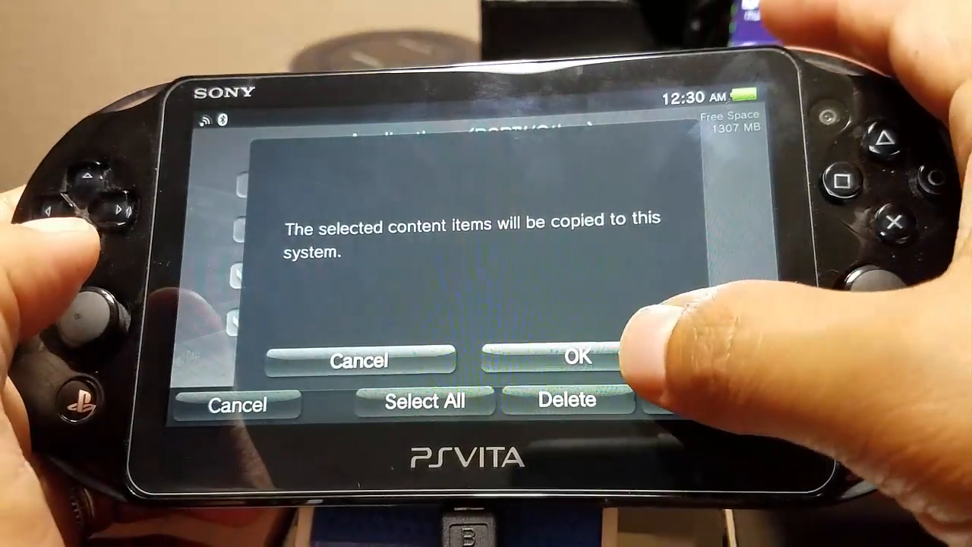
click(575, 358)
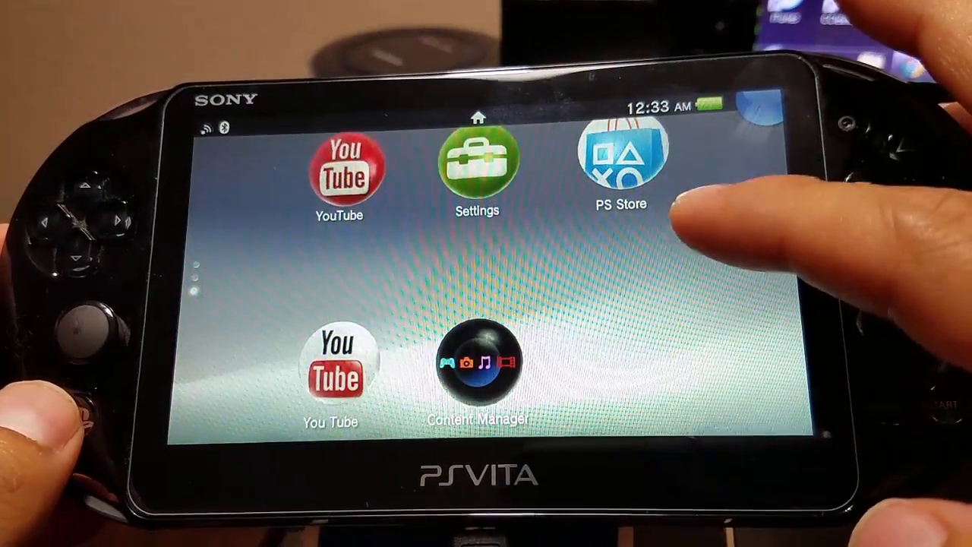
scroll(down, 3)
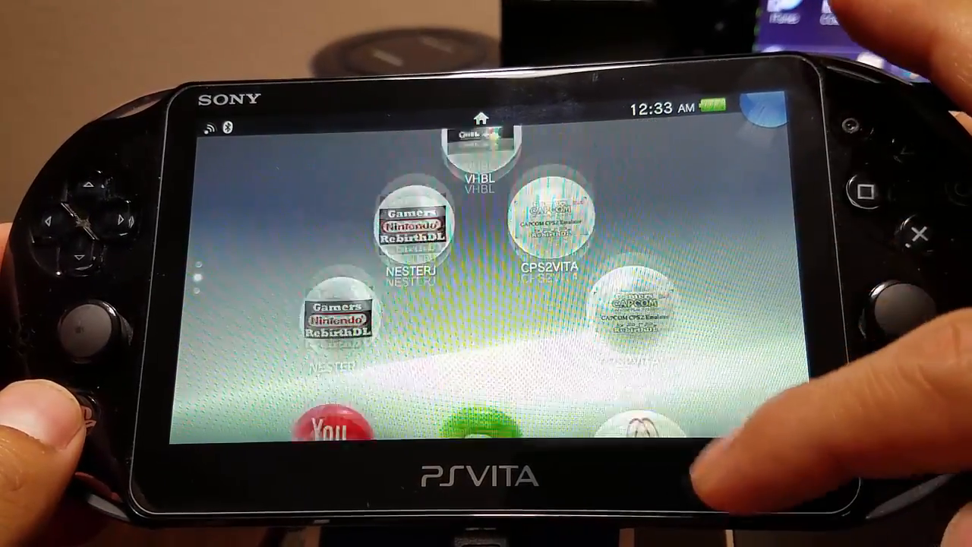